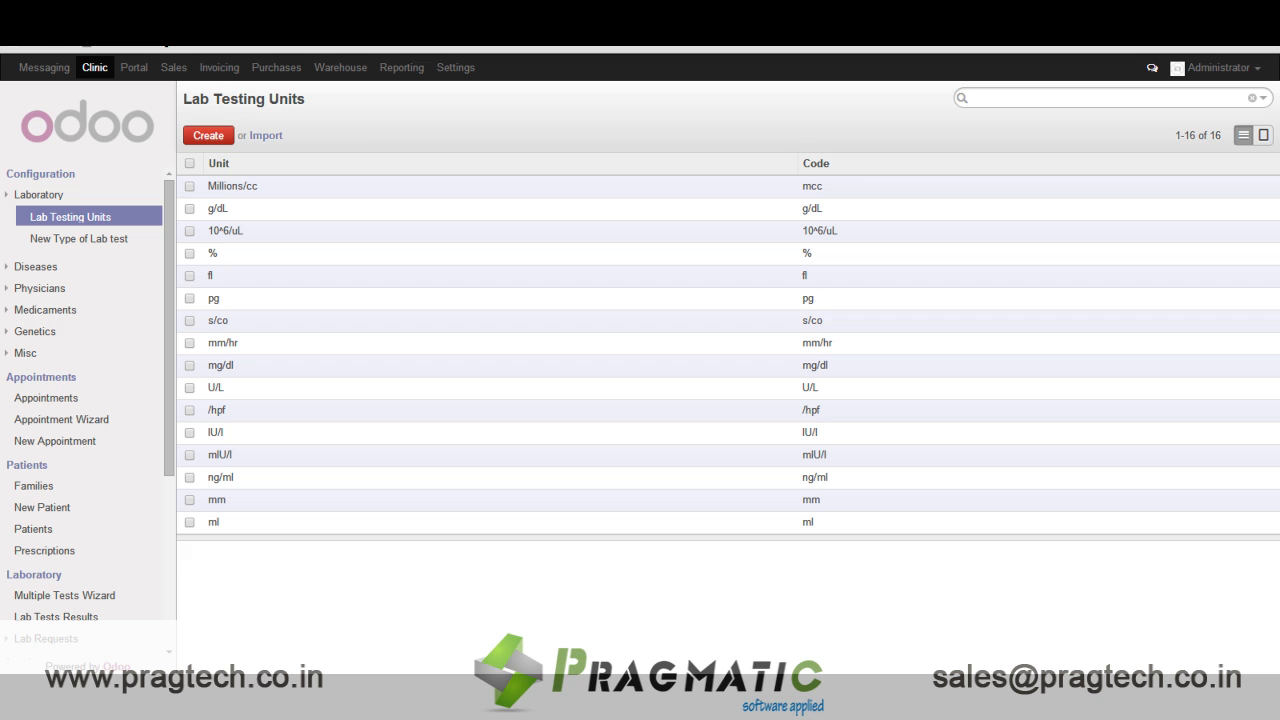
Review the 16 lab testing units, then show the 17 lab test types with their codes
{"action": "left_click", "coordinate": [1110, 96]}
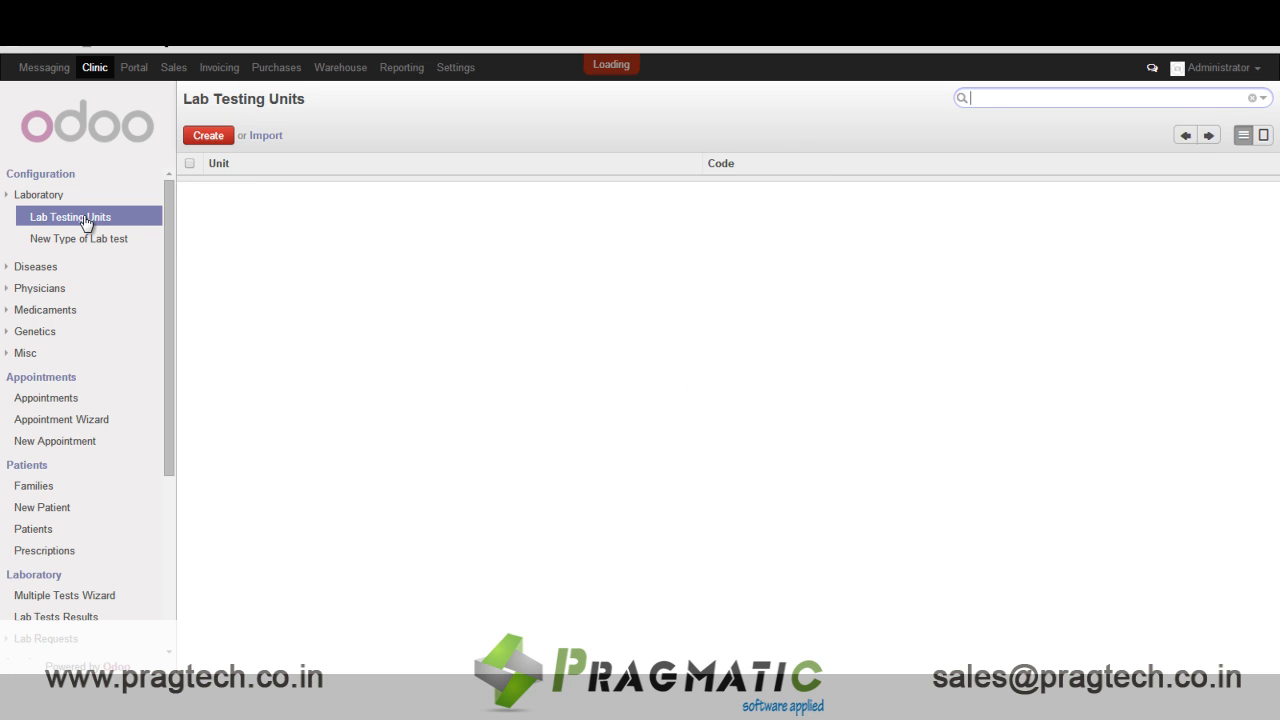
{"action": "left_click", "coordinate": [68, 216]}
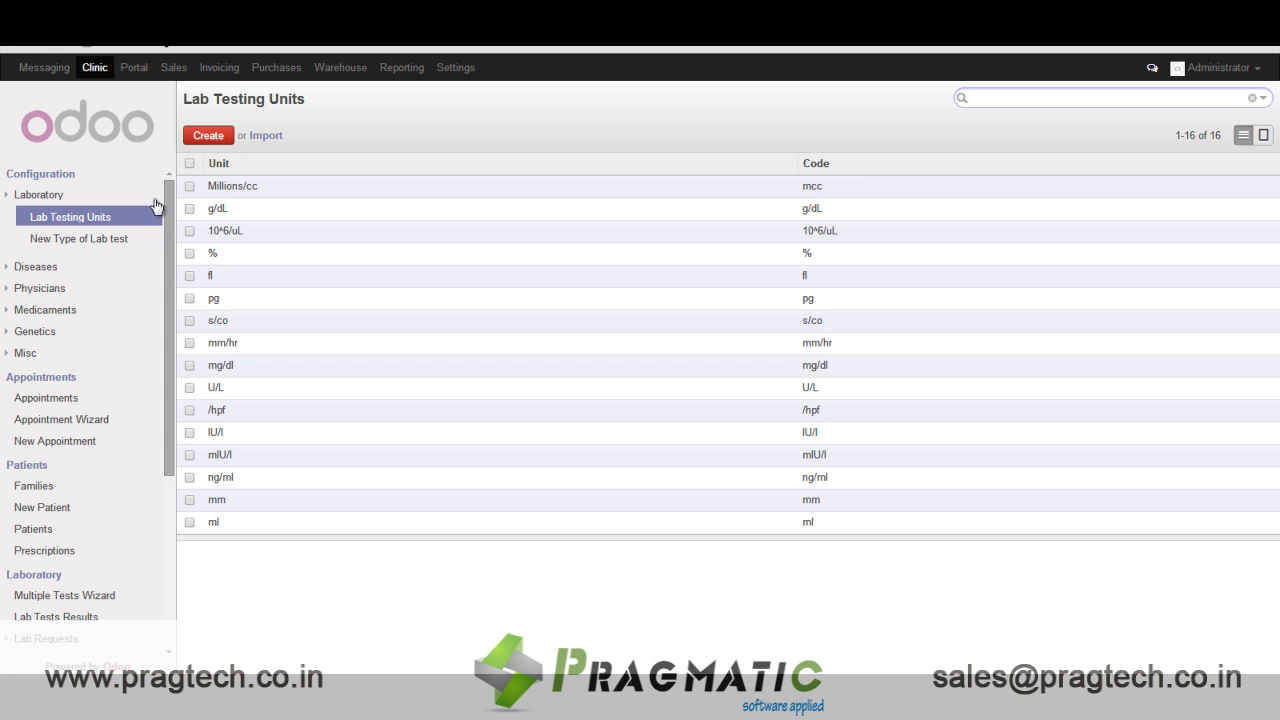
{"action": "left_click", "coordinate": [80, 238]}
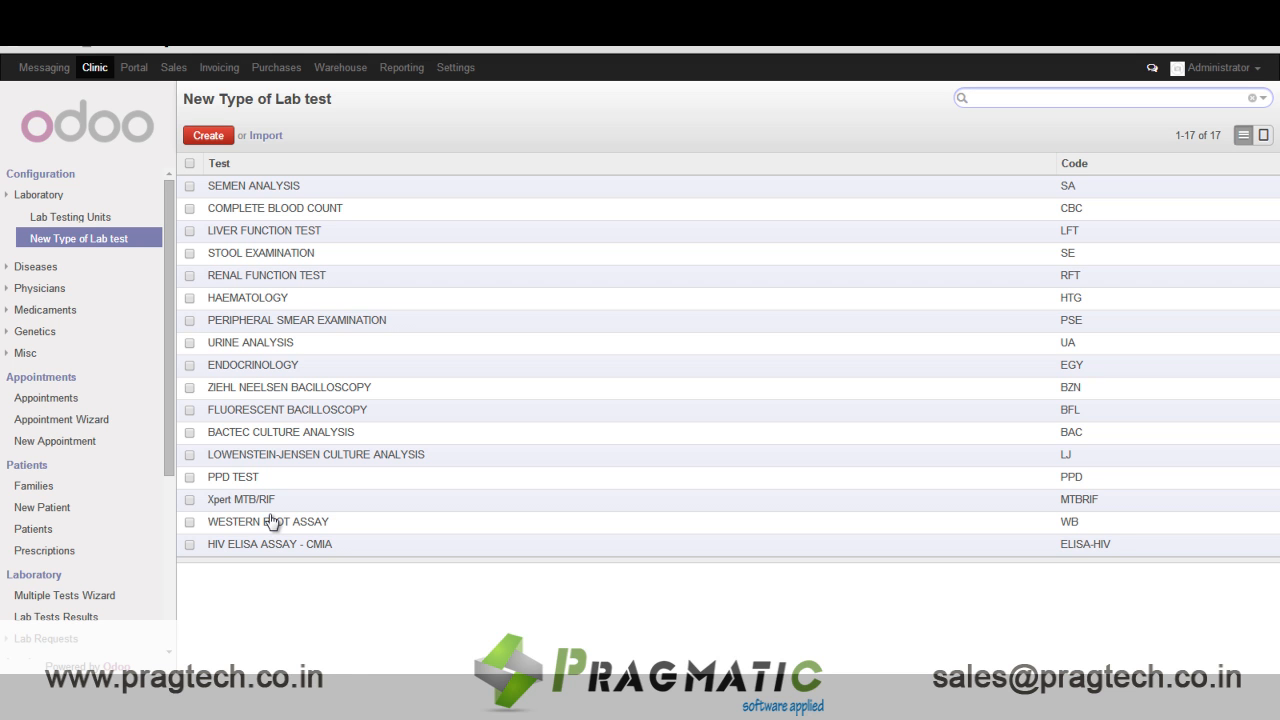
{"action": "mouse_move", "coordinate": [56, 276]}
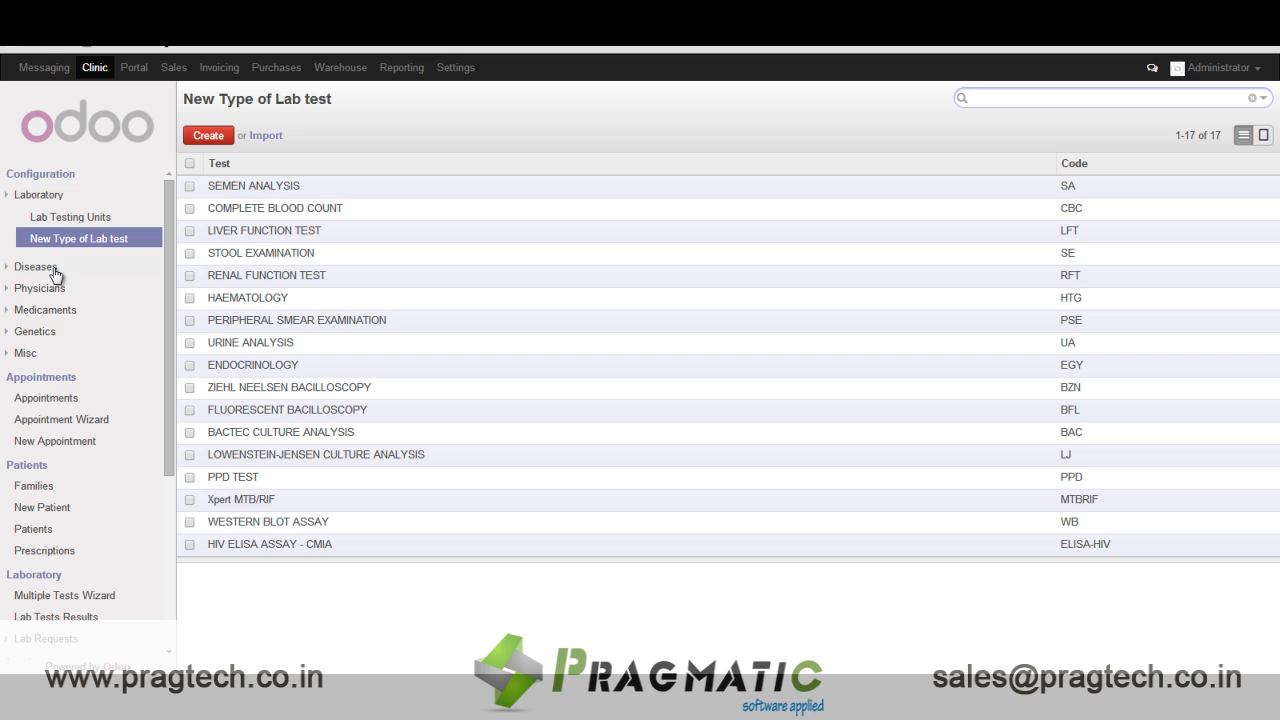
Show the list of 14,181 coded diseases with categories and expand the Physicians group
{"action": "left_click", "coordinate": [36, 266]}
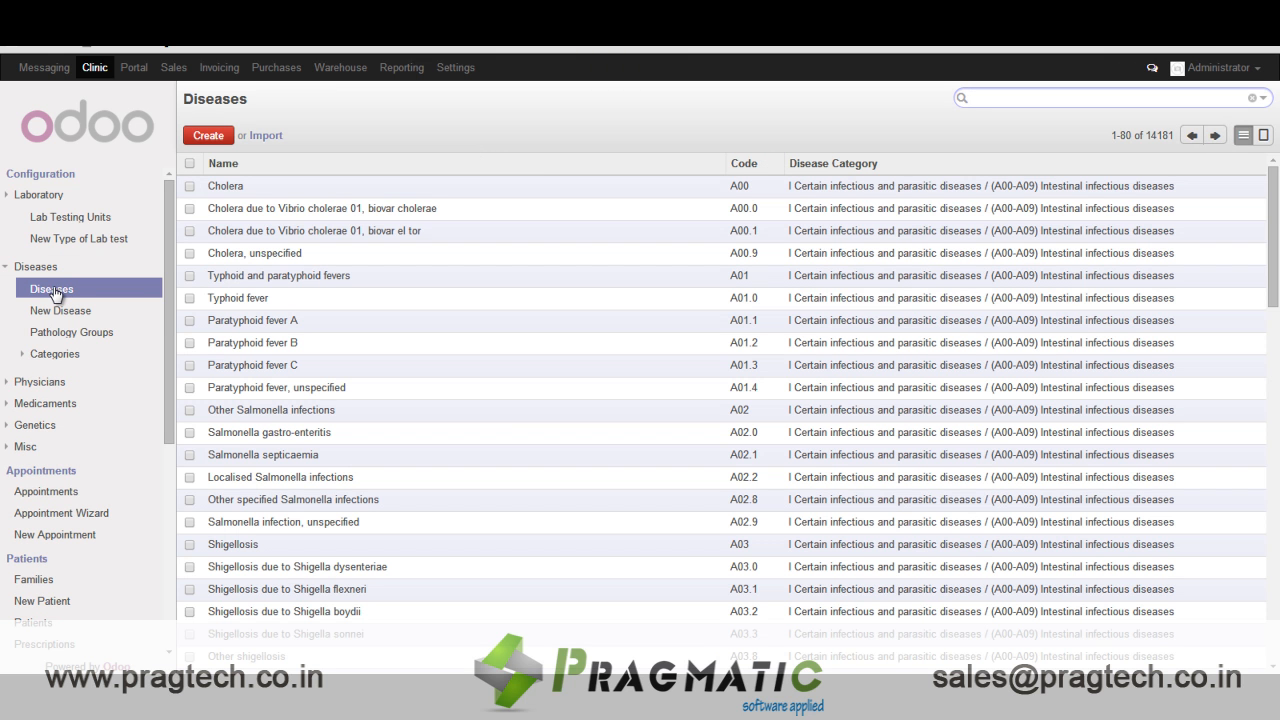
{"action": "mouse_move", "coordinate": [1058, 224]}
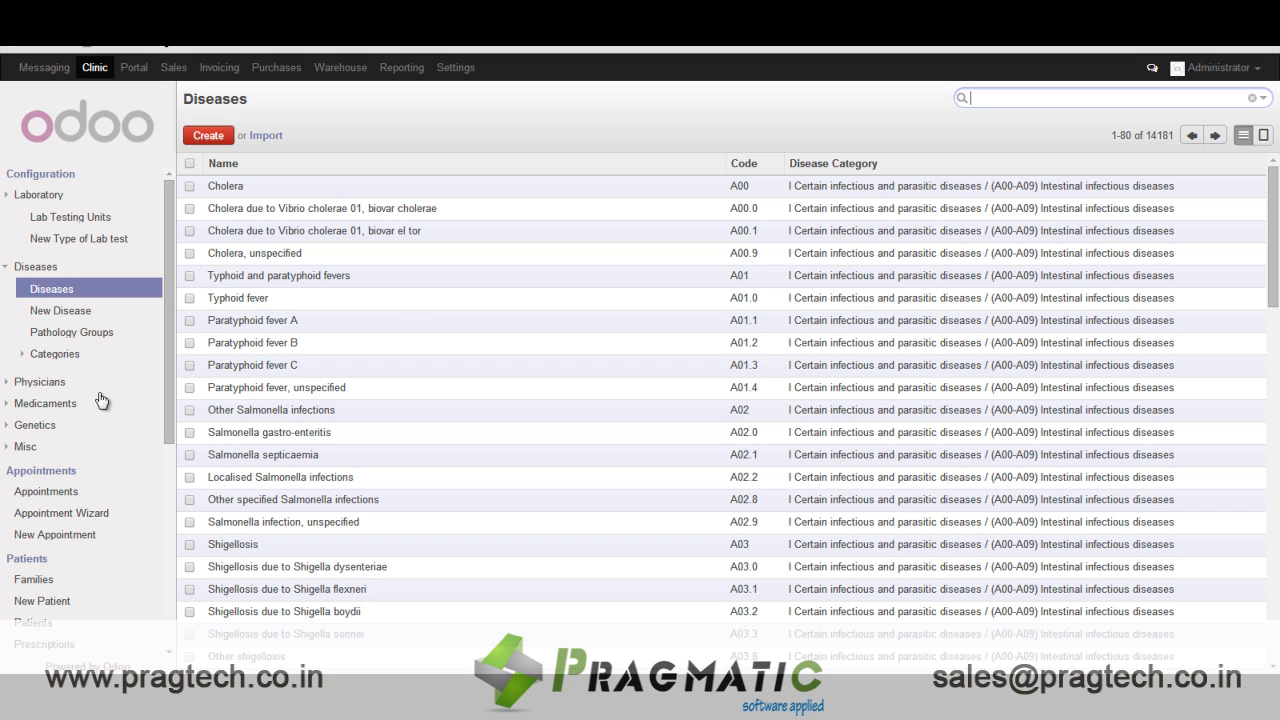
{"action": "left_click", "coordinate": [40, 380]}
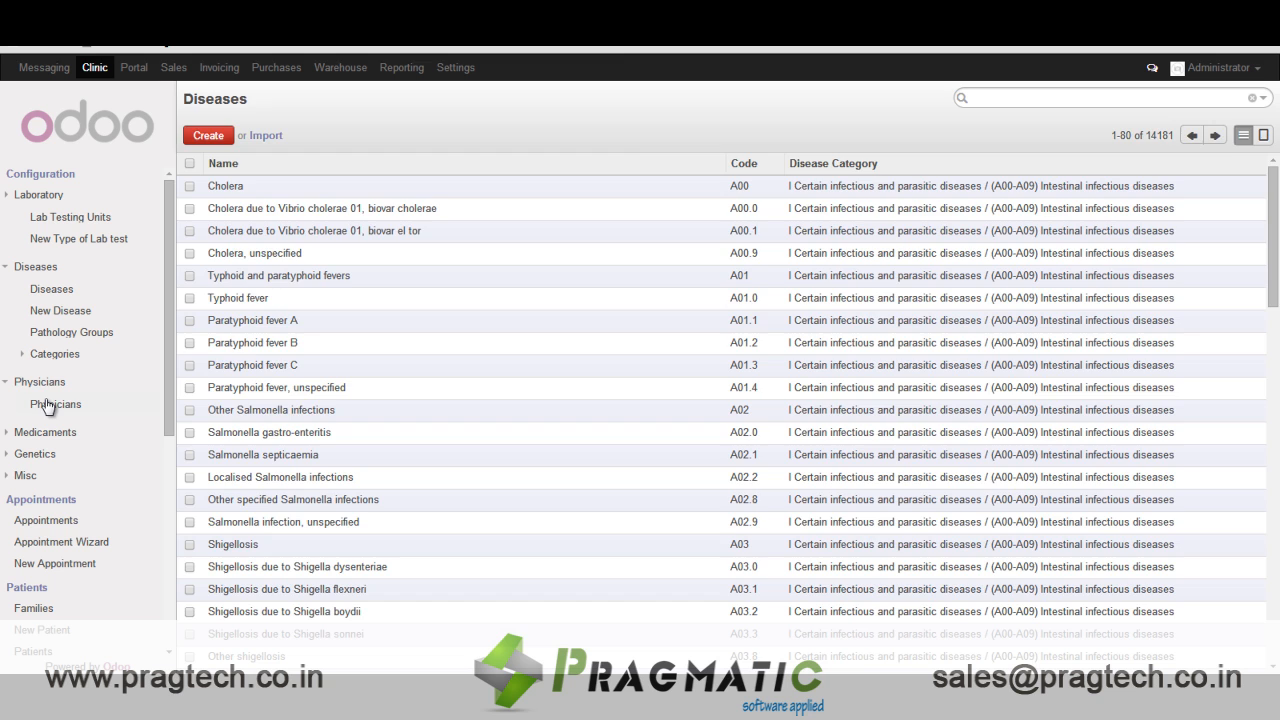
{"action": "left_click", "coordinate": [56, 404]}
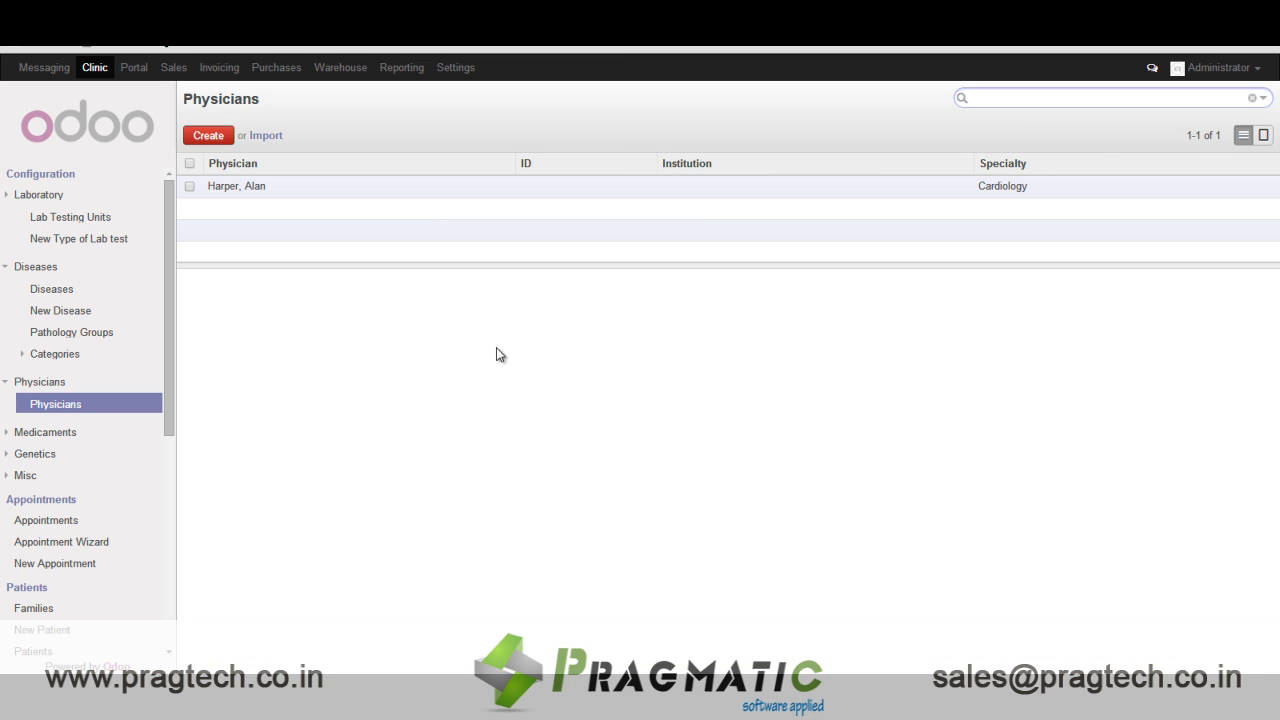
{"action": "left_click", "coordinate": [1100, 96]}
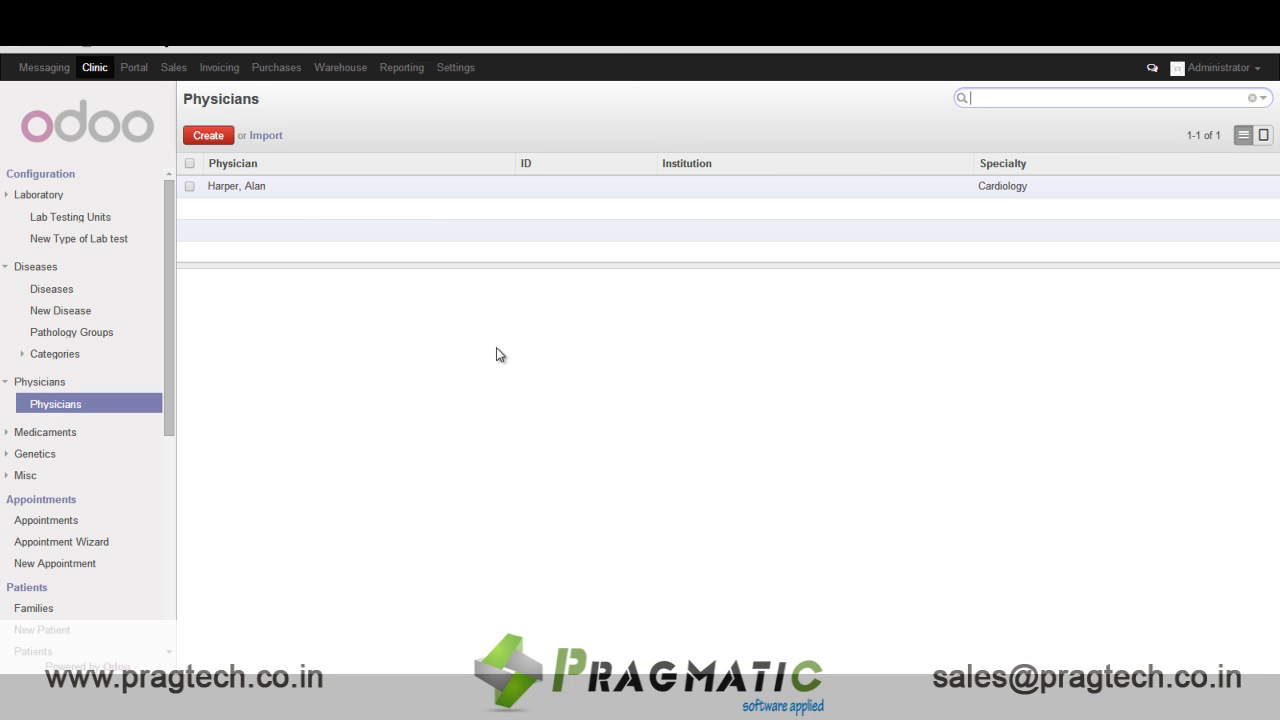
{"action": "left_click", "coordinate": [236, 186]}
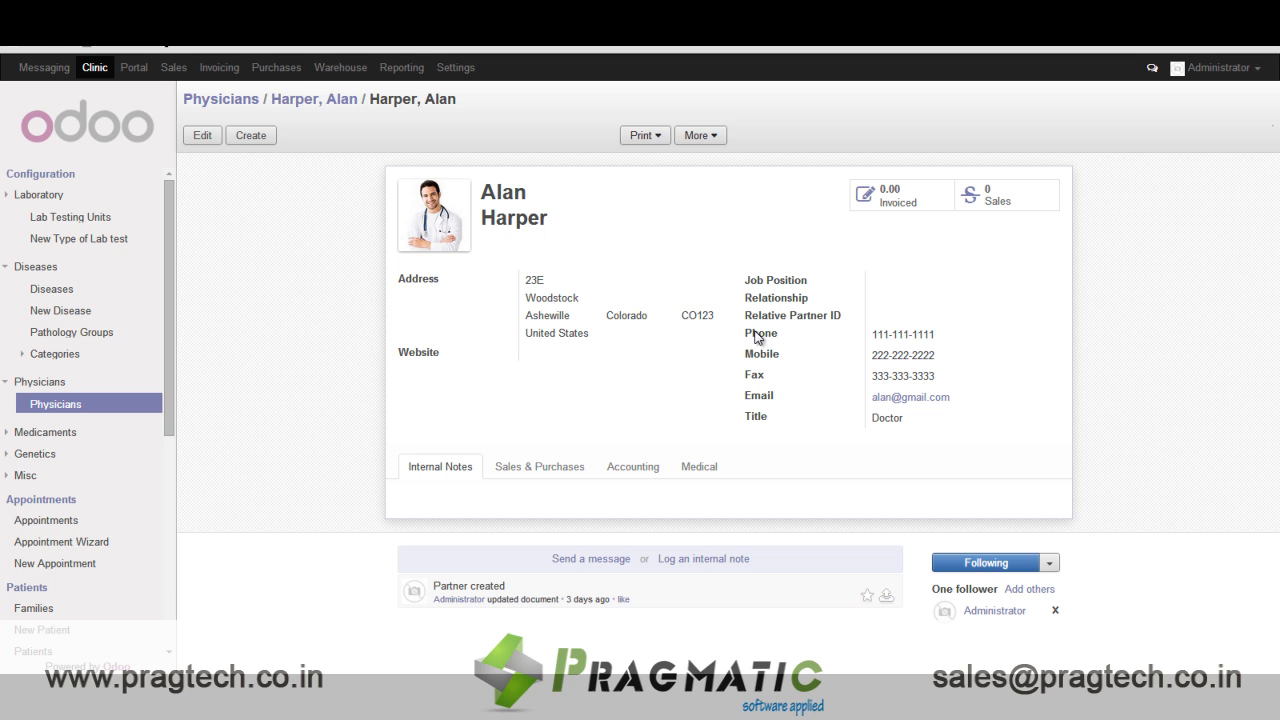
{"action": "mouse_move", "coordinate": [820, 340]}
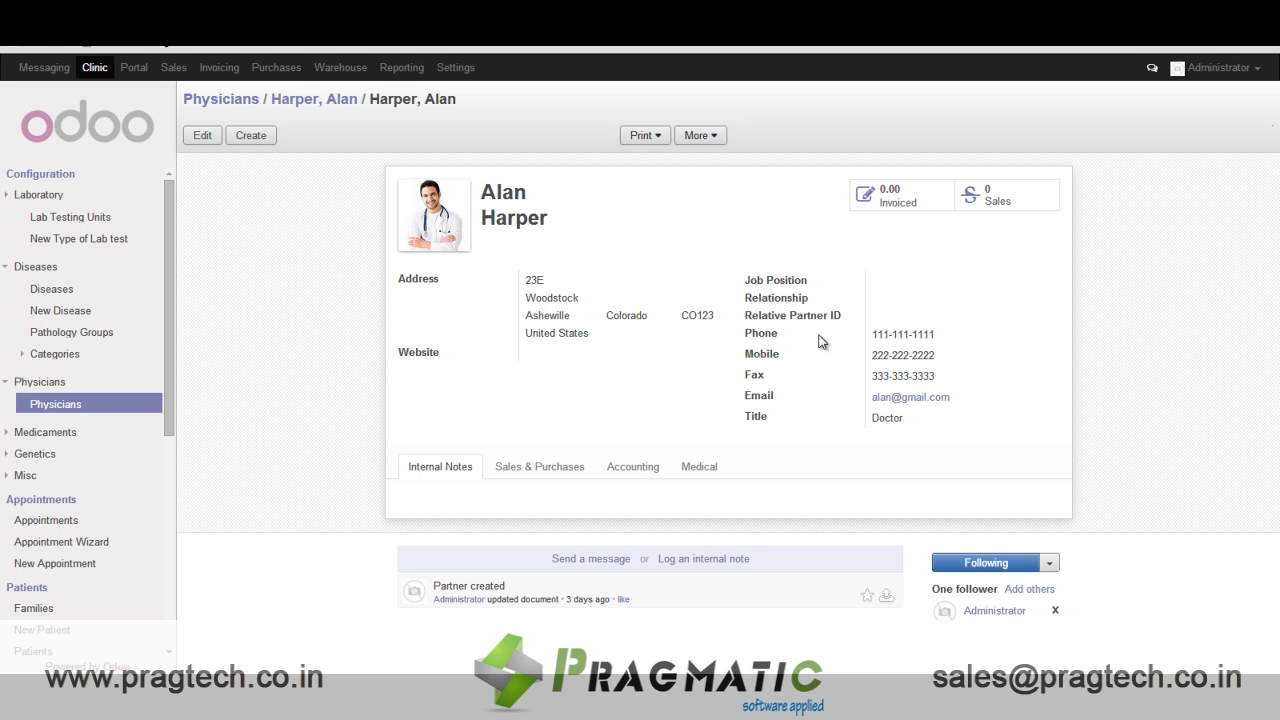
{"action": "mouse_move", "coordinate": [156, 408]}
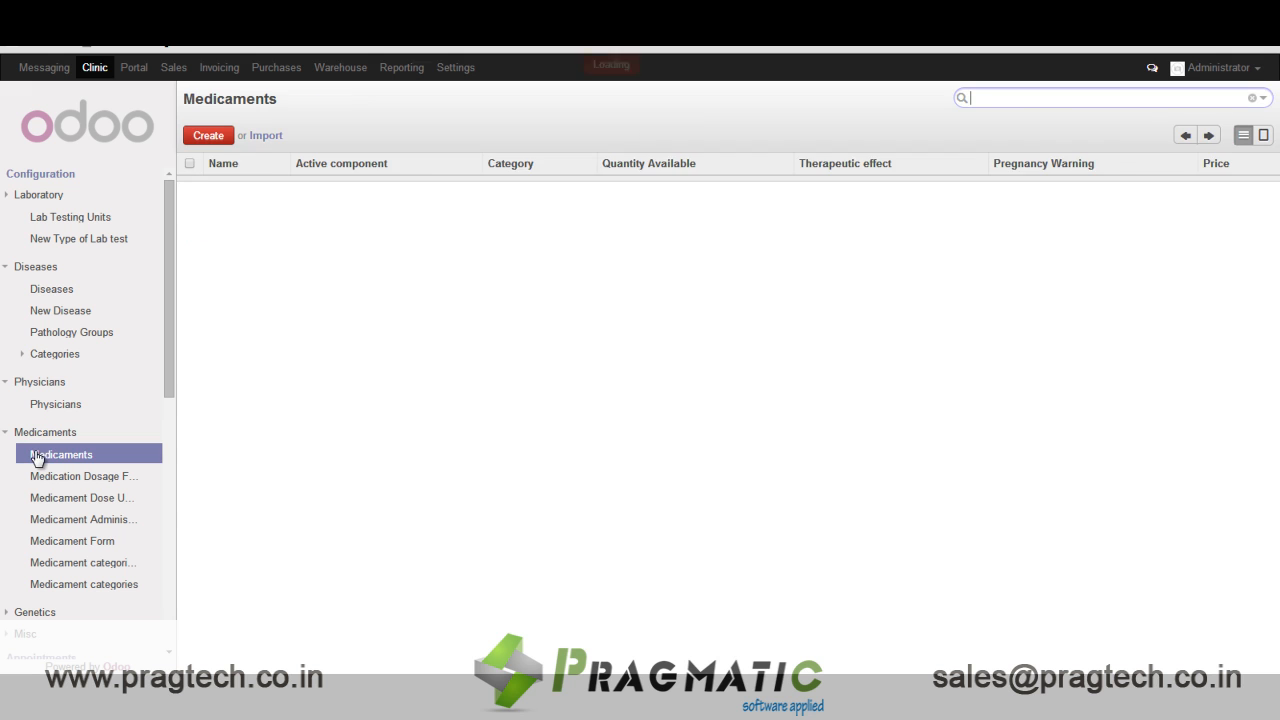
Browse the medicaments list, dosage frequencies, dose units and administration routes
{"action": "left_click", "coordinate": [60, 454]}
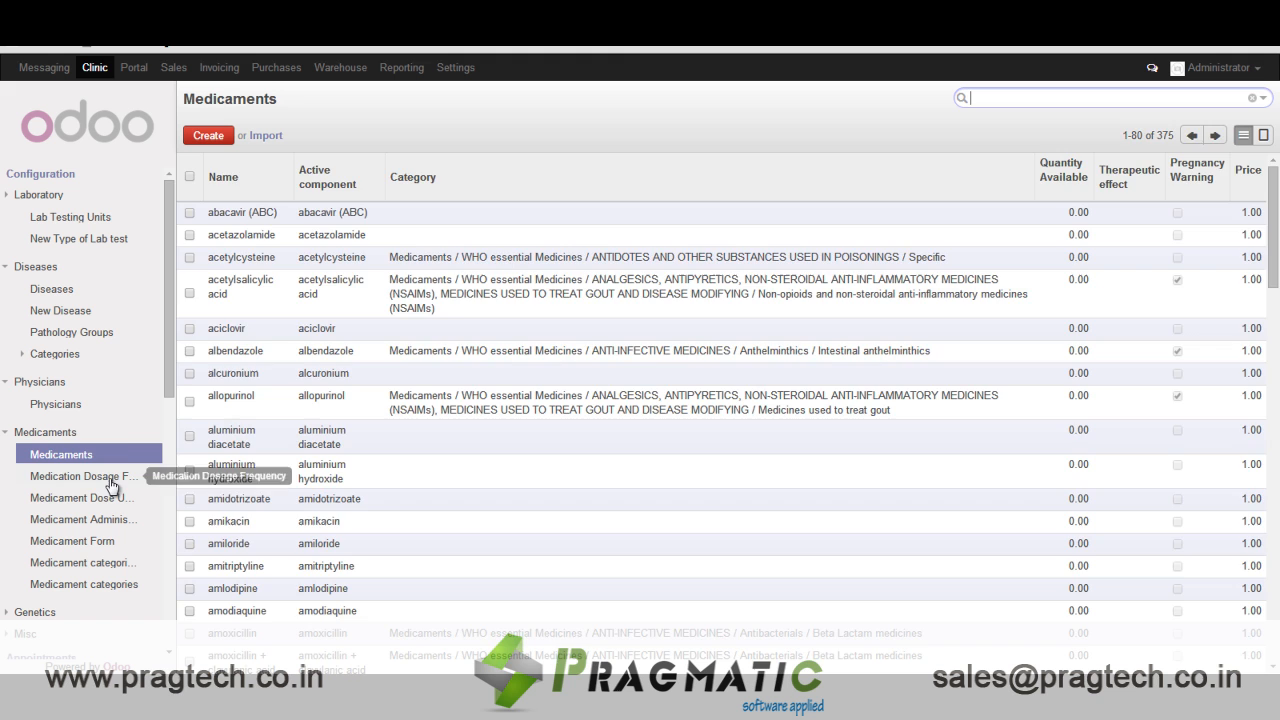
{"action": "left_click", "coordinate": [84, 476]}
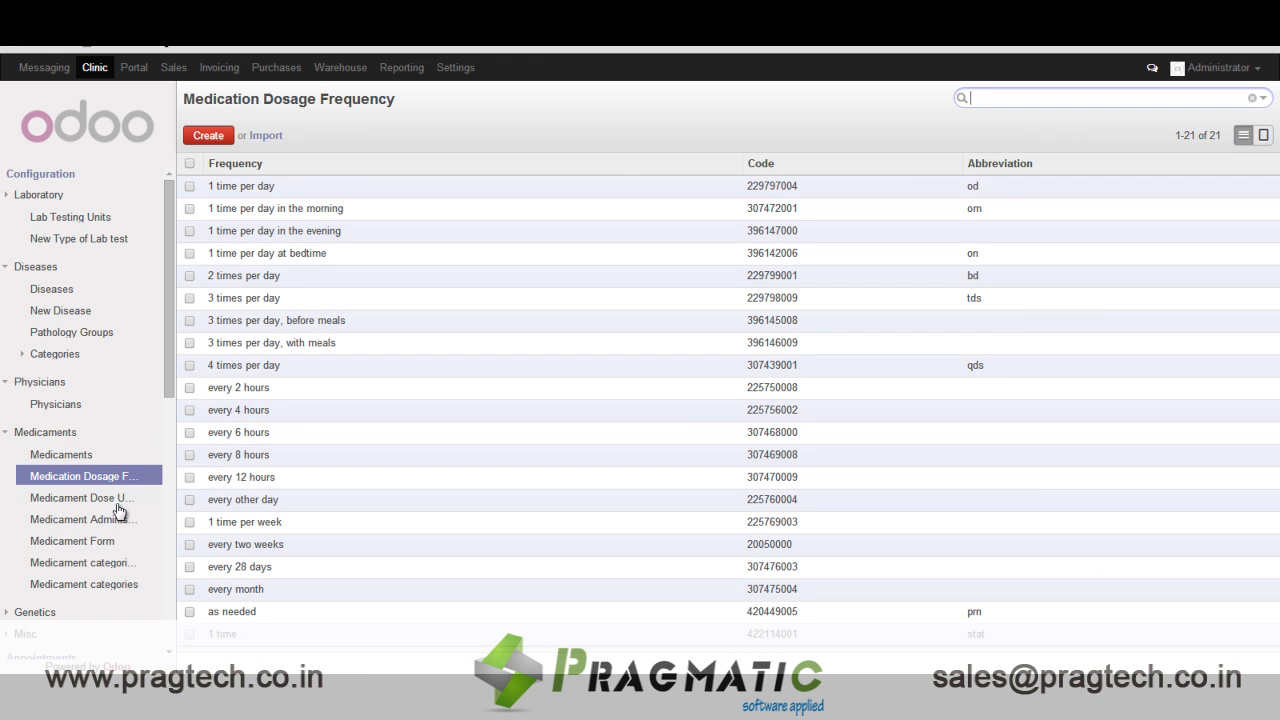
{"action": "left_click", "coordinate": [80, 496]}
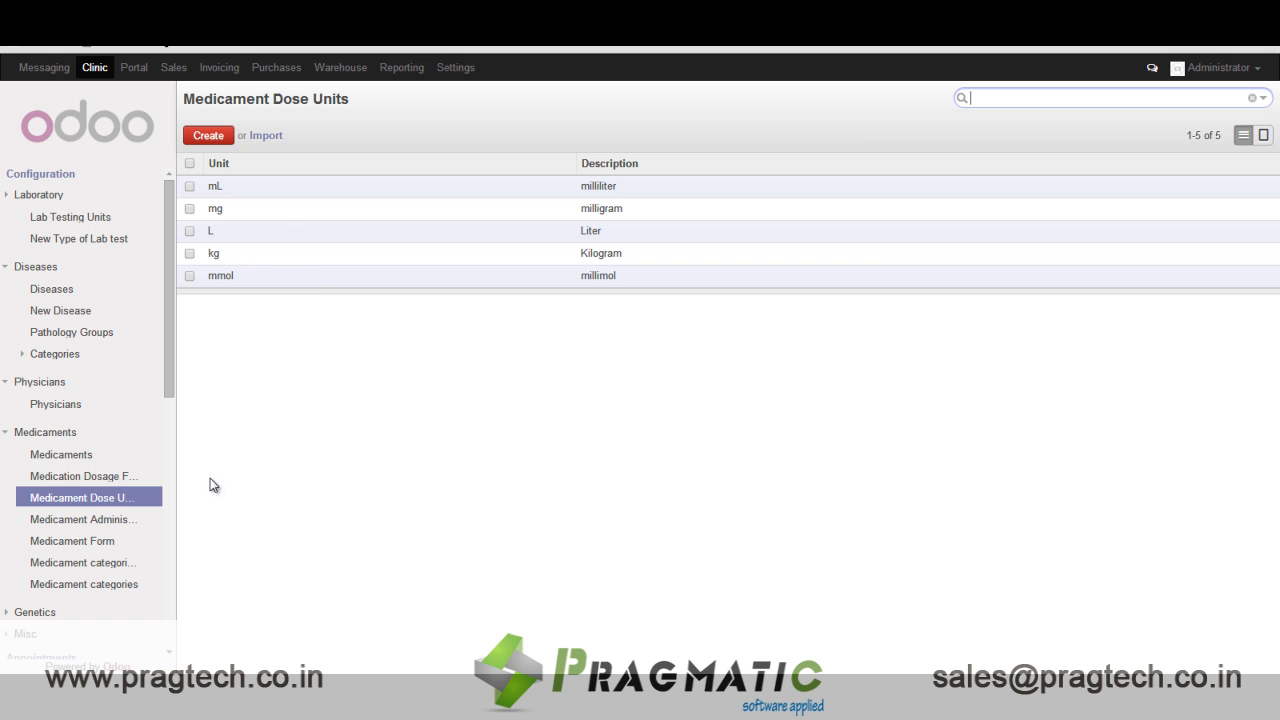
{"action": "left_click", "coordinate": [84, 520]}
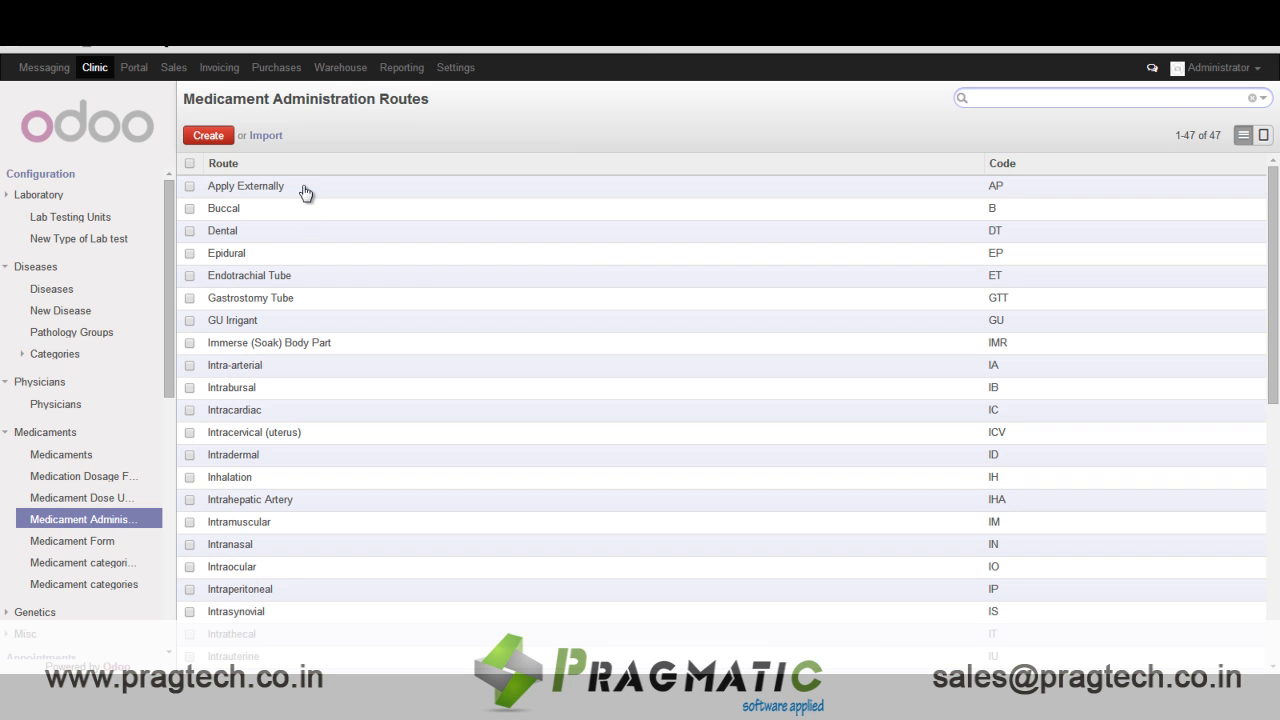
{"action": "mouse_move", "coordinate": [470, 208]}
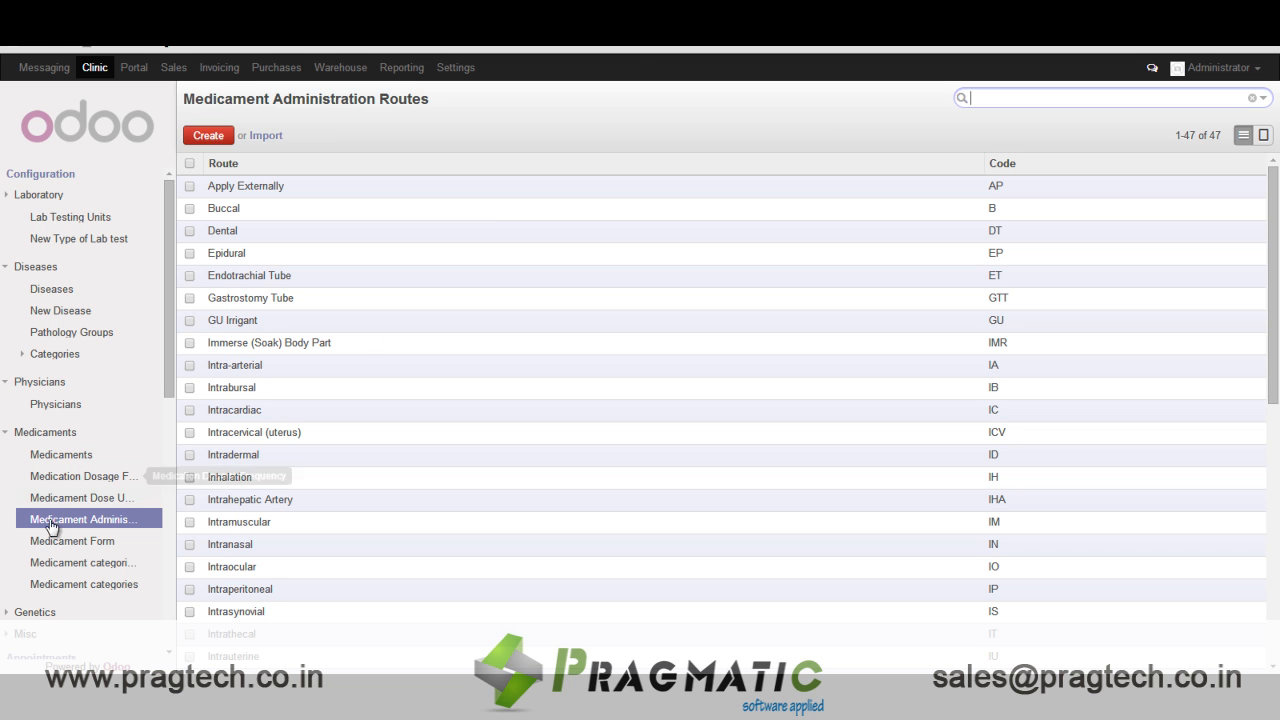
Browse medicament forms and the 172 medicament categories, then collapse the Medicaments group
{"action": "left_click", "coordinate": [72, 540]}
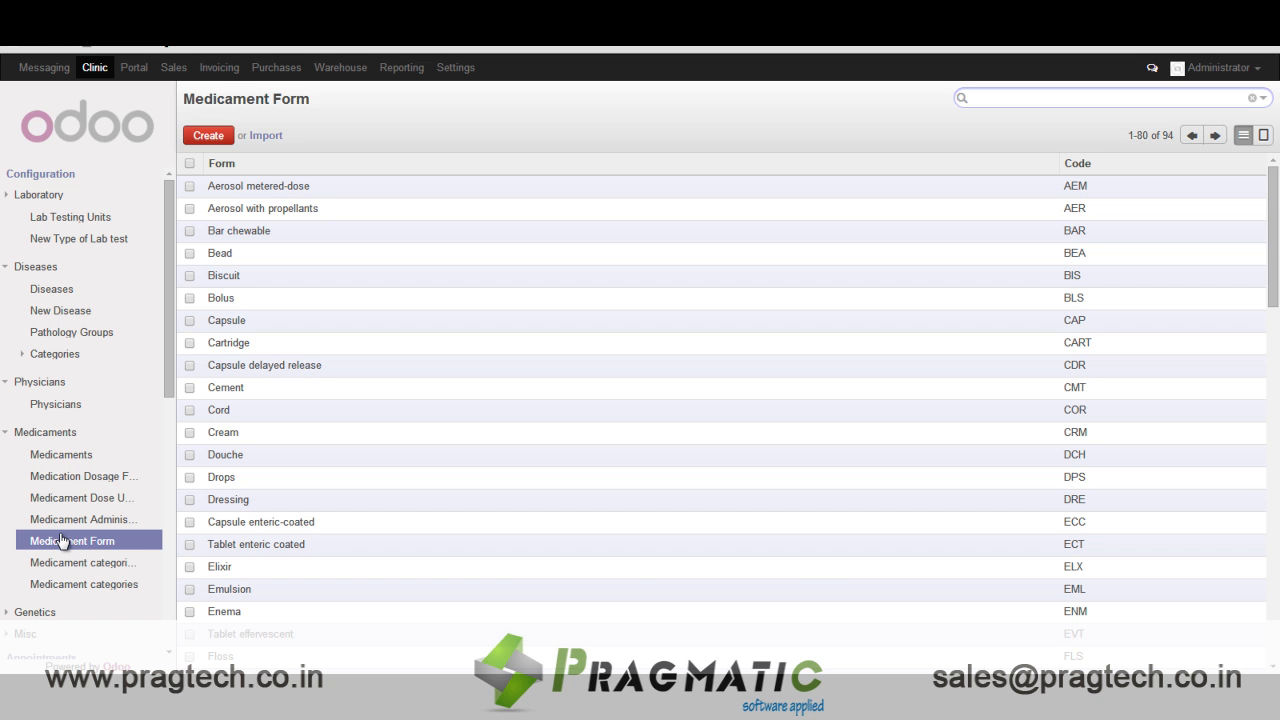
{"action": "left_click", "coordinate": [82, 560]}
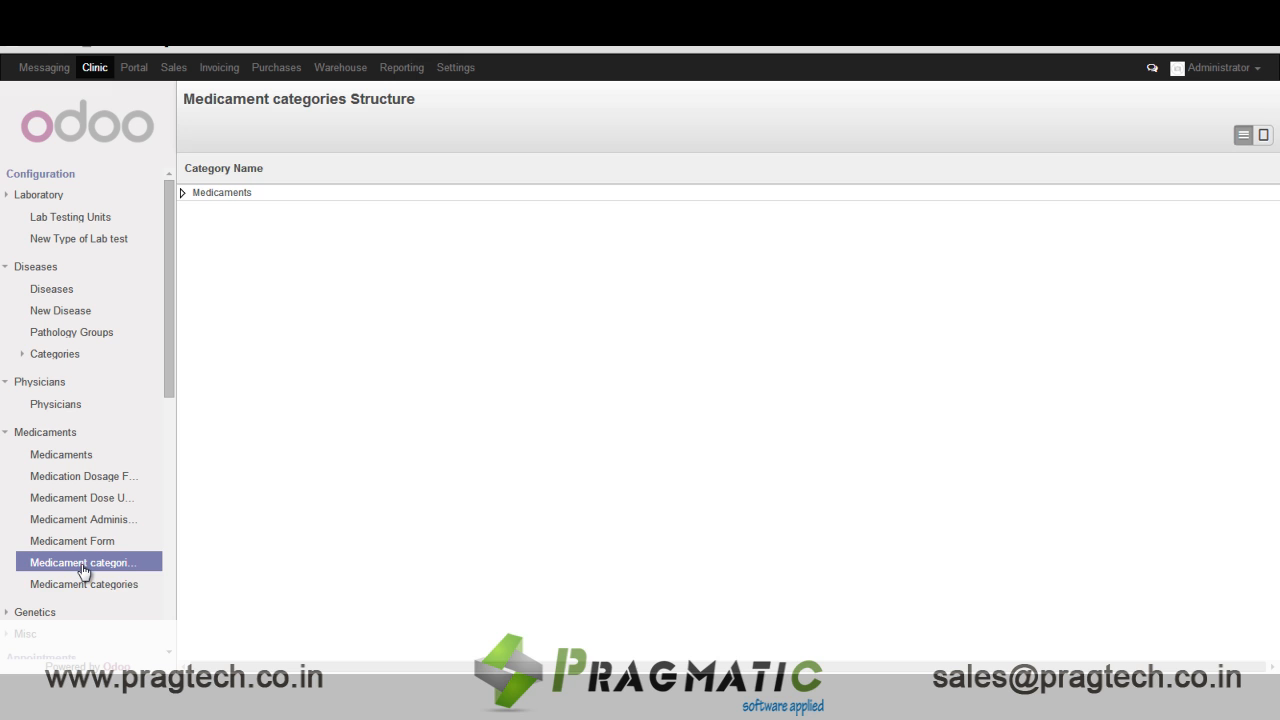
{"action": "left_click", "coordinate": [84, 584]}
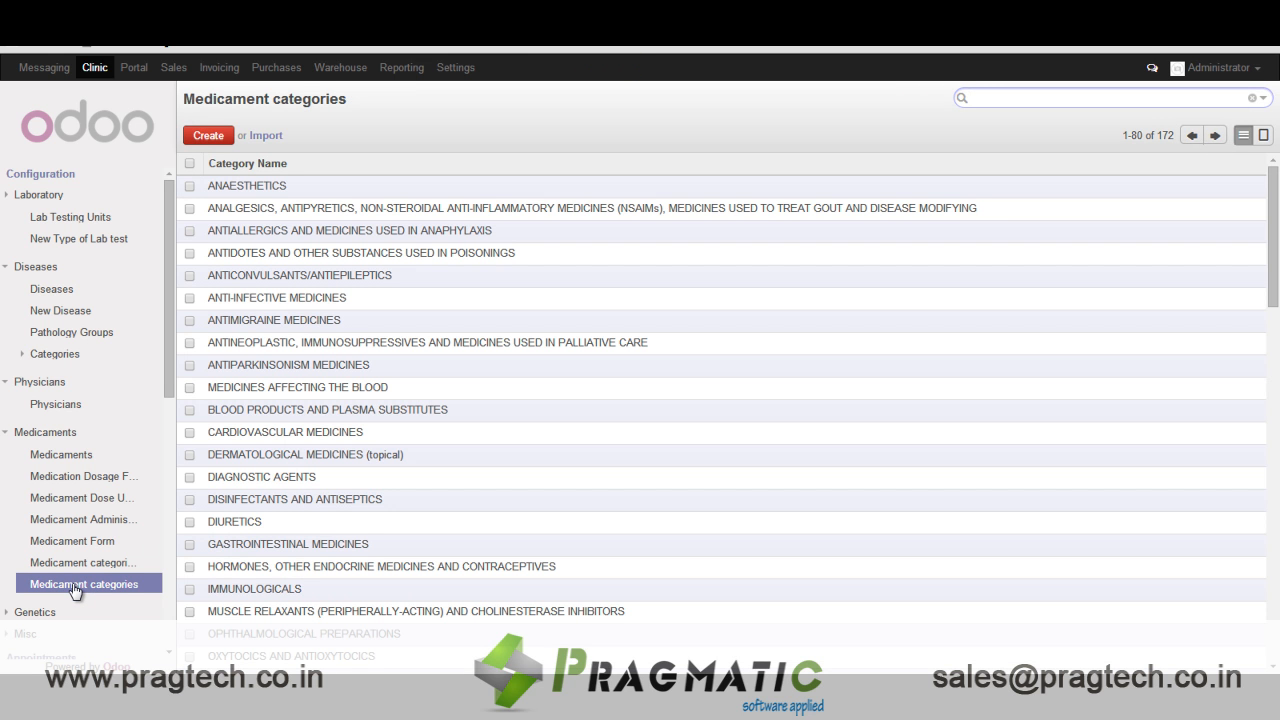
{"action": "left_click", "coordinate": [44, 432]}
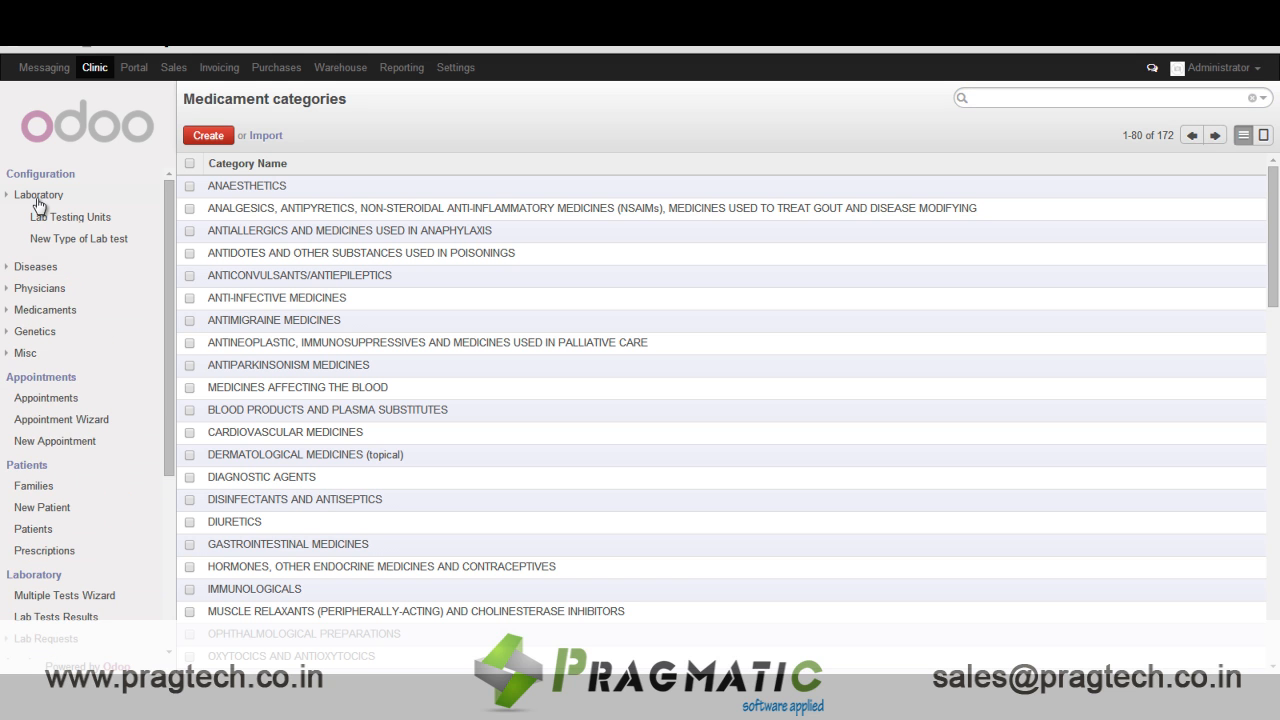
Show the Genetic Risks list of 4,298 genes with symbols, names and affected chromosomes
{"action": "left_click", "coordinate": [40, 194]}
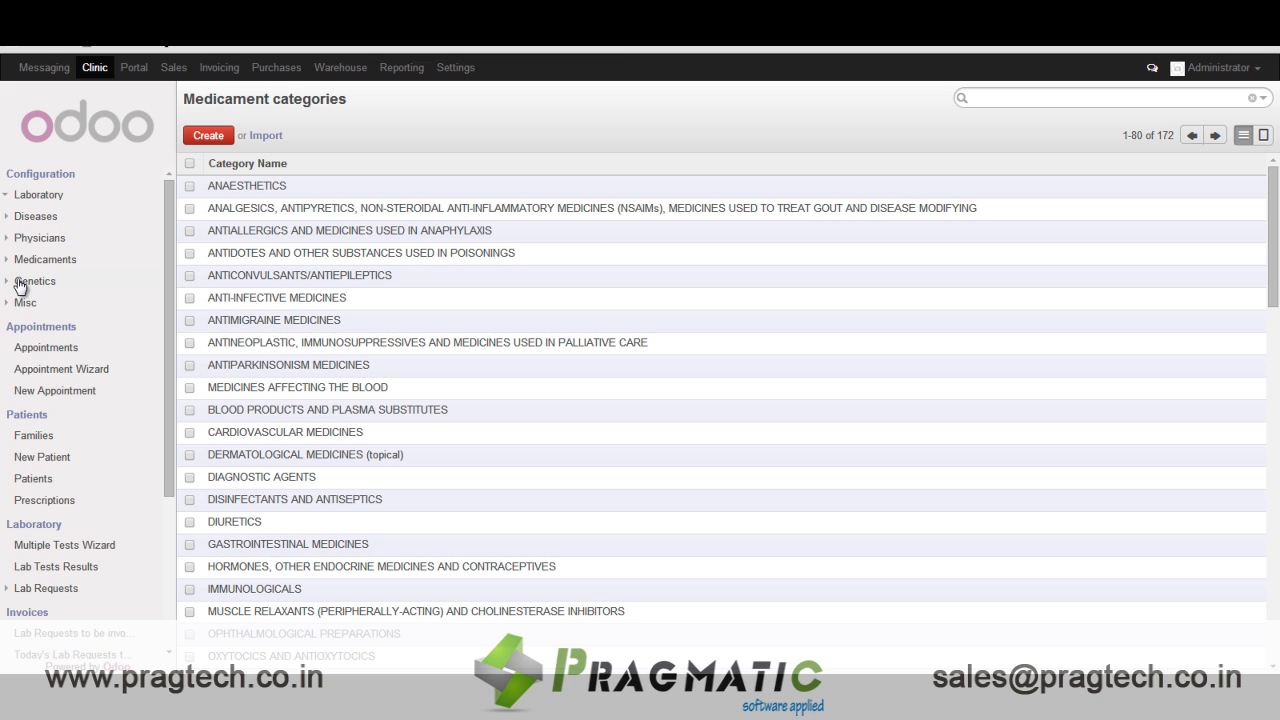
{"action": "left_click", "coordinate": [36, 280]}
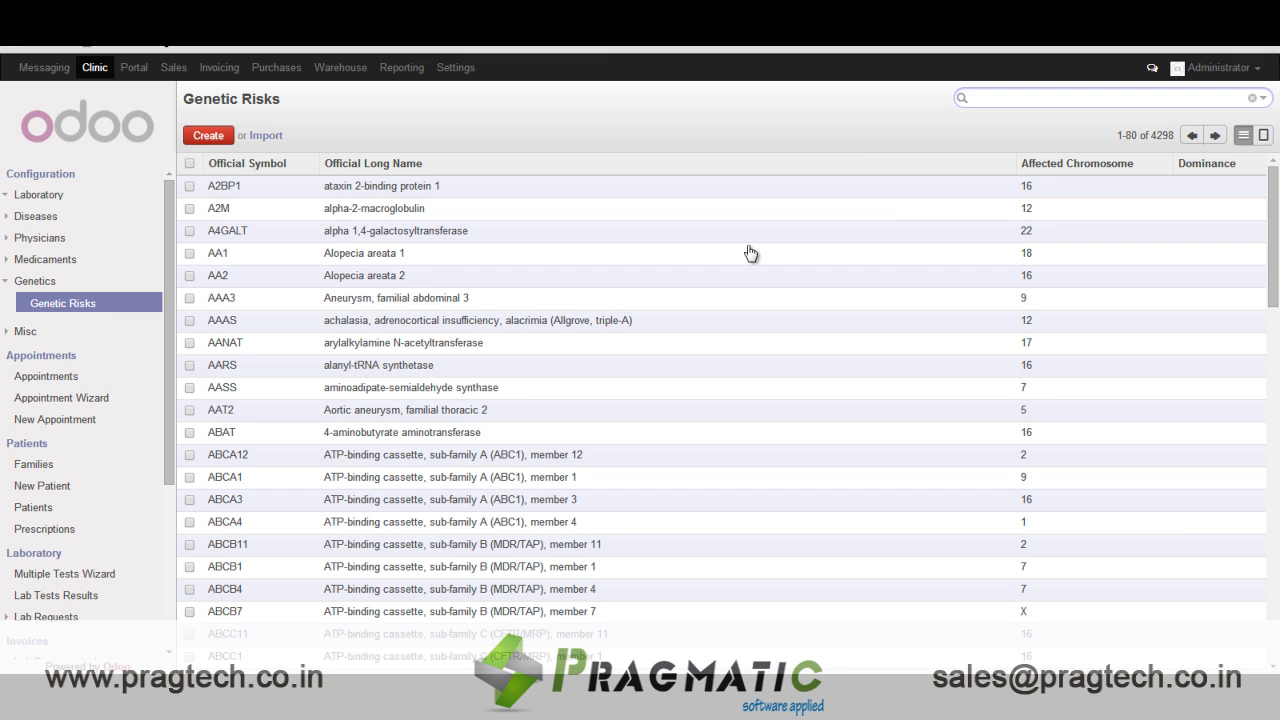
{"action": "left_click", "coordinate": [1100, 96]}
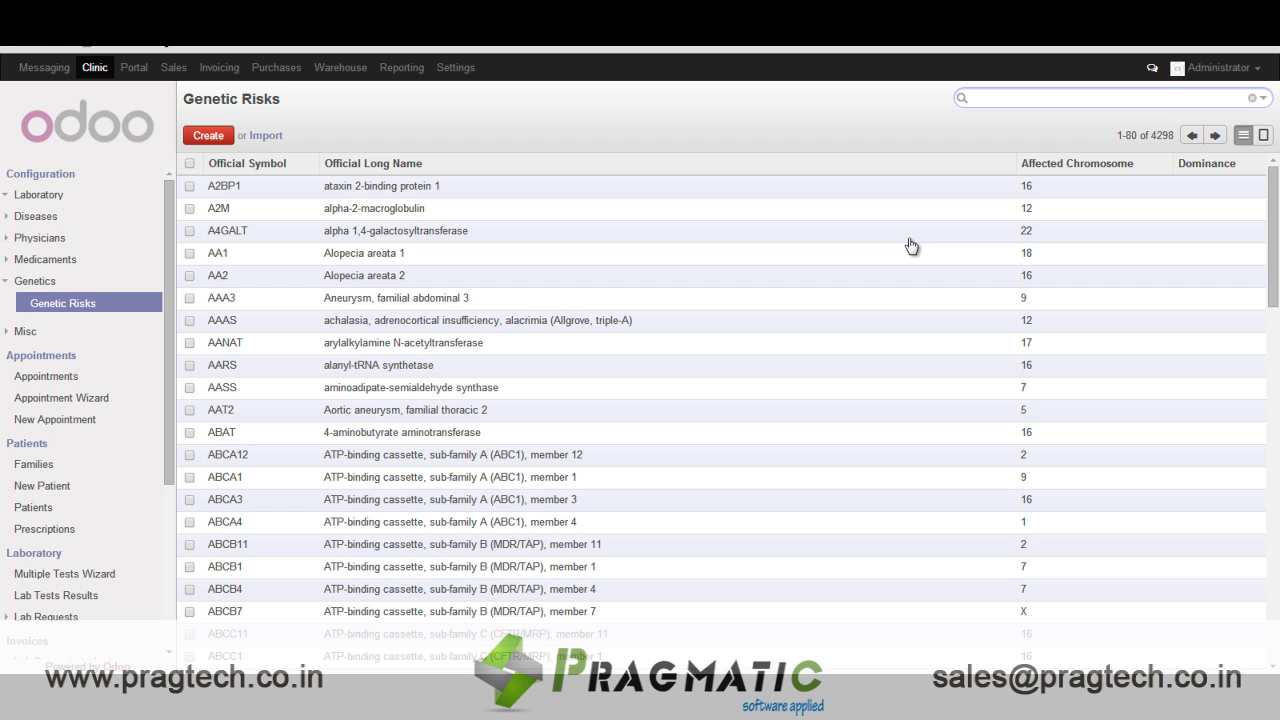
{"action": "mouse_move", "coordinate": [1064, 198]}
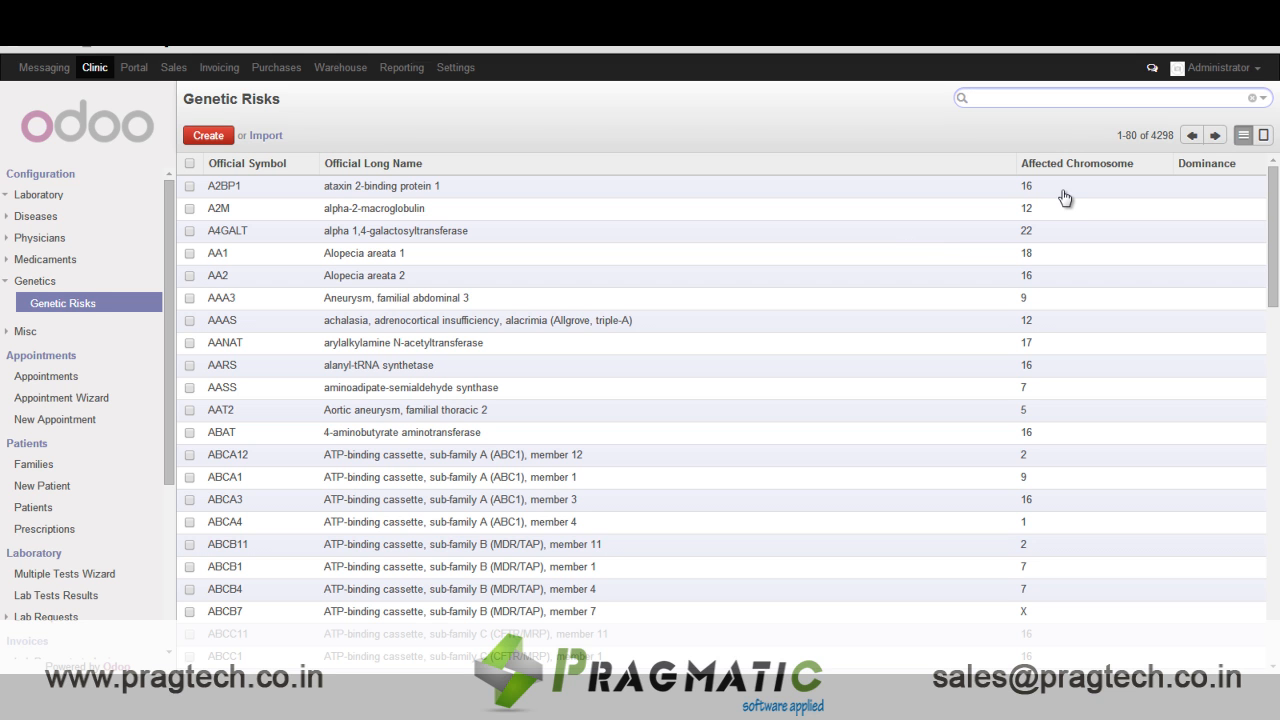
{"action": "mouse_move", "coordinate": [162, 436]}
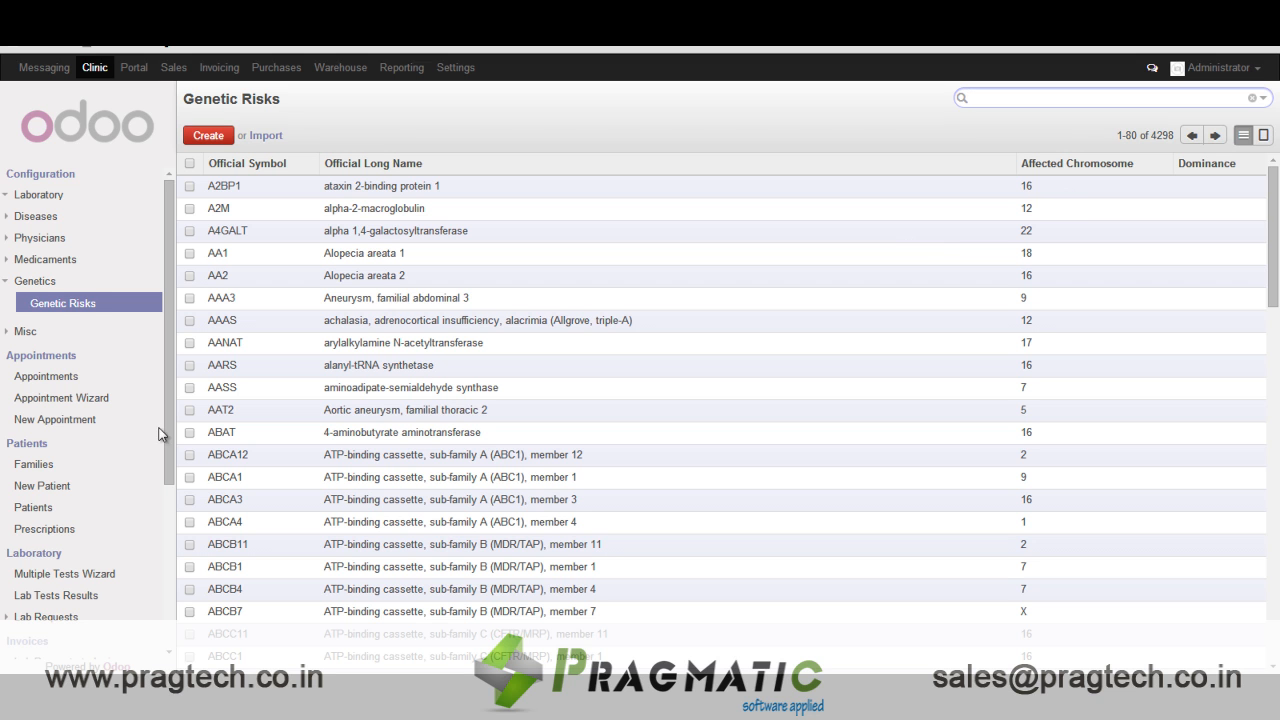
Under Misc configuration, browse the medical specialties and occupations lists
{"action": "left_click", "coordinate": [24, 332]}
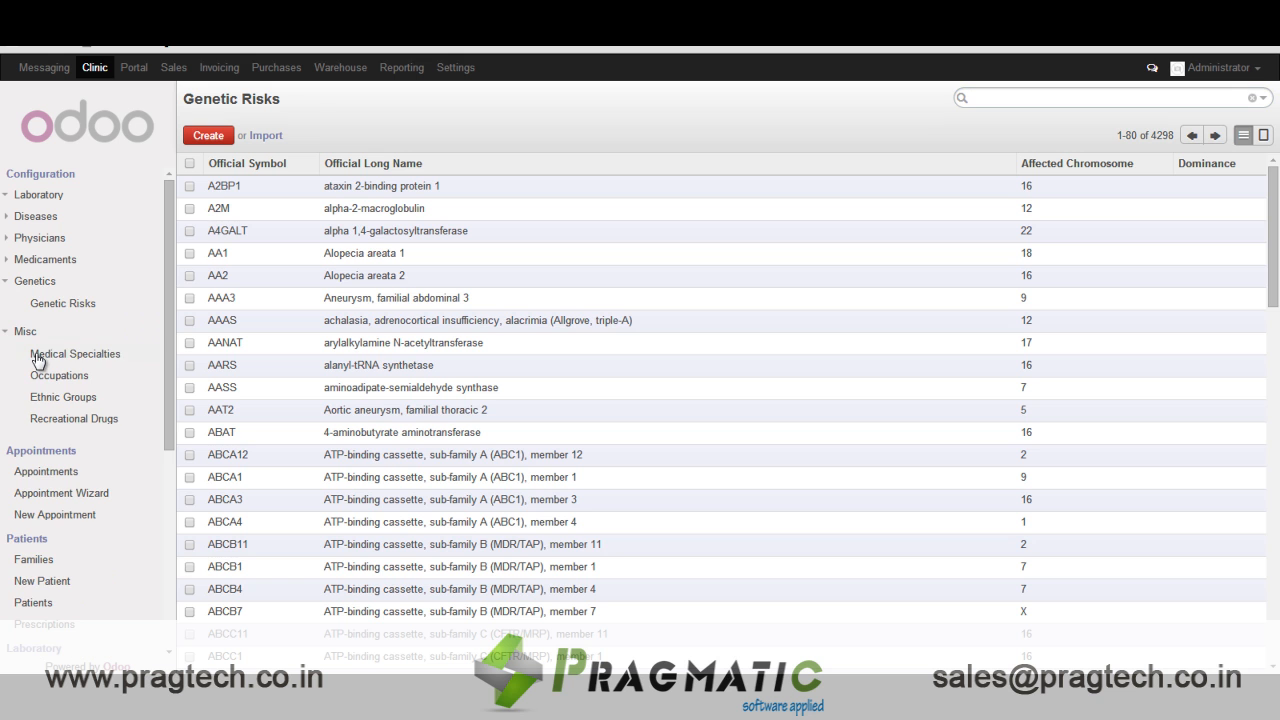
{"action": "left_click", "coordinate": [74, 352]}
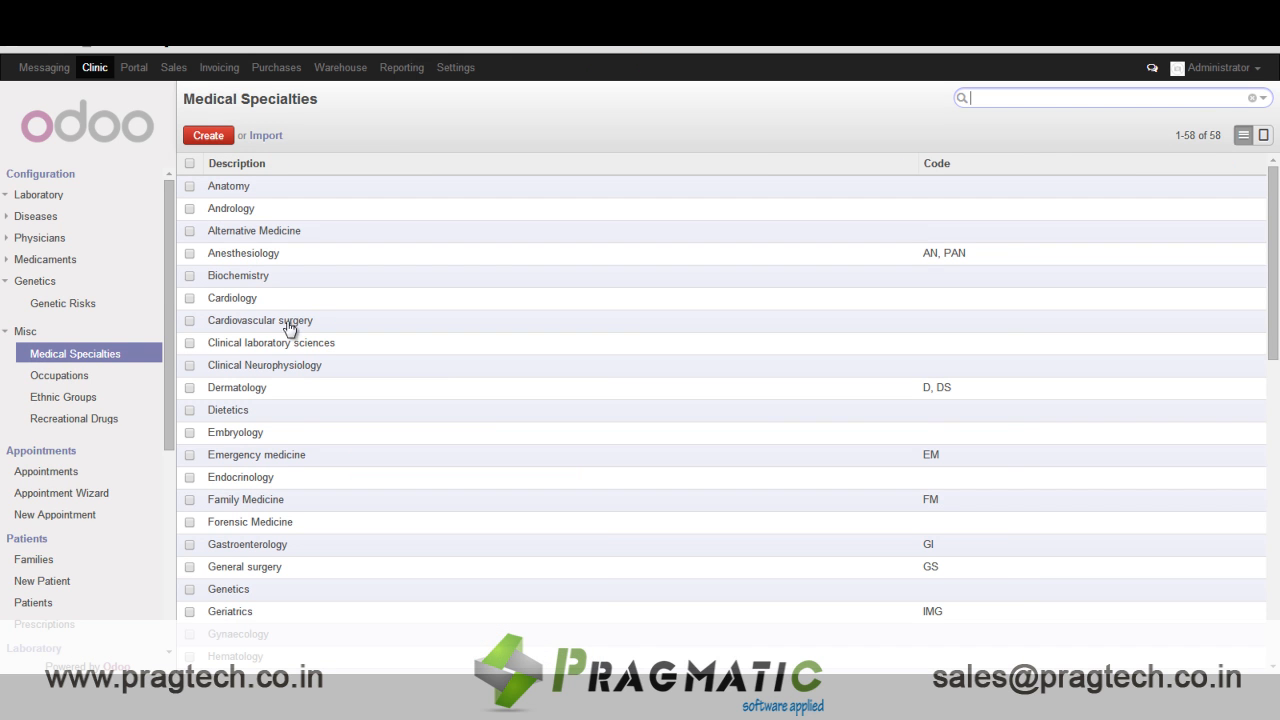
{"action": "scroll", "scroll_direction": "down", "scroll_amount": 3}
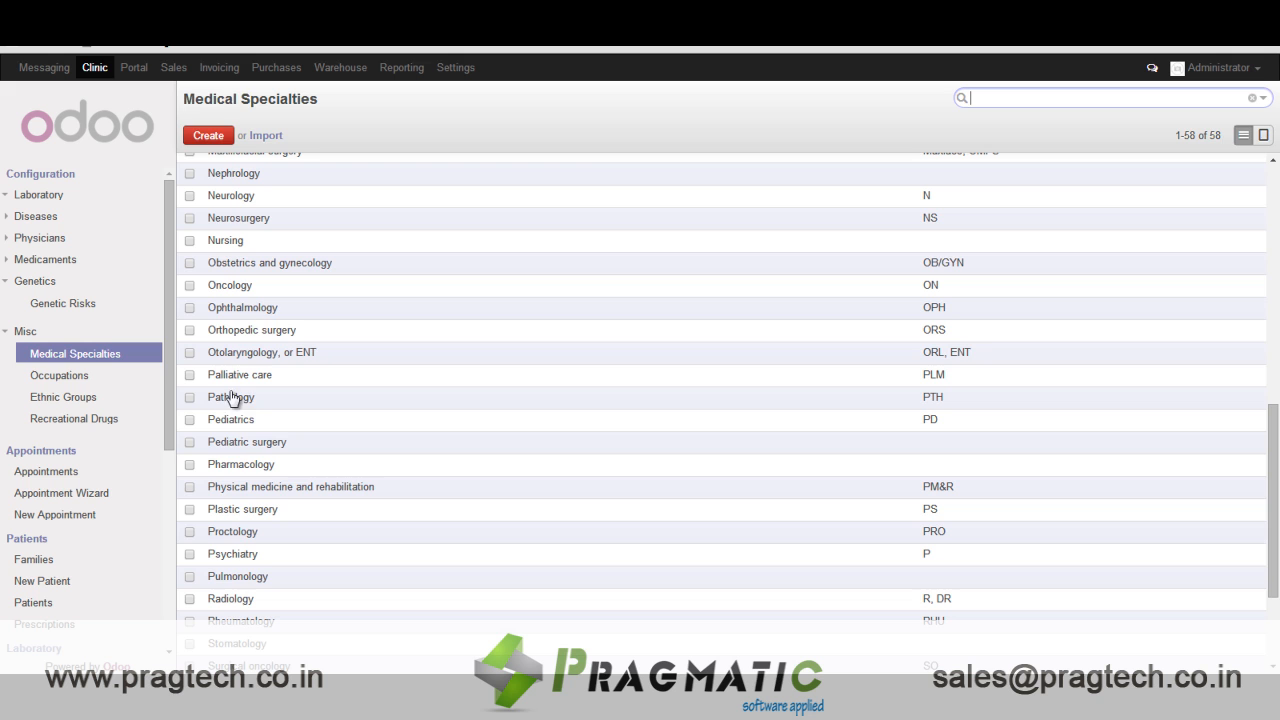
{"action": "left_click", "coordinate": [58, 376]}
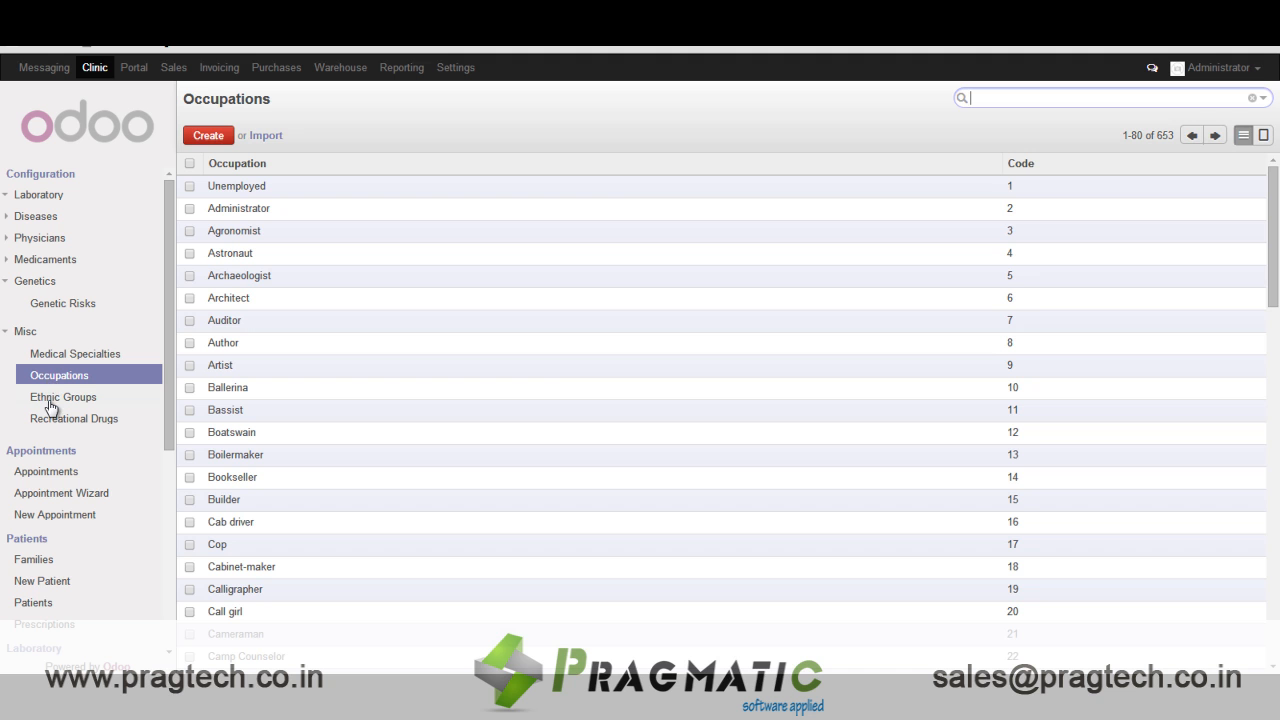
Browse the ethnic groups and the 27 recreational drugs with toxicity and street names
{"action": "left_click", "coordinate": [64, 396]}
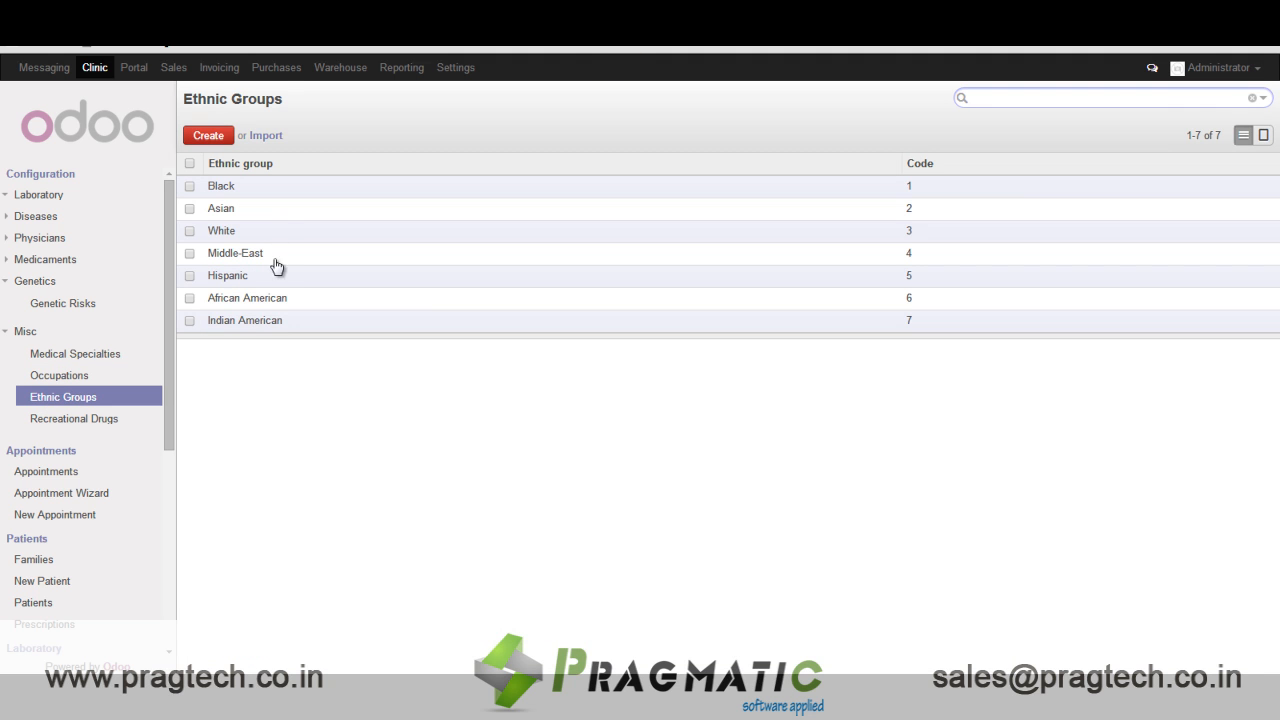
{"action": "left_click", "coordinate": [72, 418]}
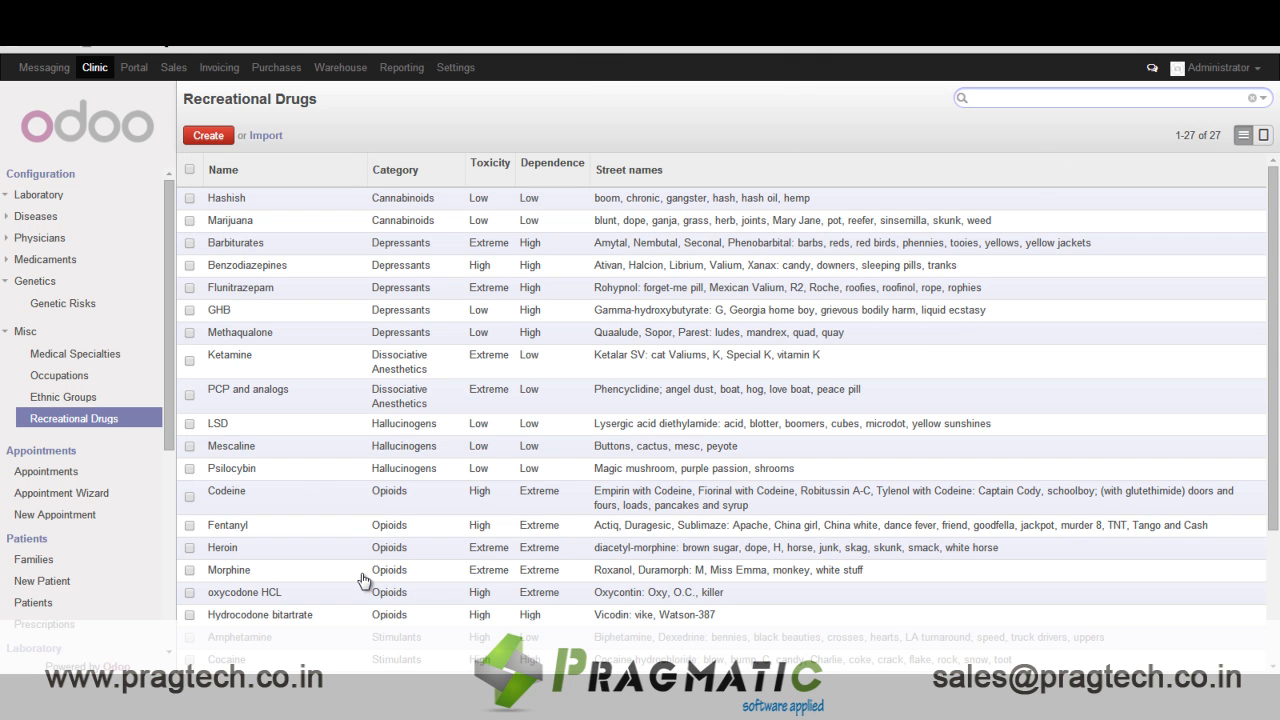
{"action": "left_click", "coordinate": [1100, 96]}
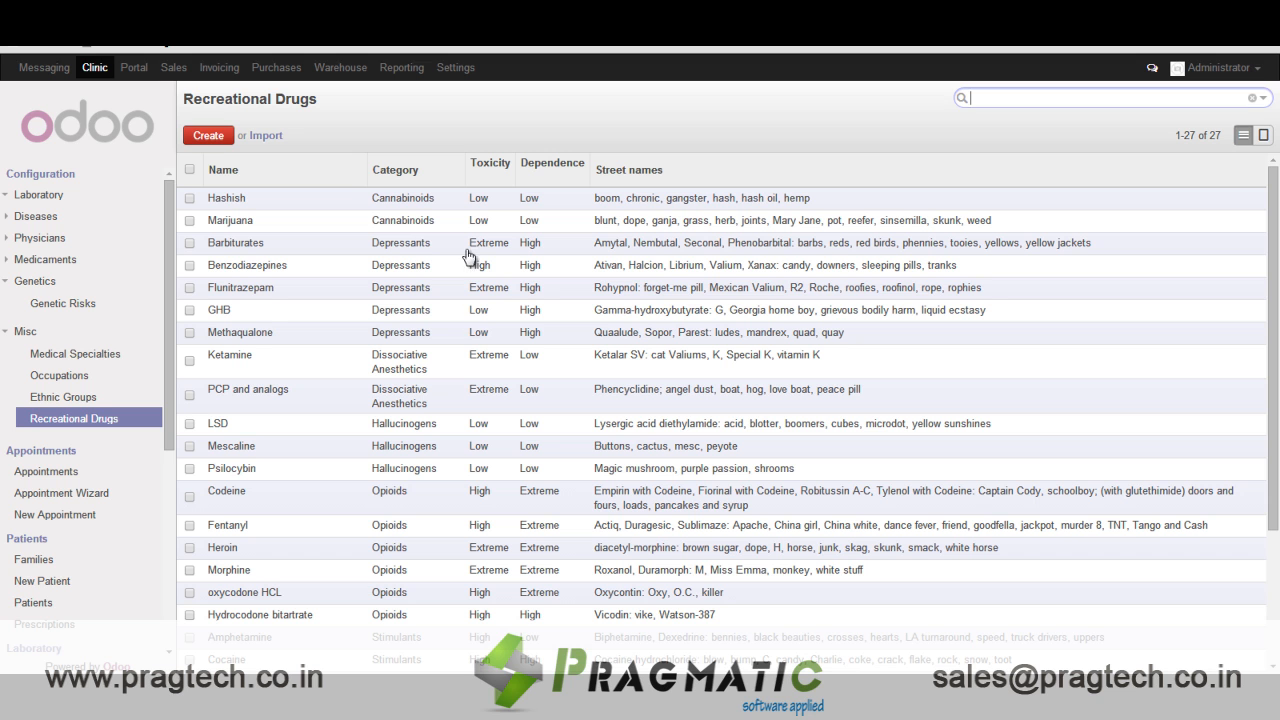
{"action": "mouse_move", "coordinate": [410, 230]}
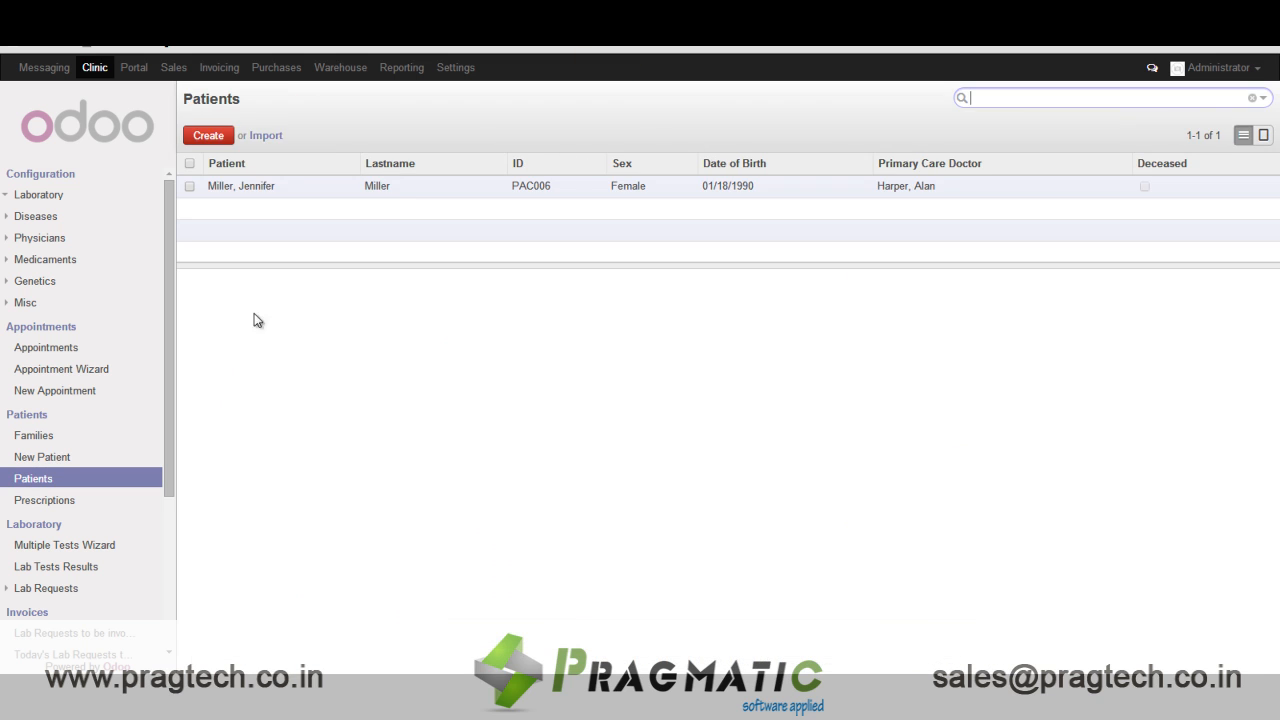
{"action": "left_click", "coordinate": [240, 186]}
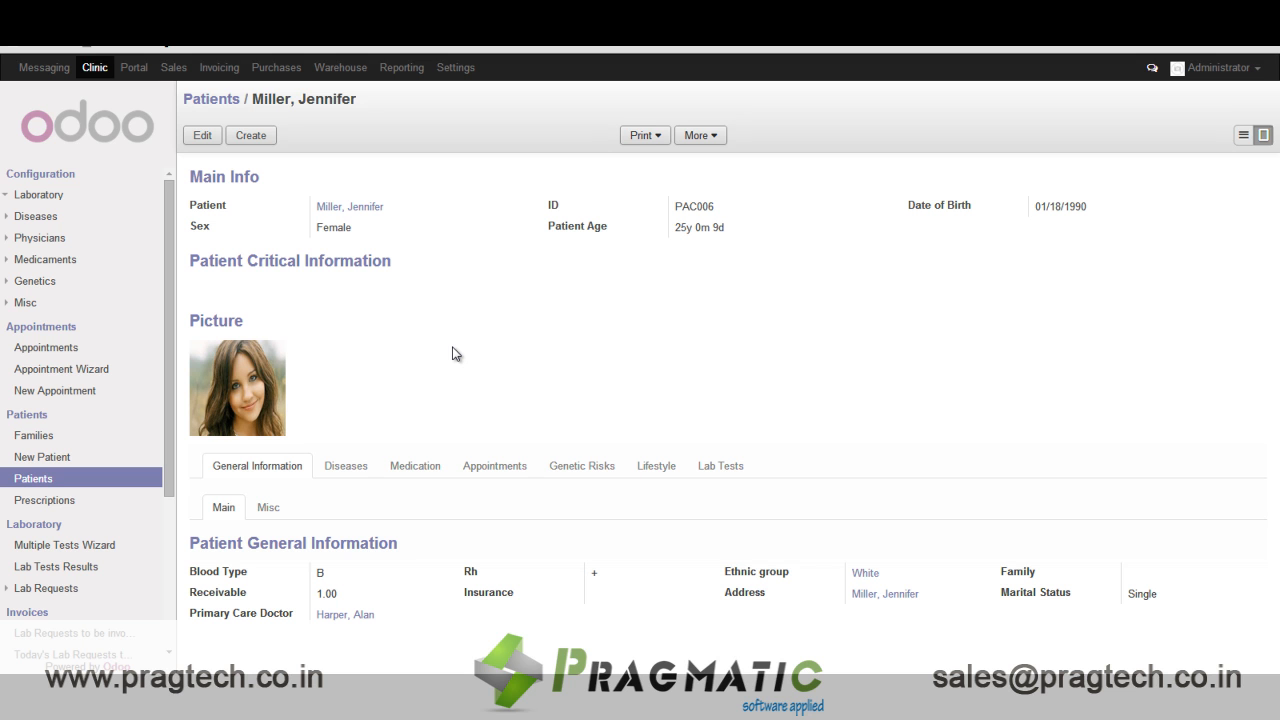
{"action": "mouse_move", "coordinate": [364, 220]}
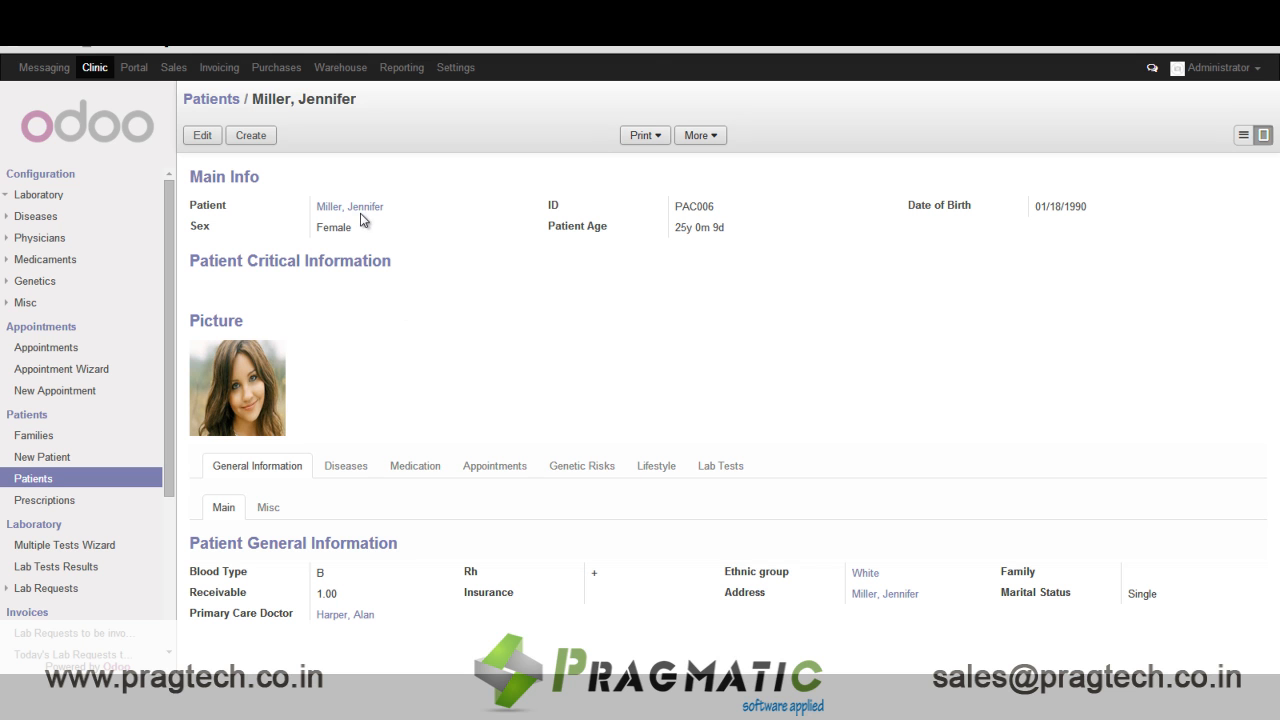
{"action": "mouse_move", "coordinate": [372, 244]}
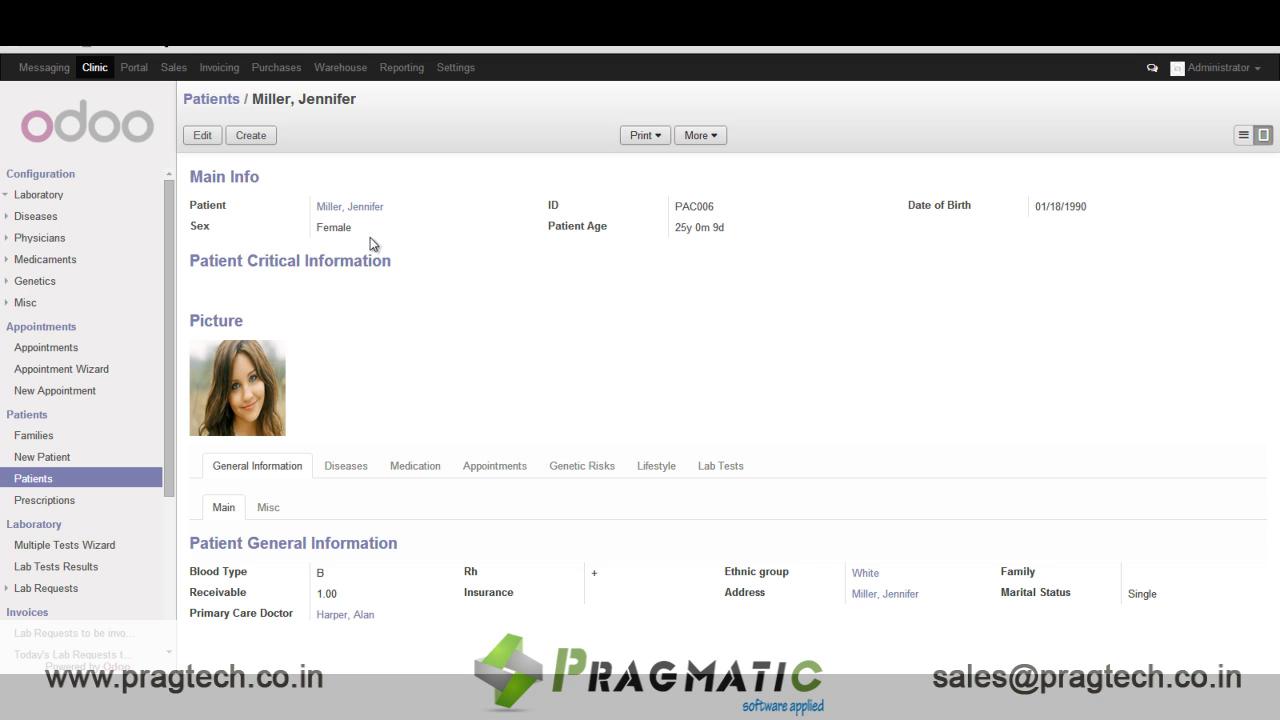
{"action": "mouse_move", "coordinate": [480, 556]}
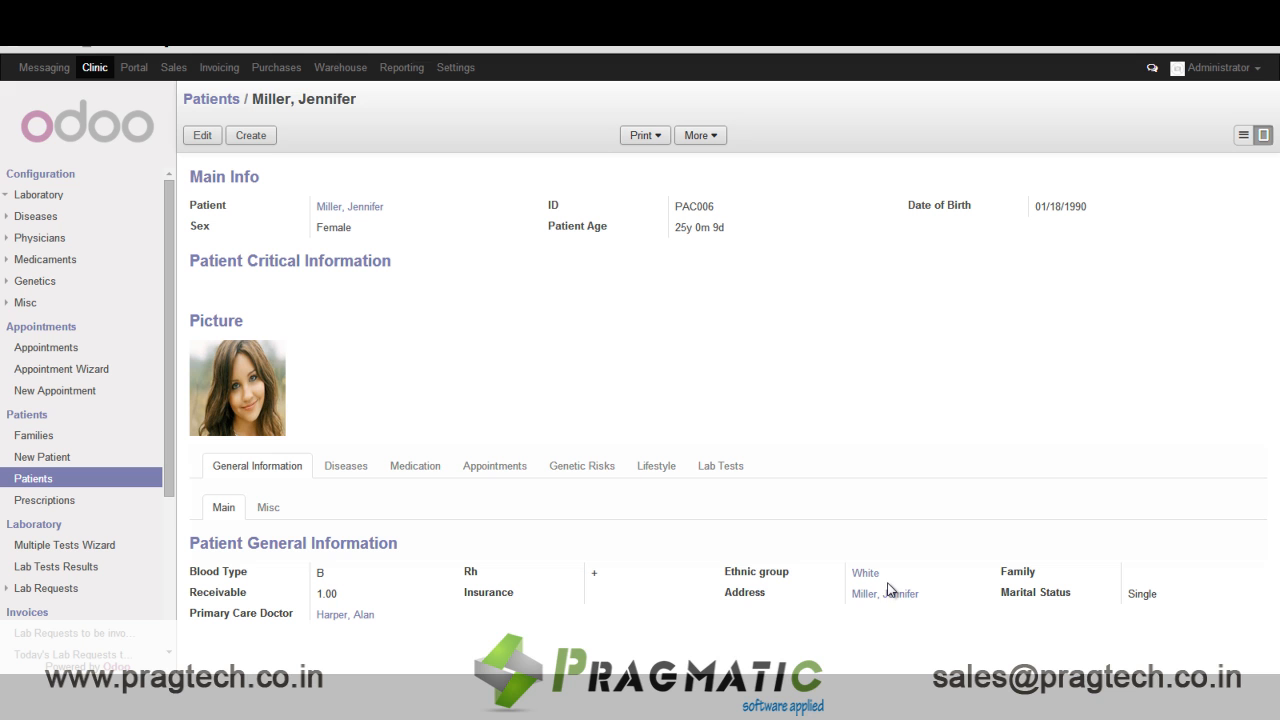
{"action": "mouse_move", "coordinate": [892, 608]}
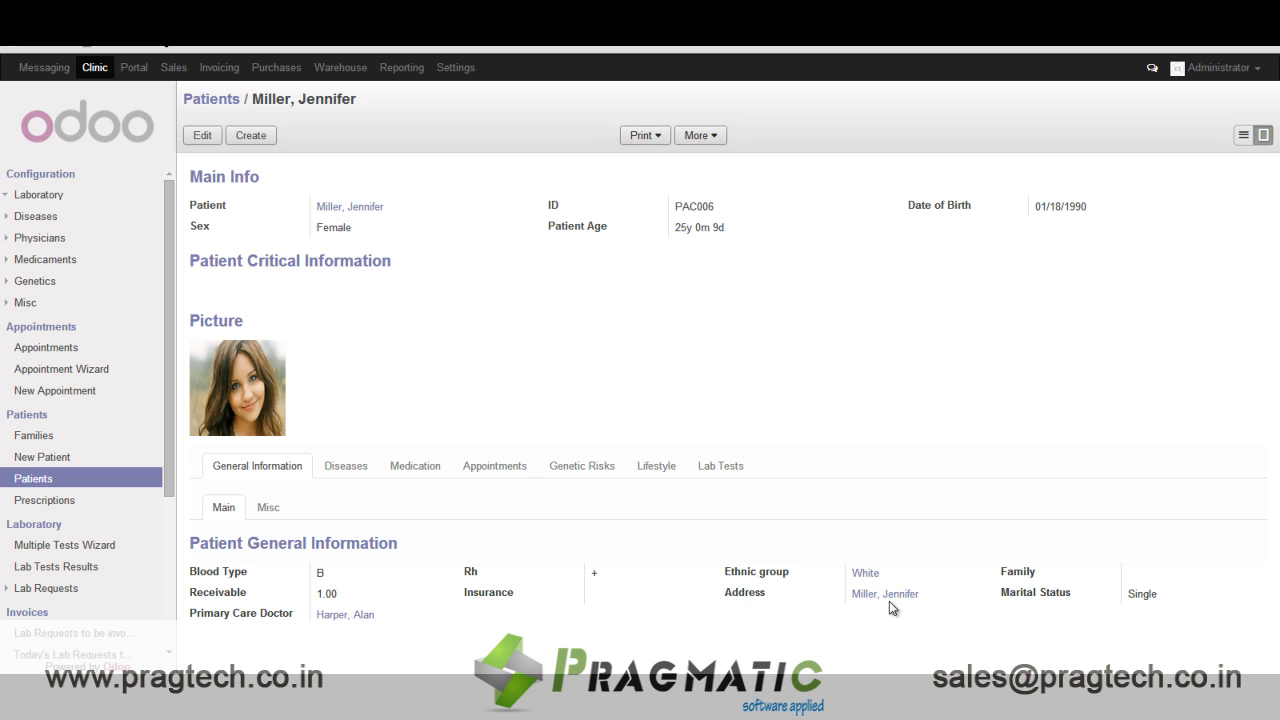
{"action": "left_click", "coordinate": [344, 464]}
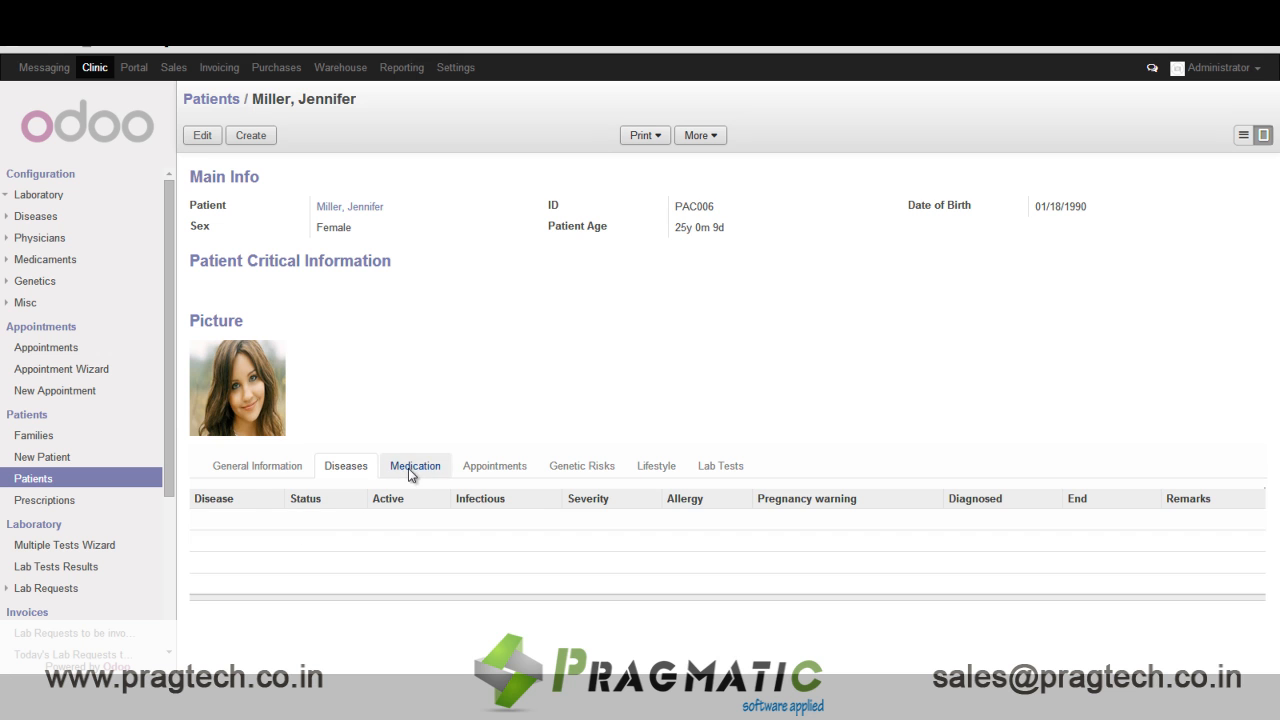
{"action": "left_click", "coordinate": [414, 464]}
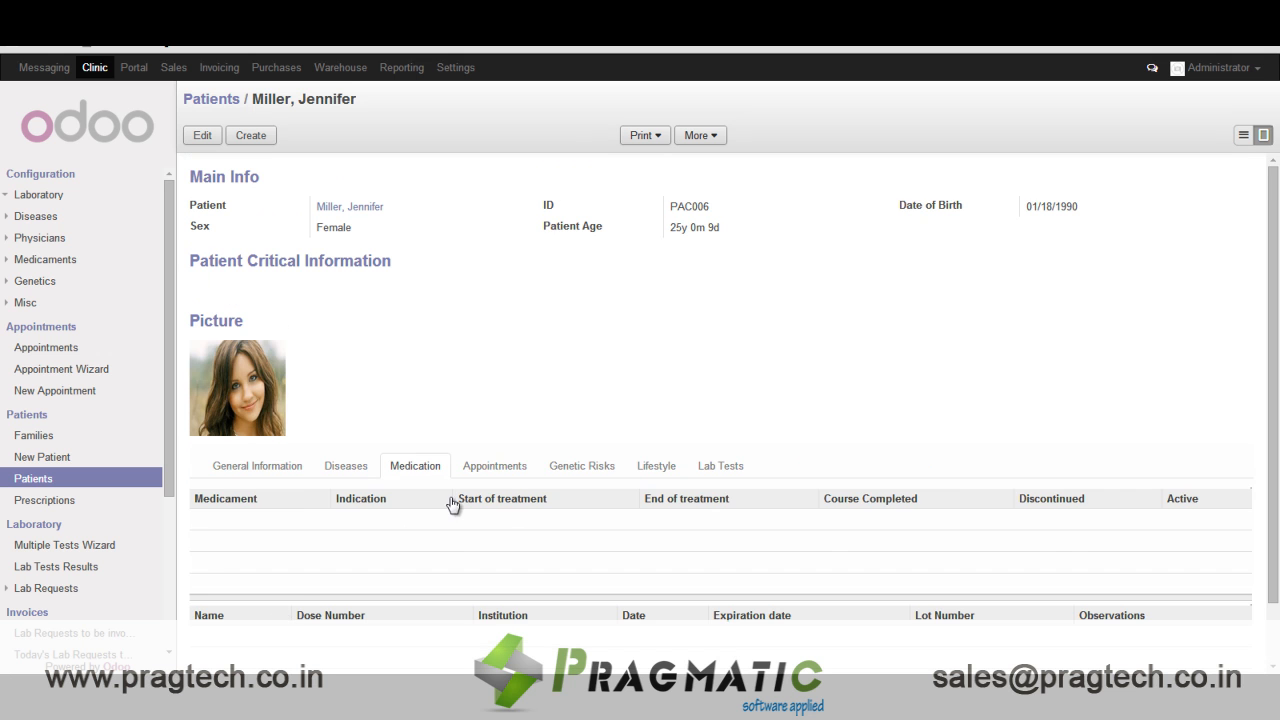
{"action": "left_click", "coordinate": [494, 464]}
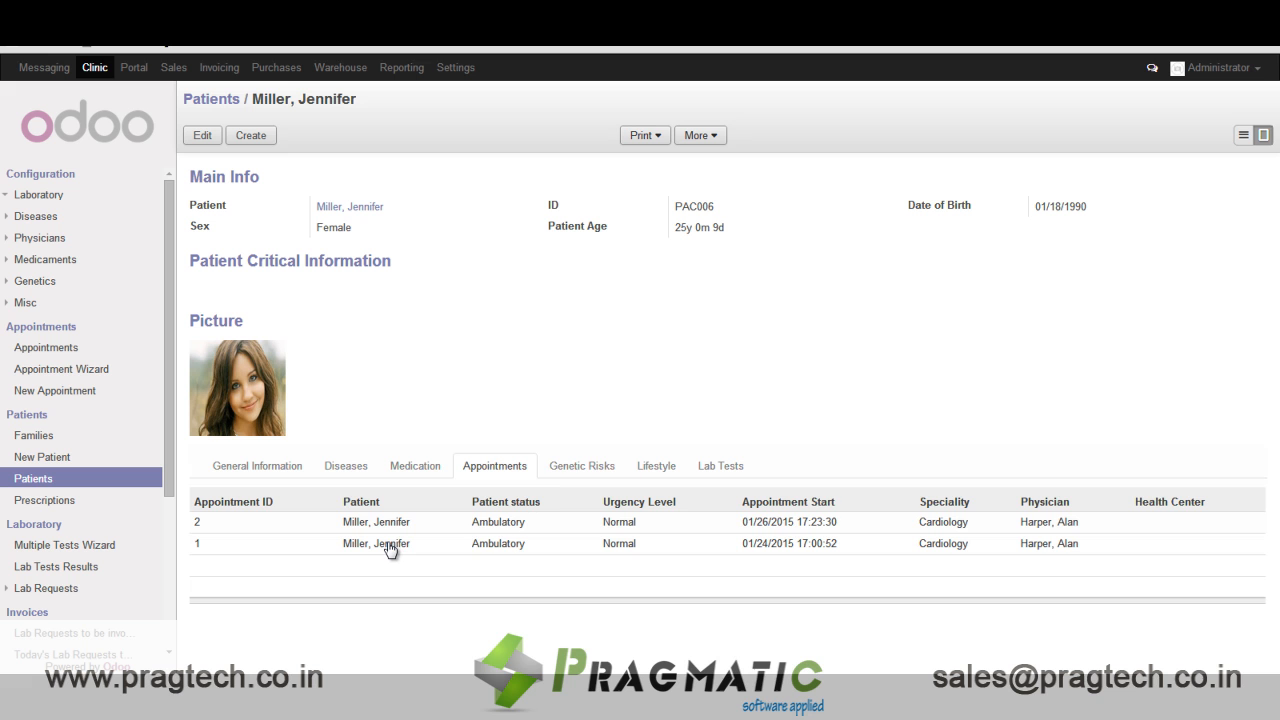
{"action": "left_click", "coordinate": [580, 464]}
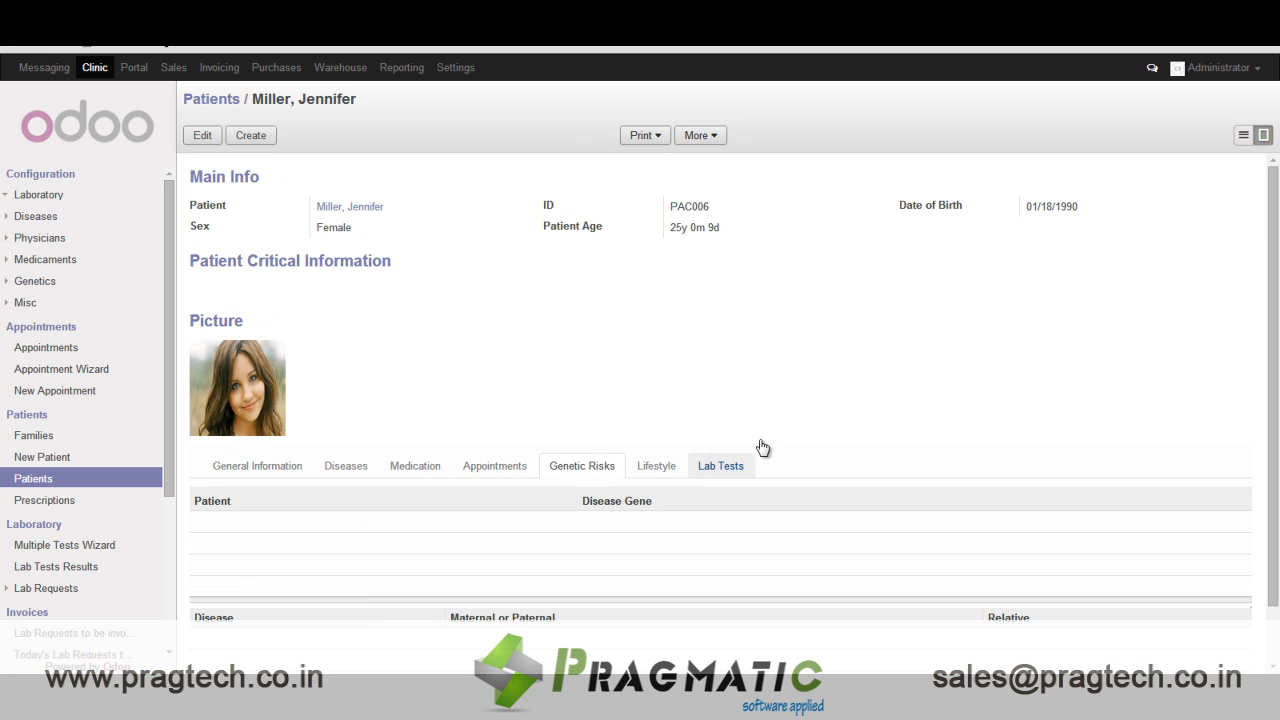
Review her lifestyle, drive and home safety, and lab tests, then show all appointments
{"action": "left_click", "coordinate": [656, 464]}
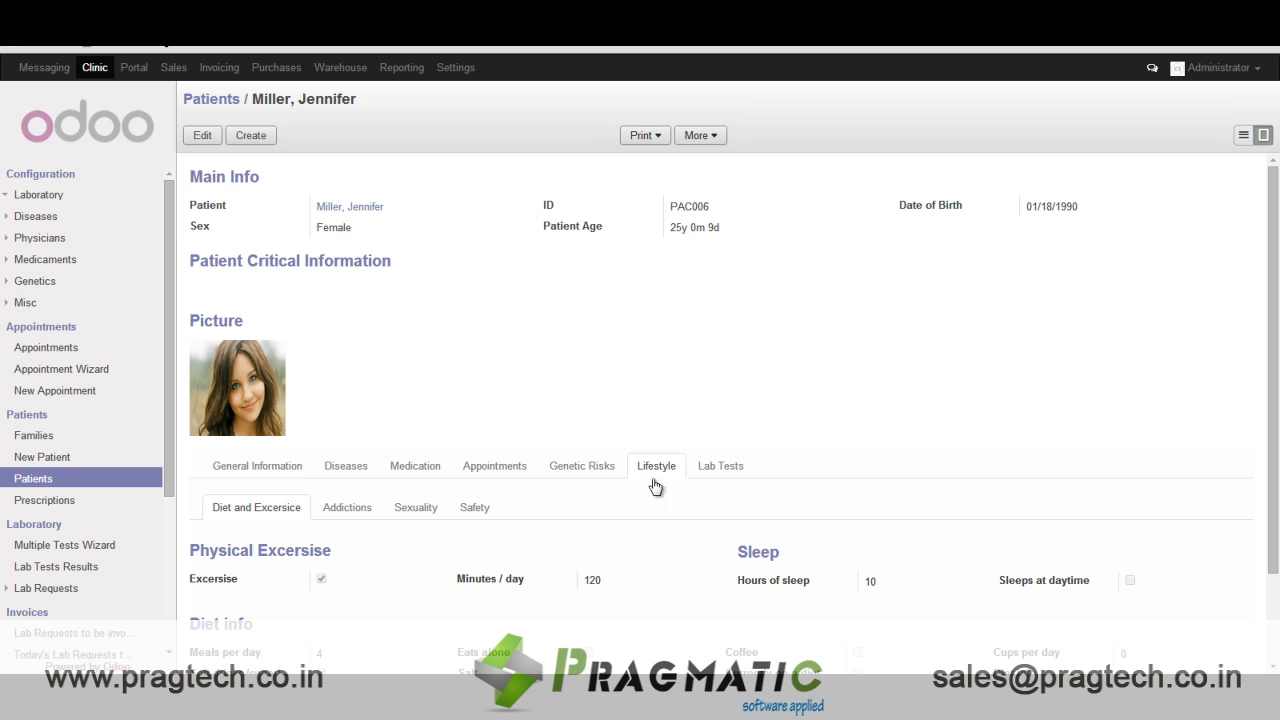
{"action": "scroll", "scroll_direction": "down", "scroll_amount": 3}
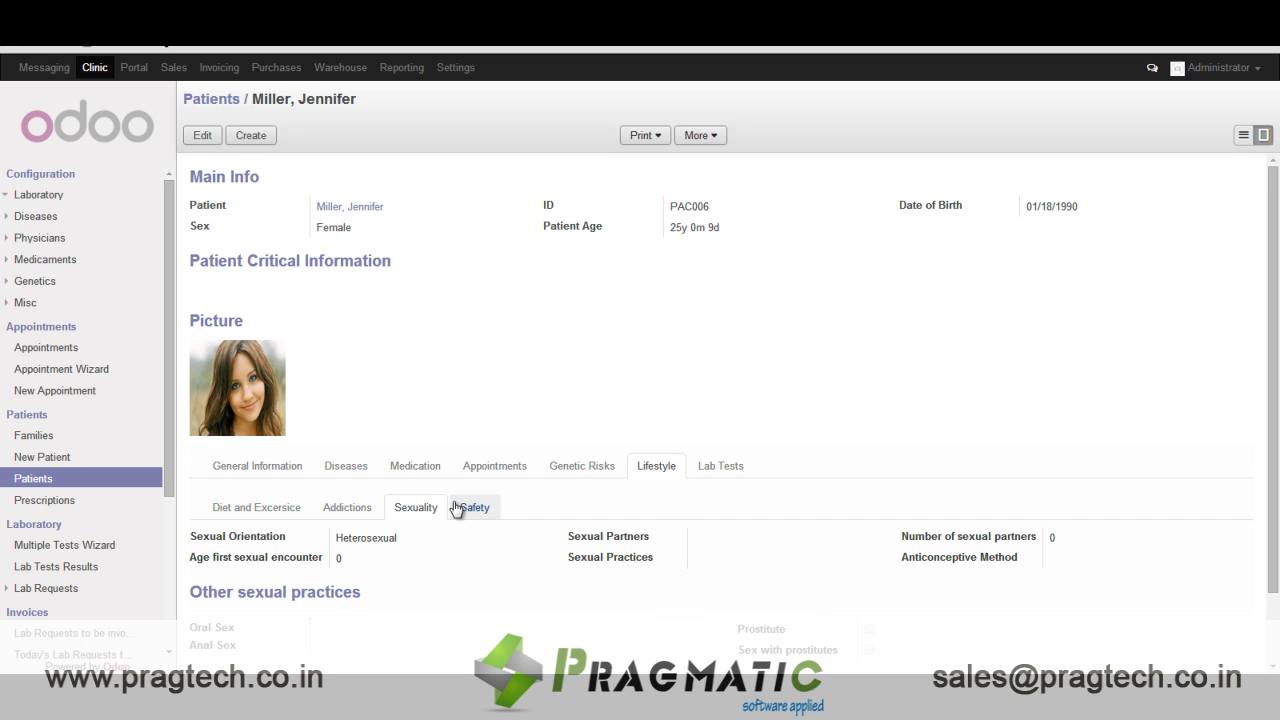
{"action": "left_click", "coordinate": [474, 508]}
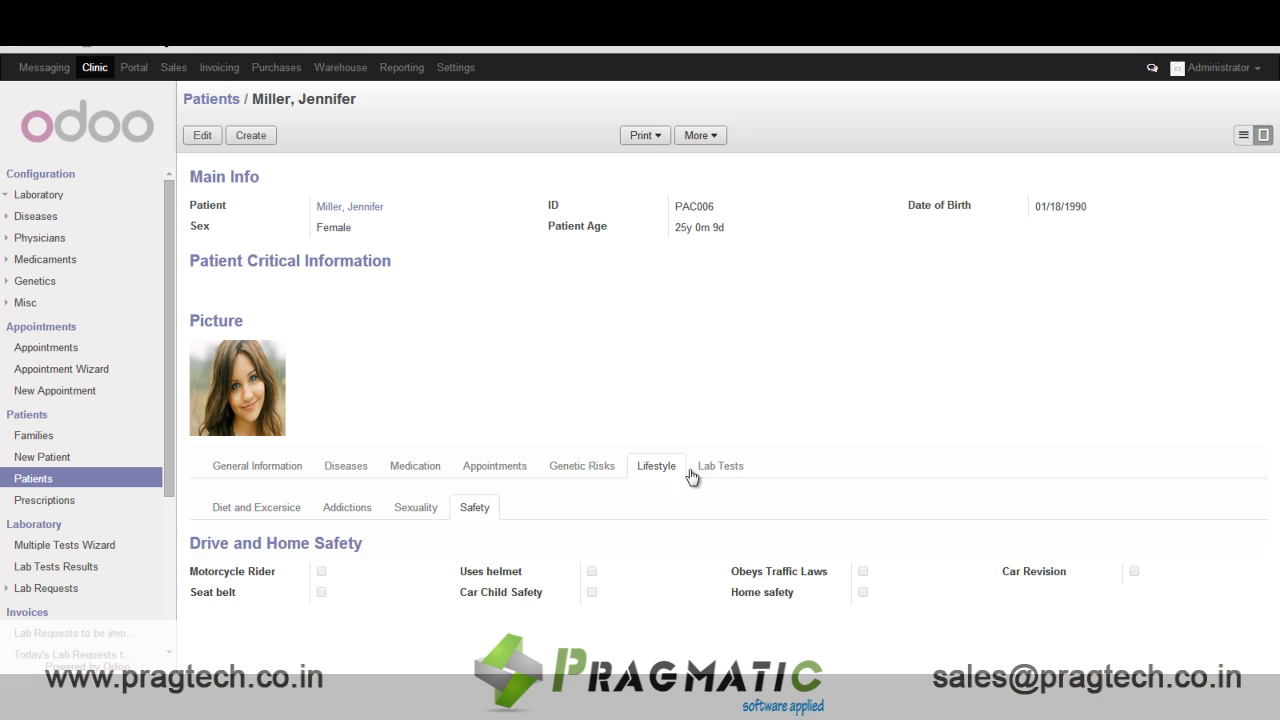
{"action": "left_click", "coordinate": [720, 464]}
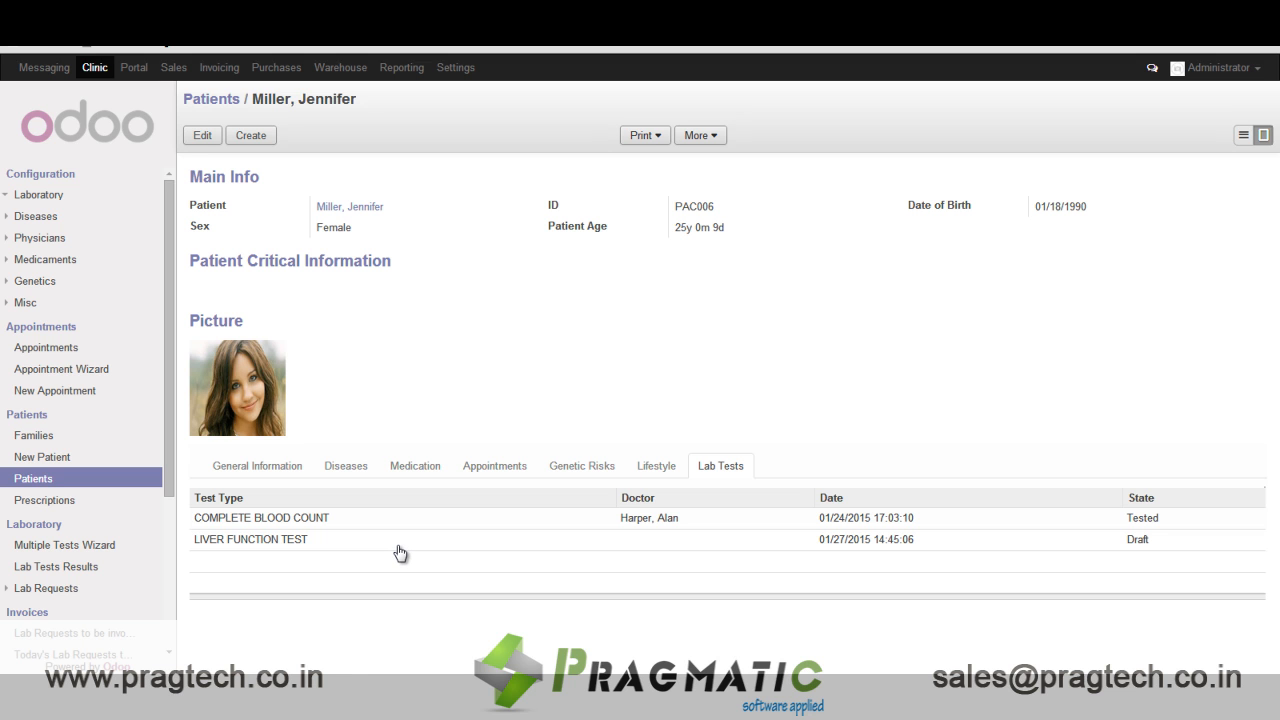
{"action": "mouse_move", "coordinate": [100, 456]}
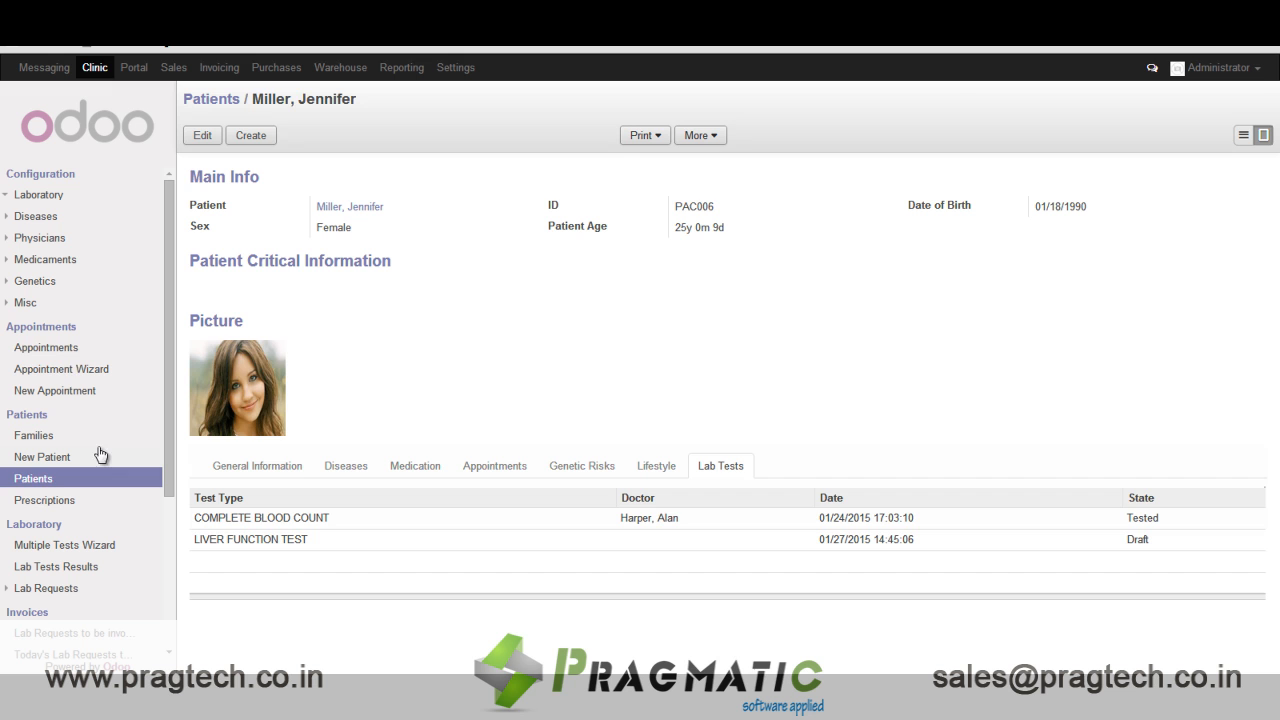
{"action": "left_click", "coordinate": [46, 348]}
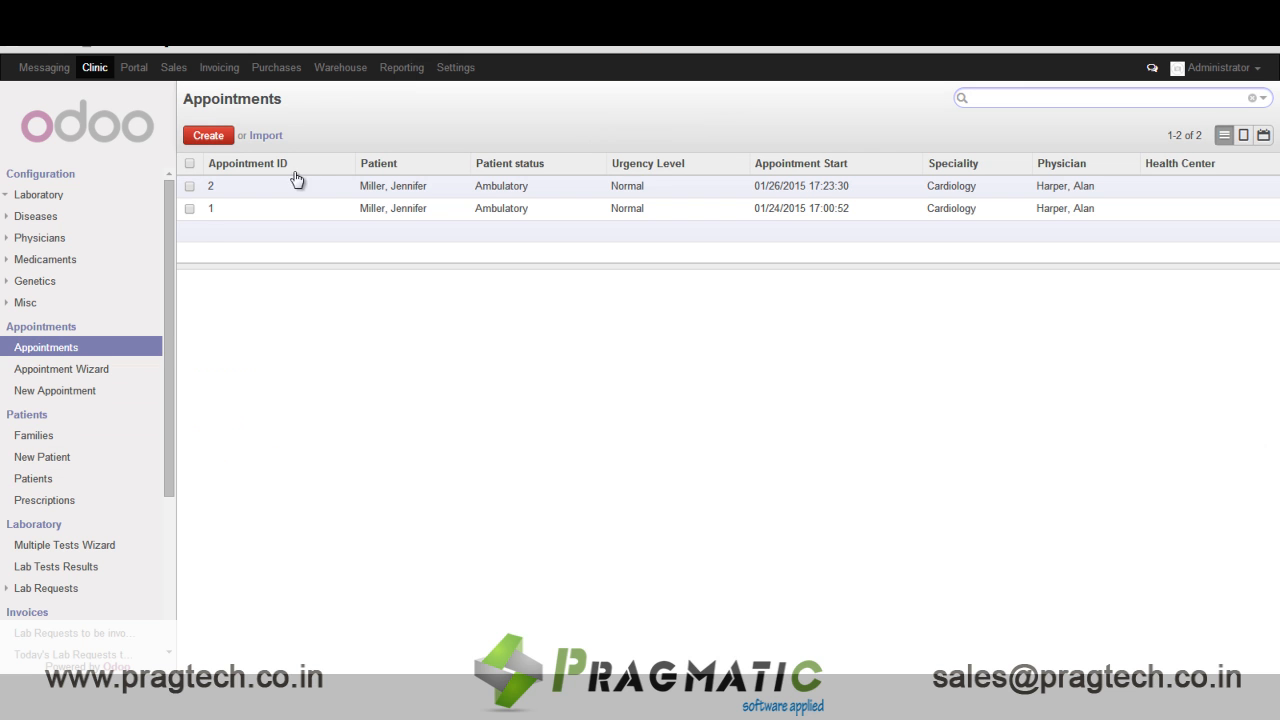
Review appointment 1's prescription and print it, then show the lab requests list
{"action": "left_click", "coordinate": [210, 208]}
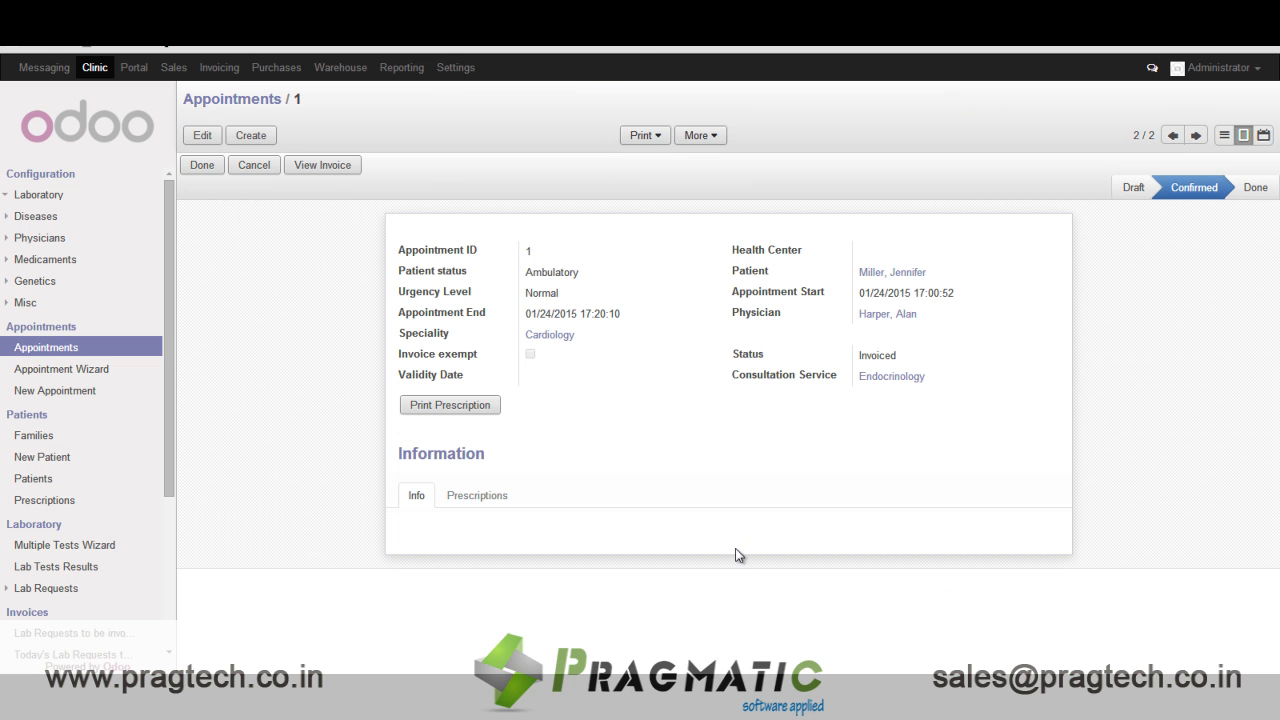
{"action": "mouse_move", "coordinate": [520, 336]}
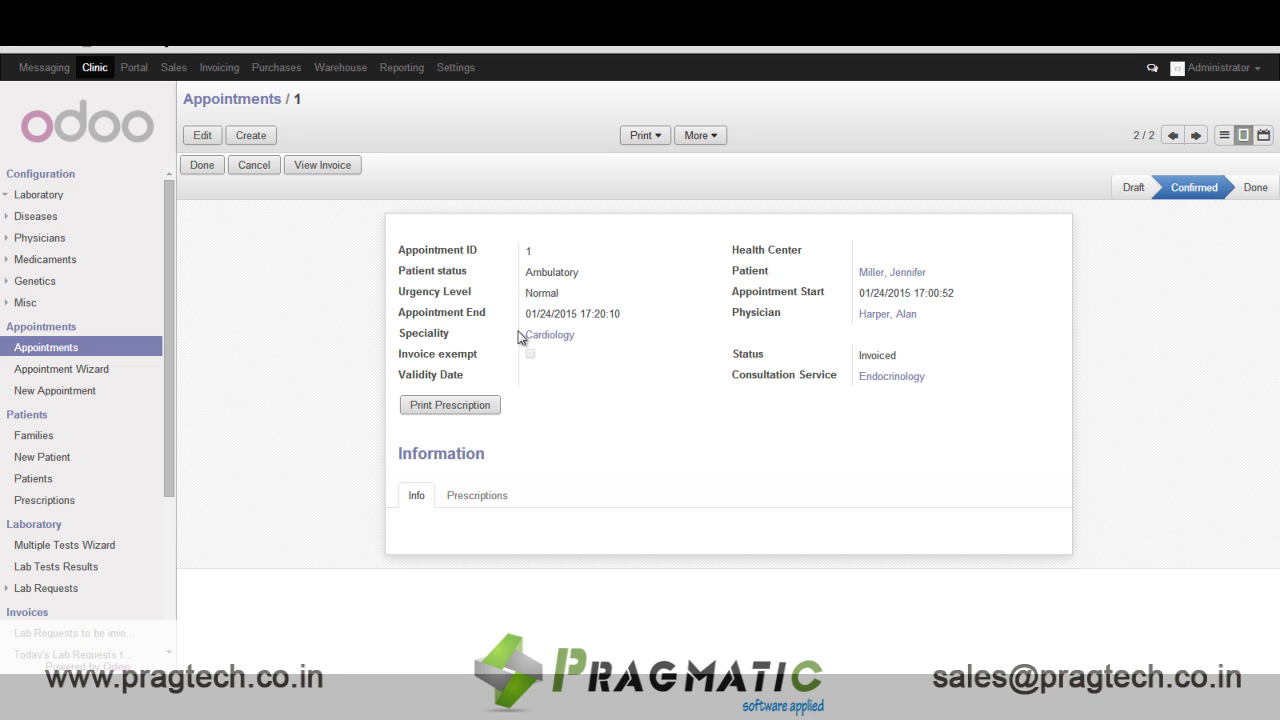
{"action": "mouse_move", "coordinate": [672, 332]}
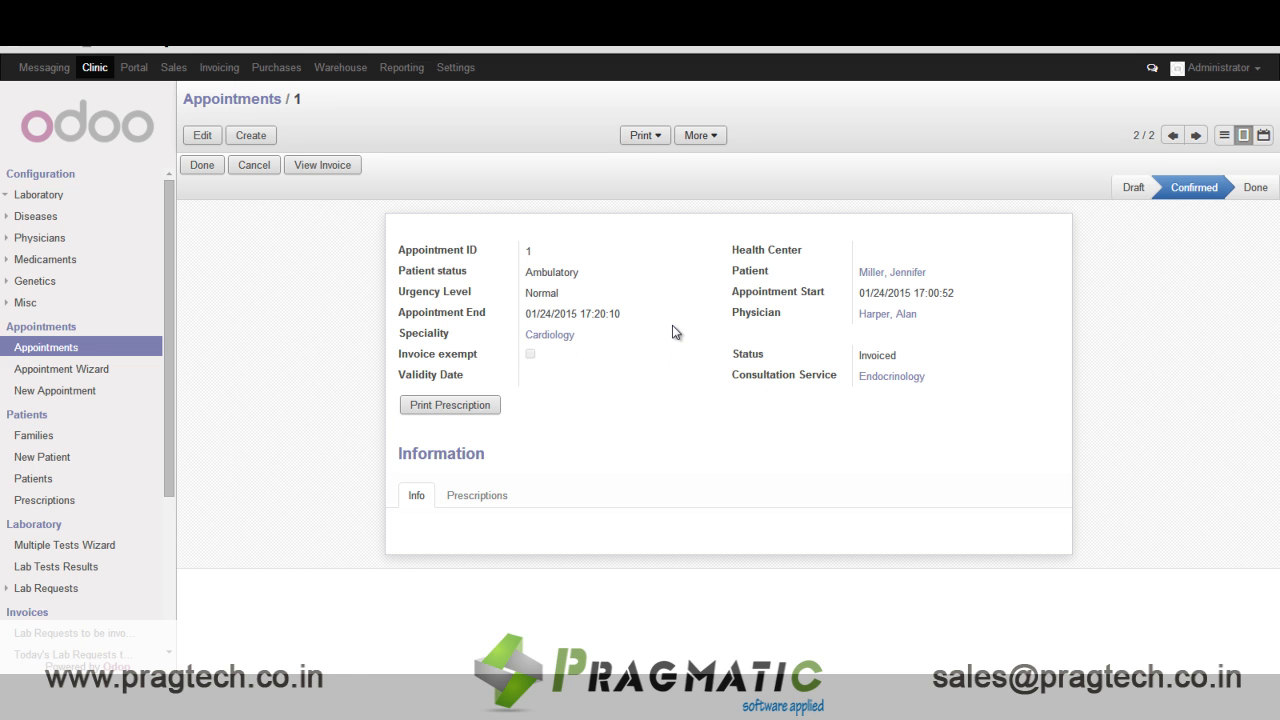
{"action": "mouse_move", "coordinate": [864, 276]}
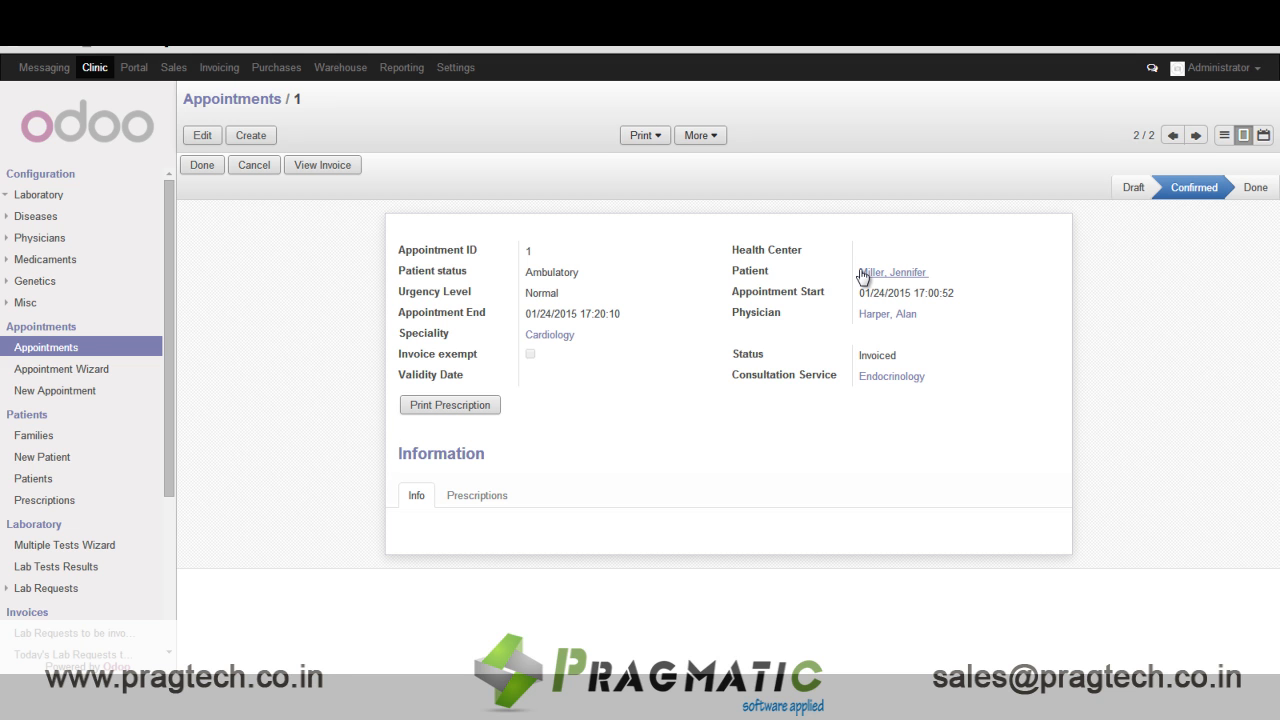
{"action": "mouse_move", "coordinate": [884, 314]}
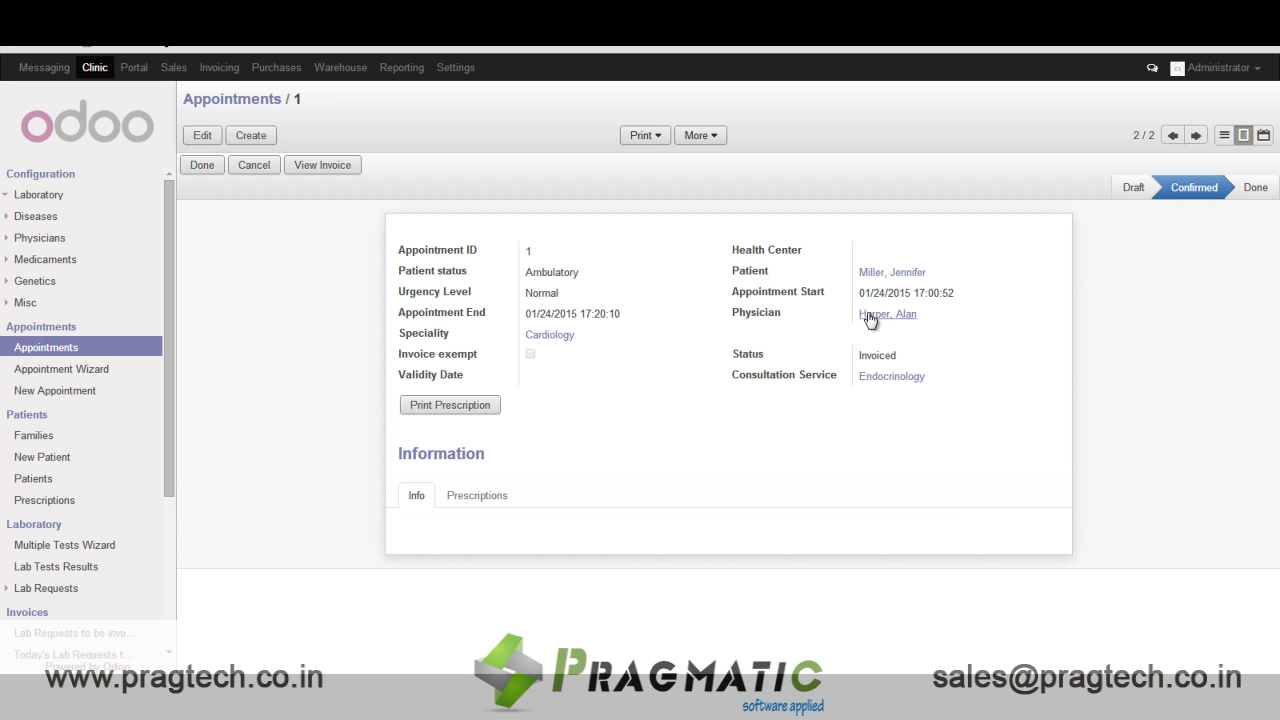
{"action": "left_click", "coordinate": [476, 496]}
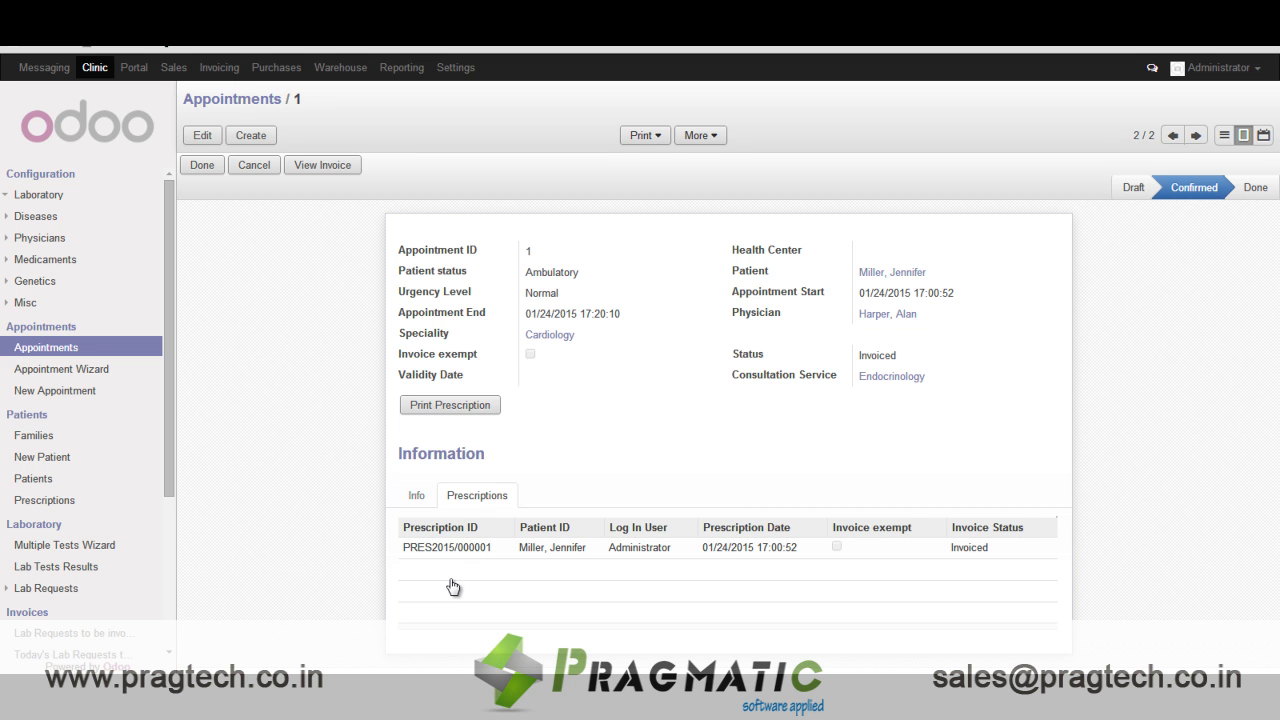
{"action": "mouse_move", "coordinate": [462, 554]}
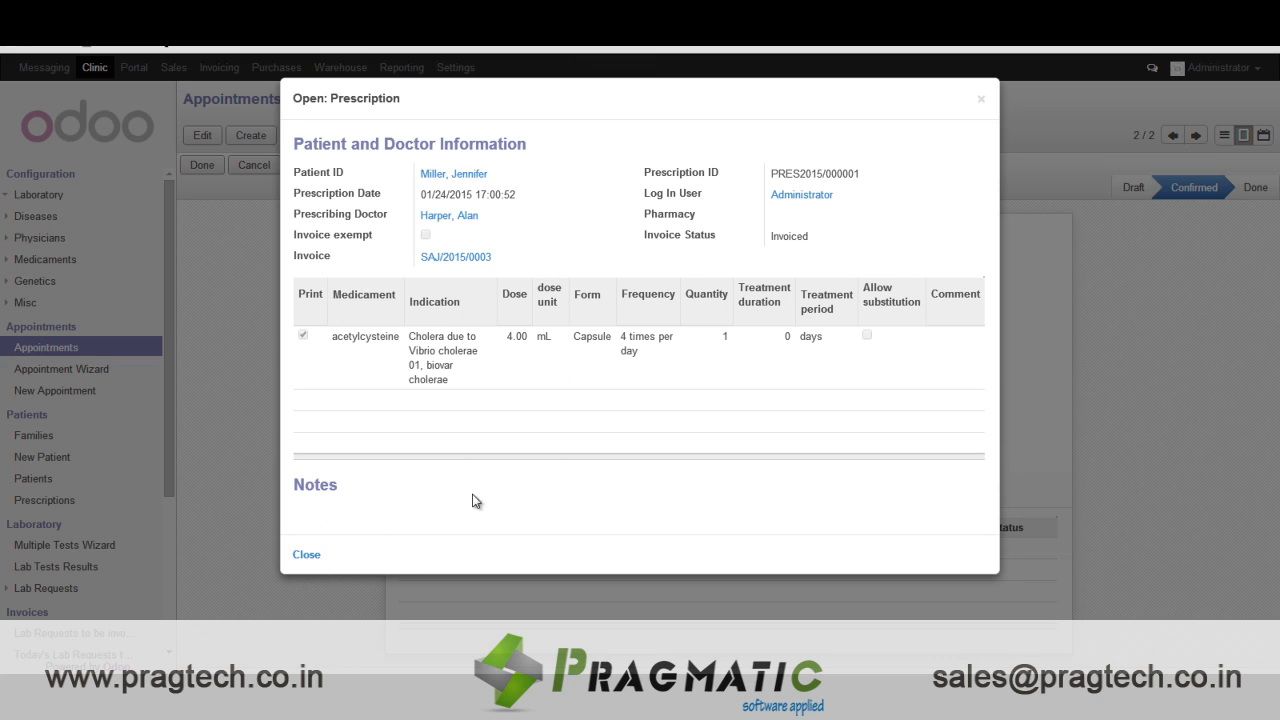
{"action": "left_click", "coordinate": [306, 554]}
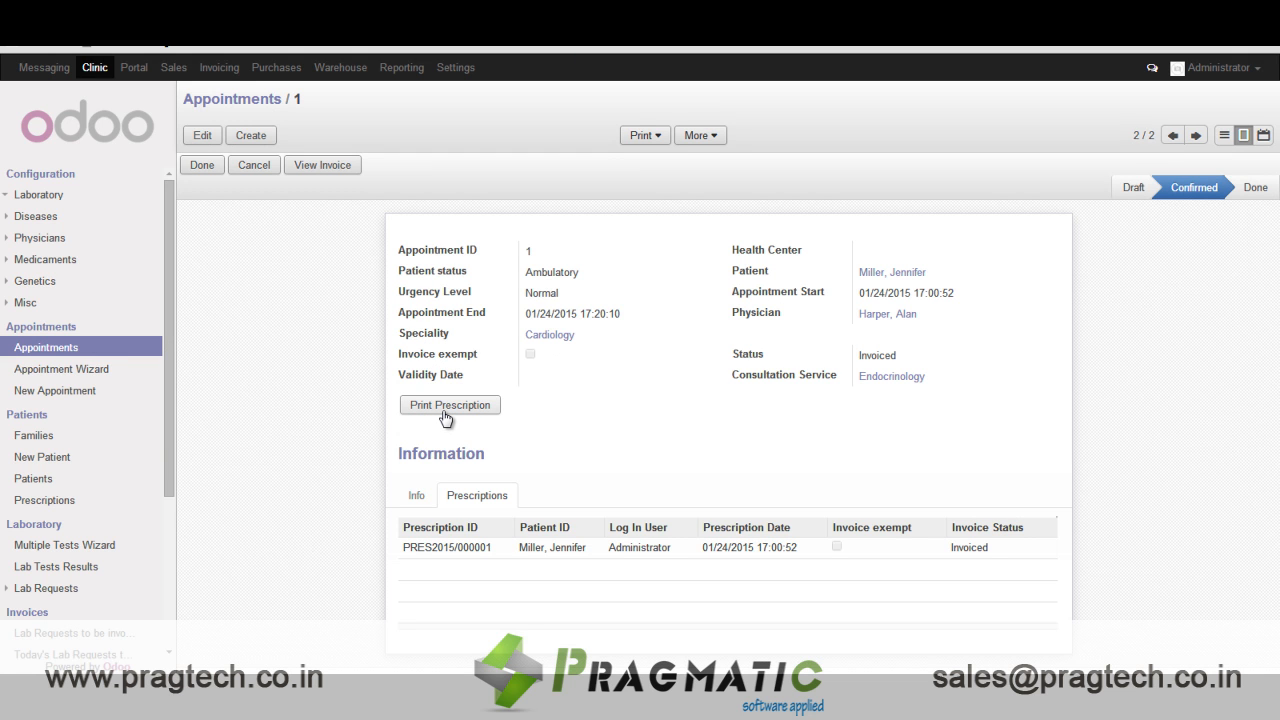
{"action": "left_click", "coordinate": [700, 136]}
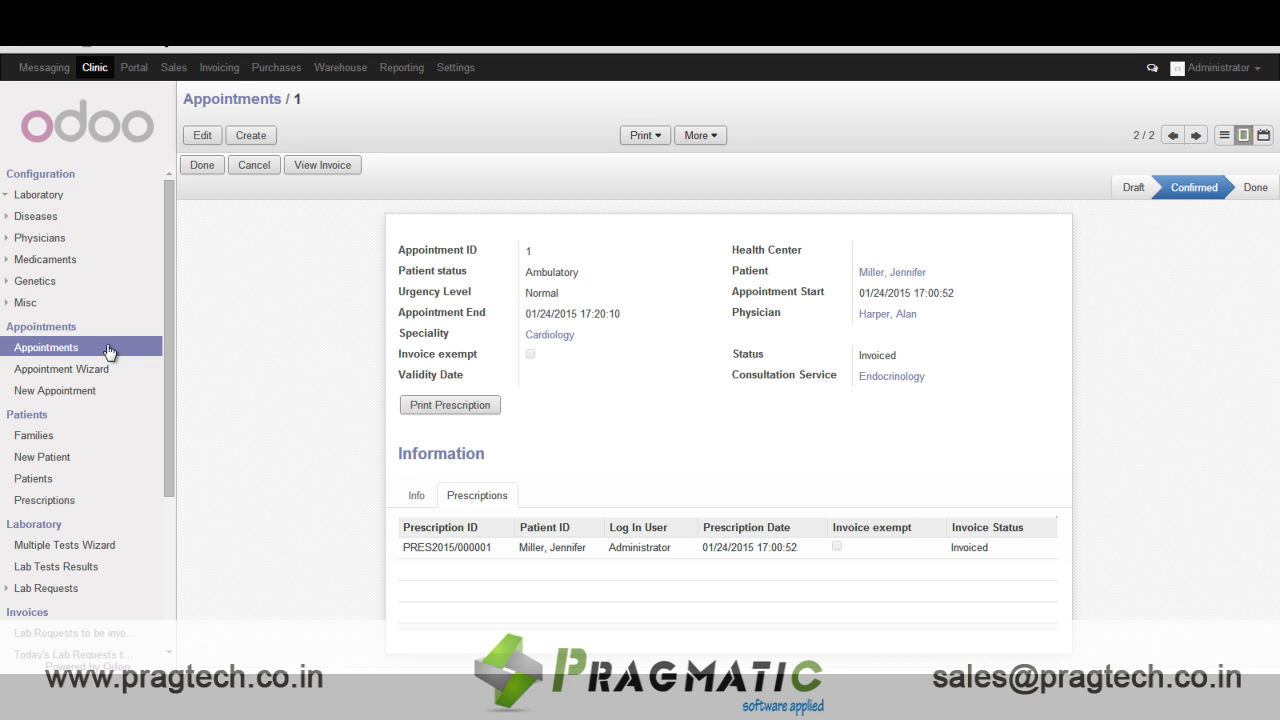
{"action": "mouse_move", "coordinate": [68, 544]}
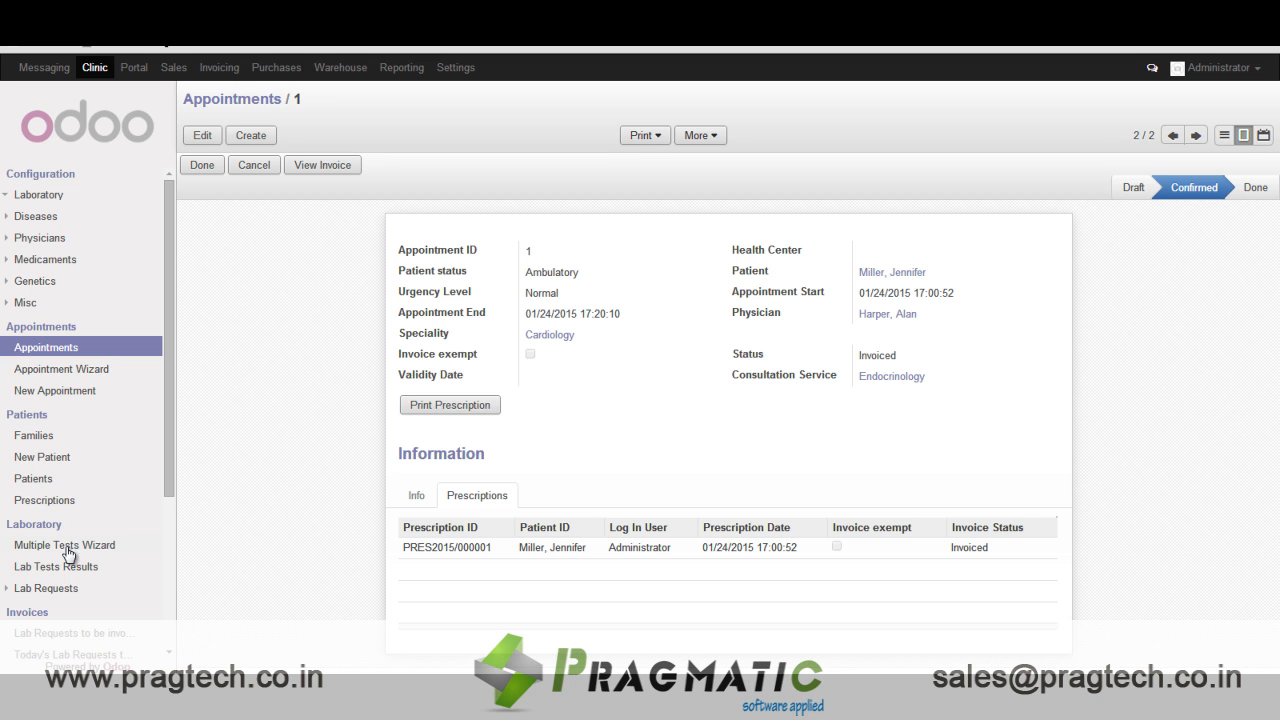
{"action": "left_click", "coordinate": [46, 588]}
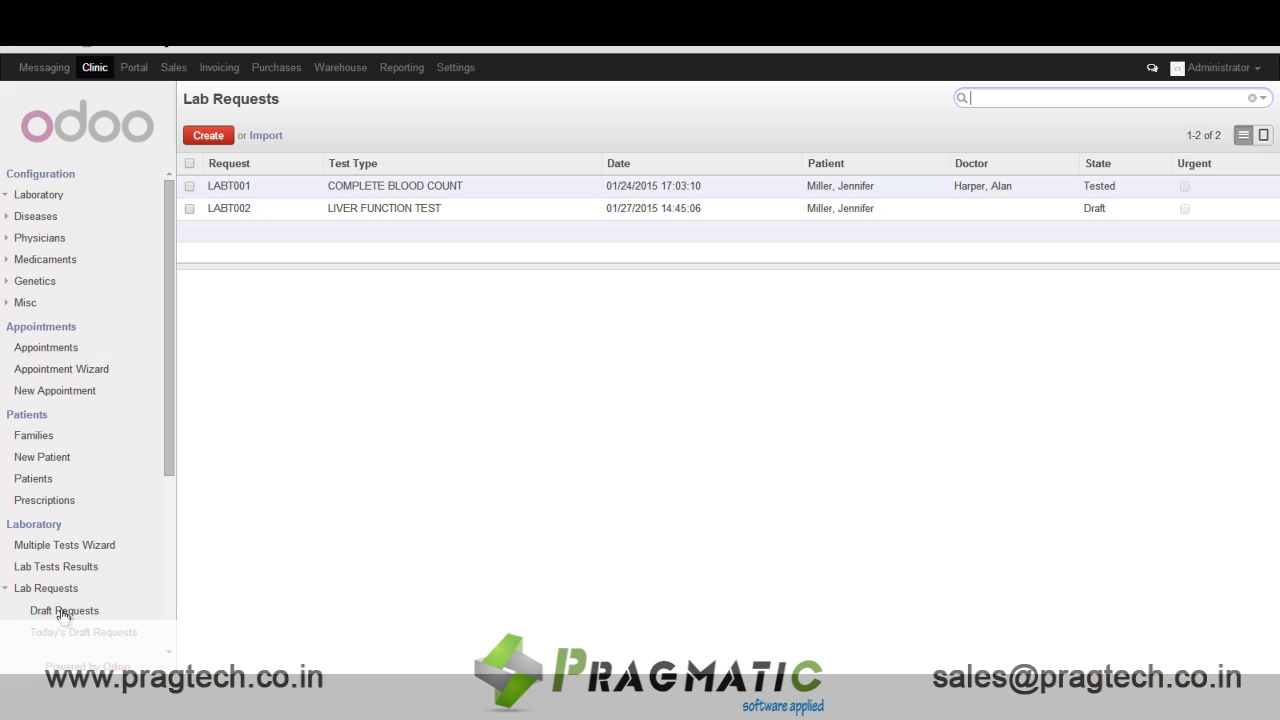
Assign Alan Harper as doctor on draft request LABT002 and view its extra actions
{"action": "left_click", "coordinate": [64, 610]}
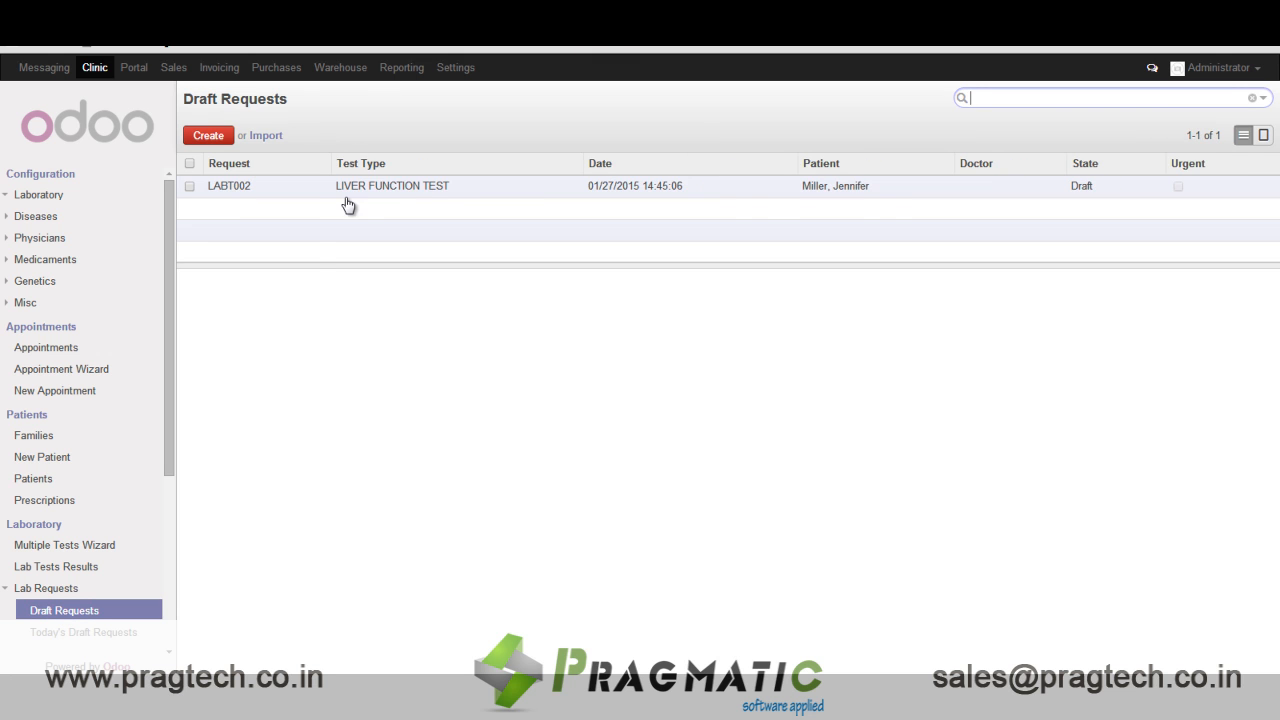
{"action": "left_click", "coordinate": [392, 184]}
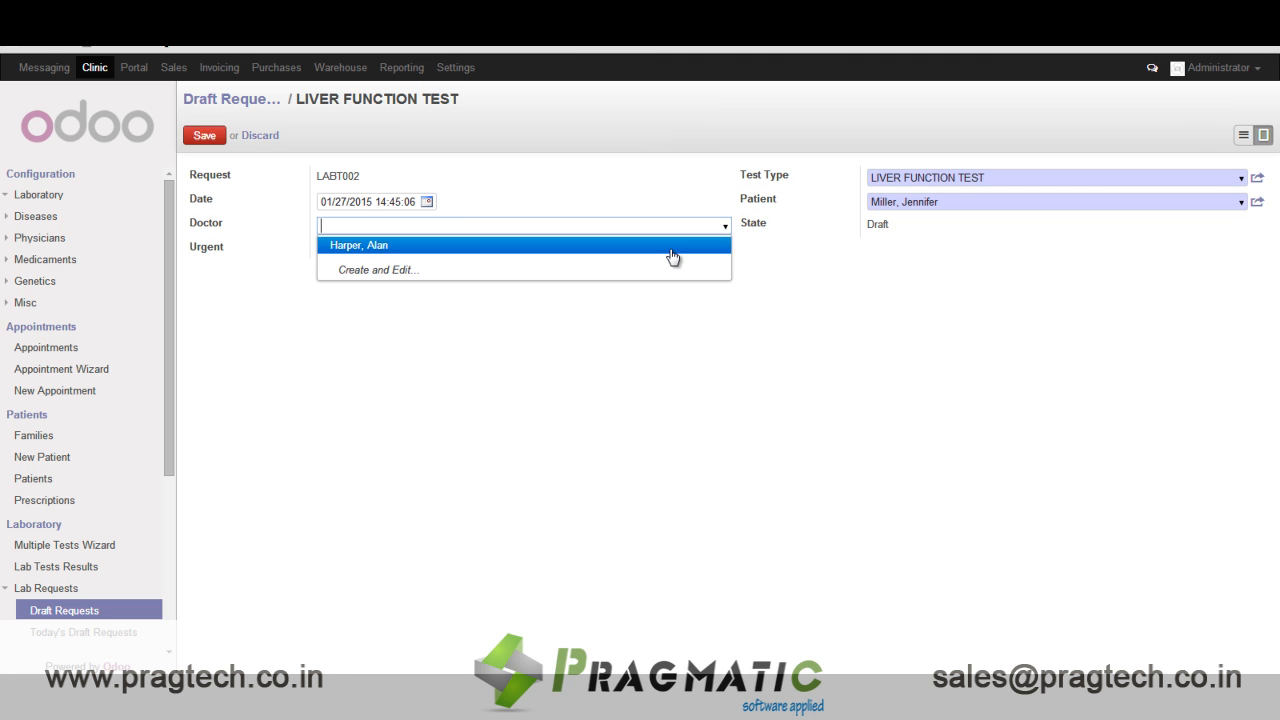
{"action": "left_click", "coordinate": [358, 244]}
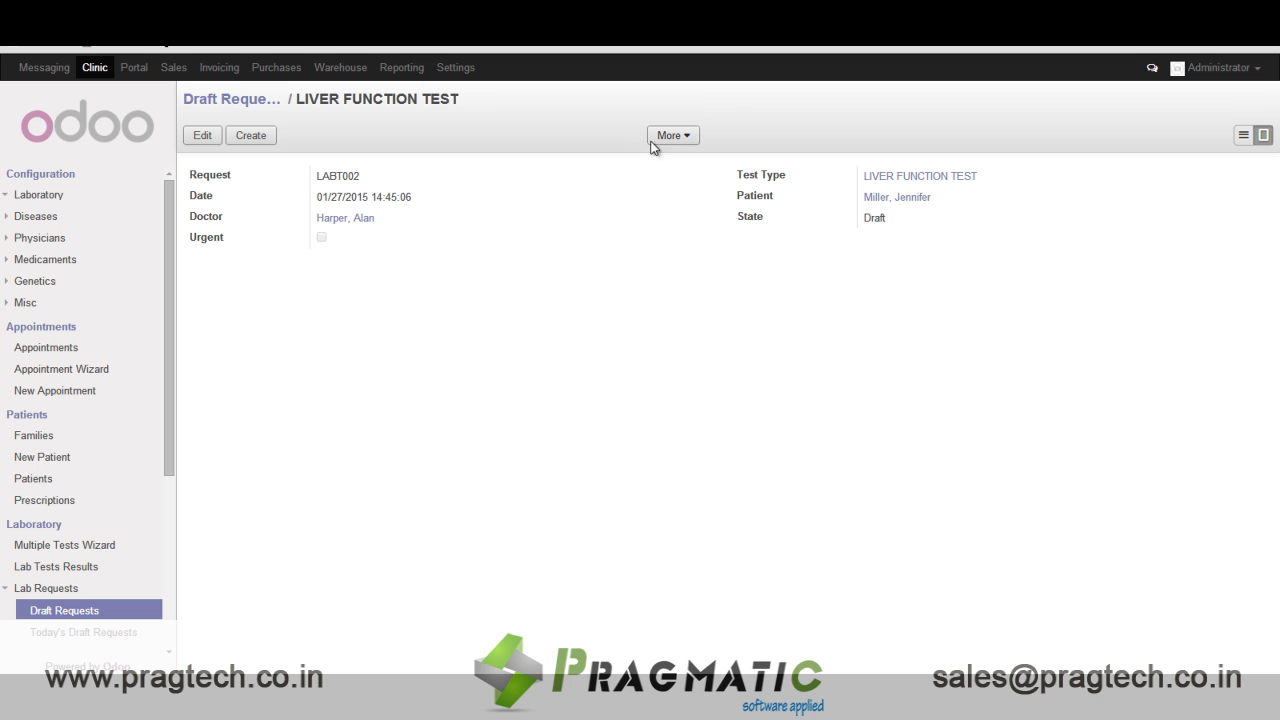
{"action": "left_click", "coordinate": [672, 136]}
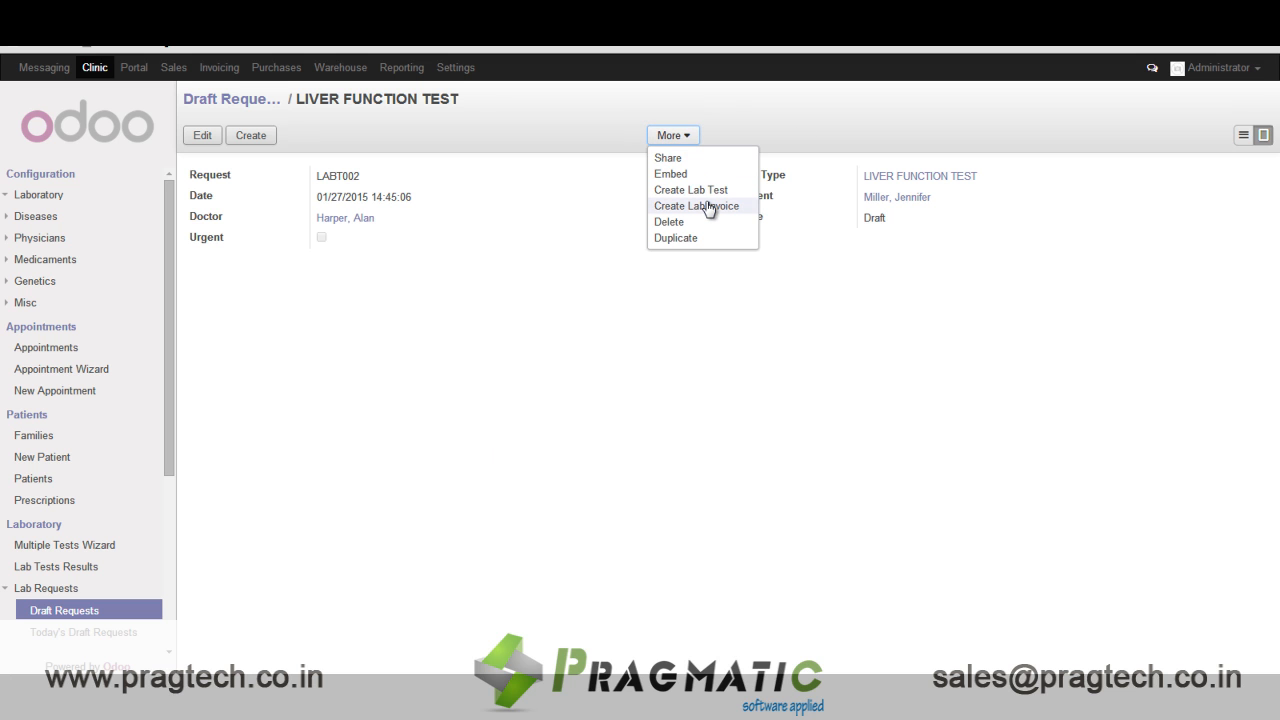
{"action": "mouse_move", "coordinate": [704, 208]}
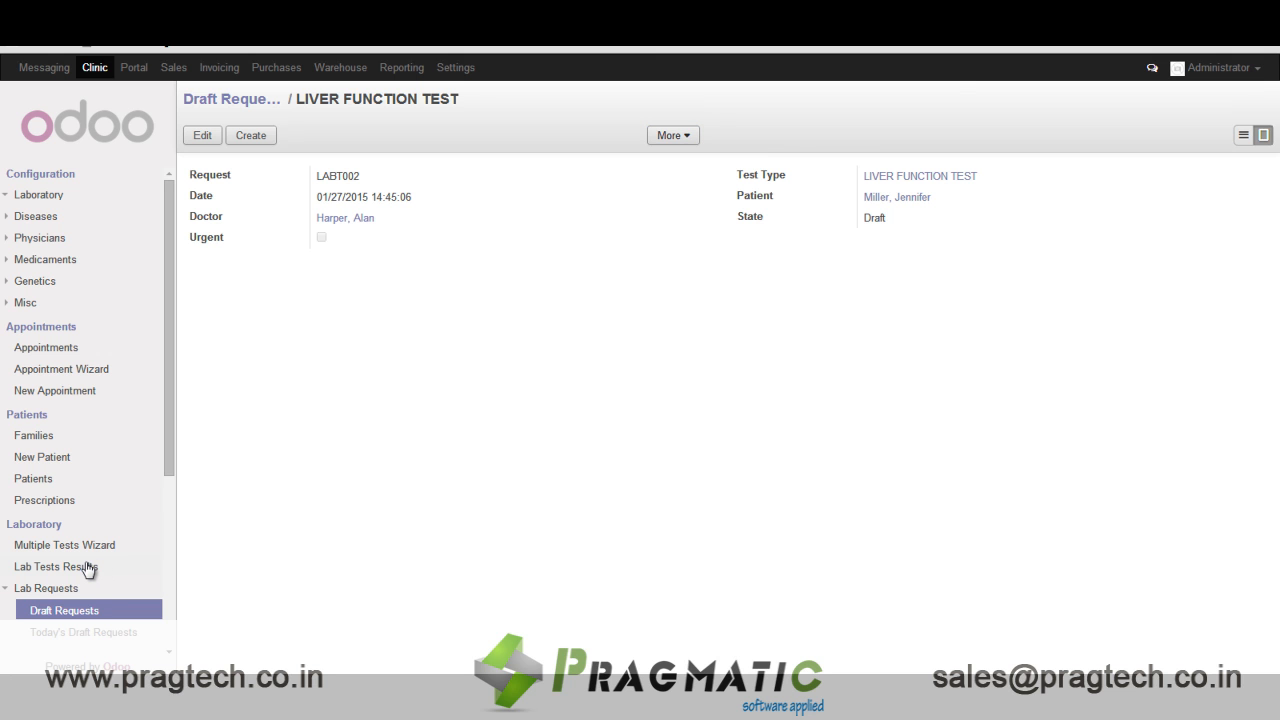
Edit TEST001 complete blood count results and check the MCHC line
{"action": "left_click", "coordinate": [56, 566]}
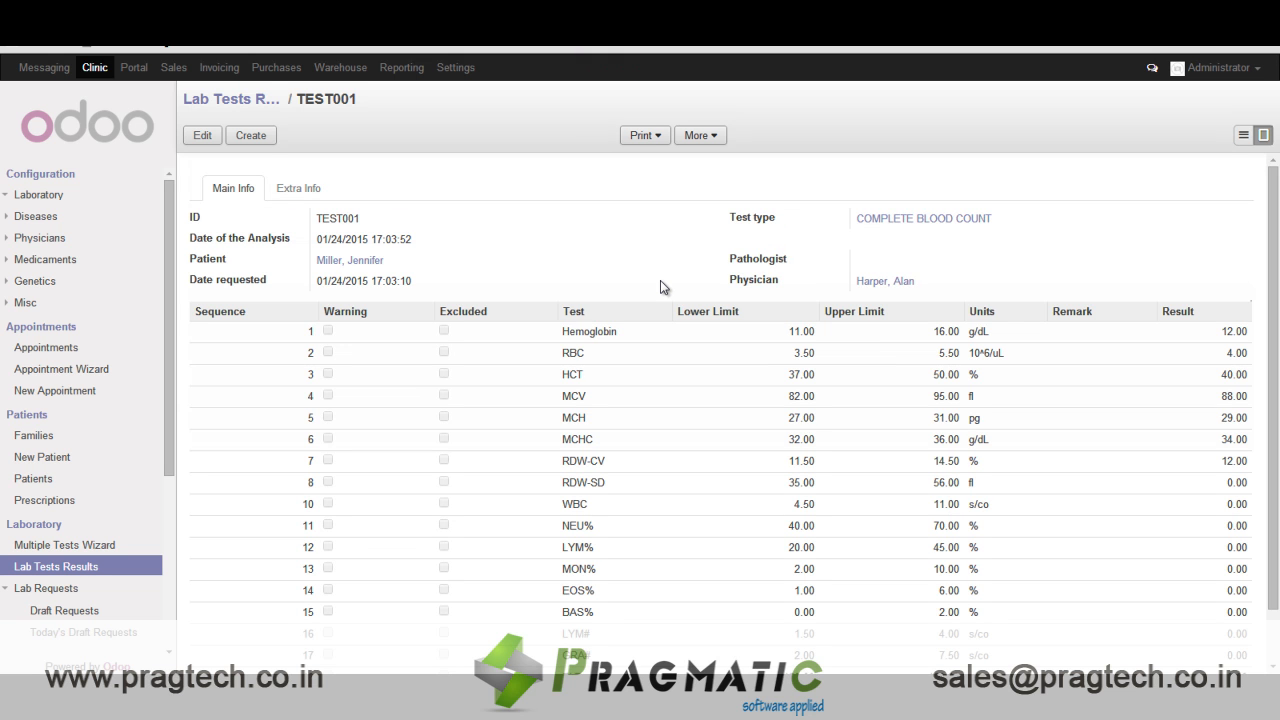
{"action": "left_click", "coordinate": [202, 136]}
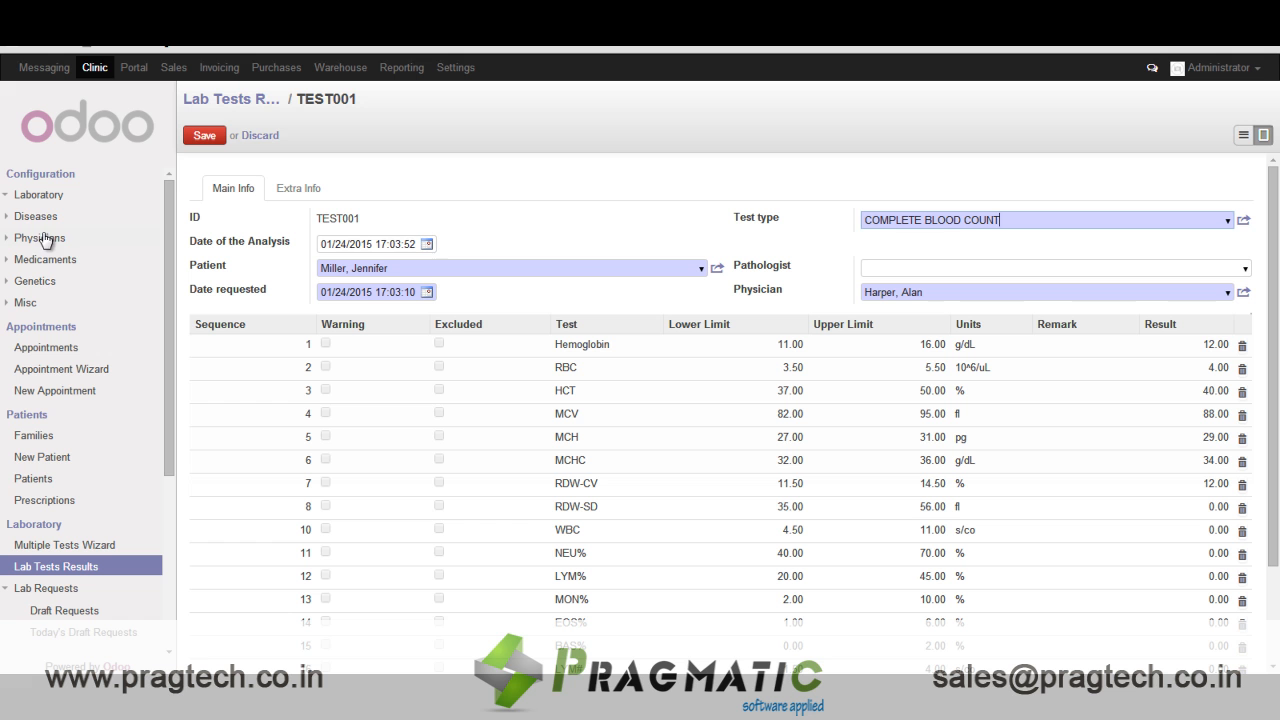
{"action": "mouse_move", "coordinate": [562, 446]}
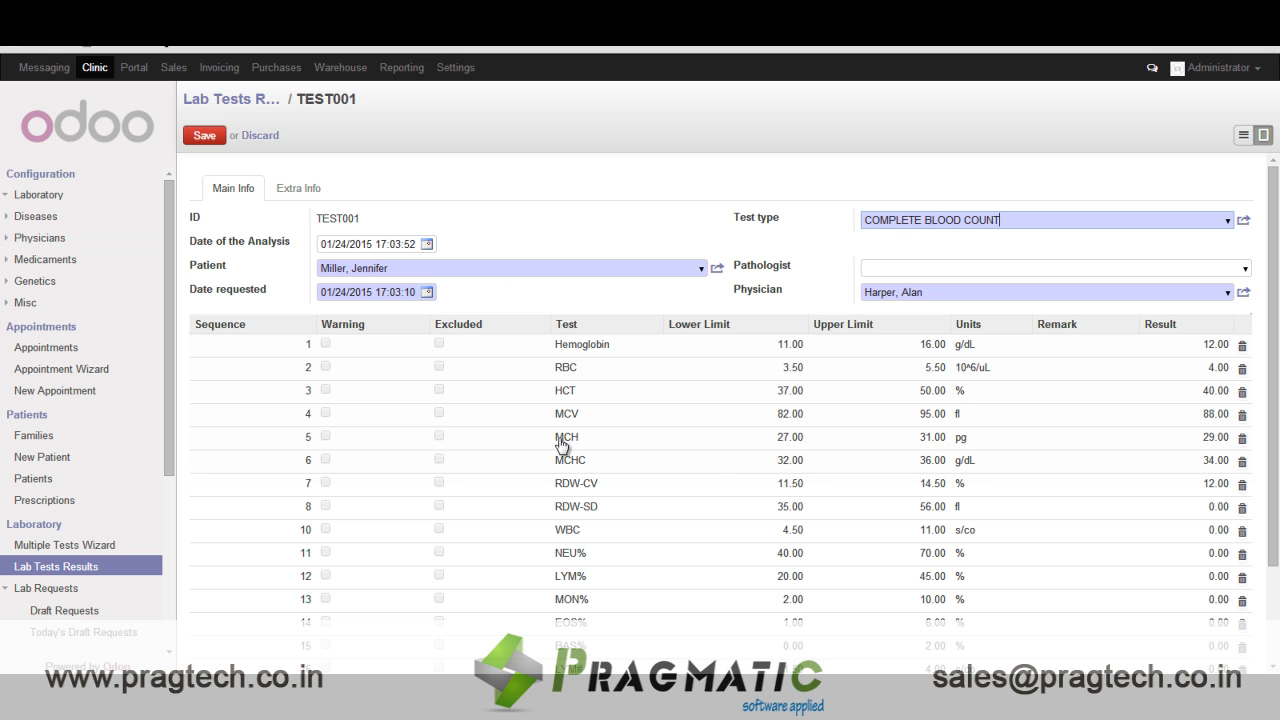
{"action": "left_click", "coordinate": [572, 460]}
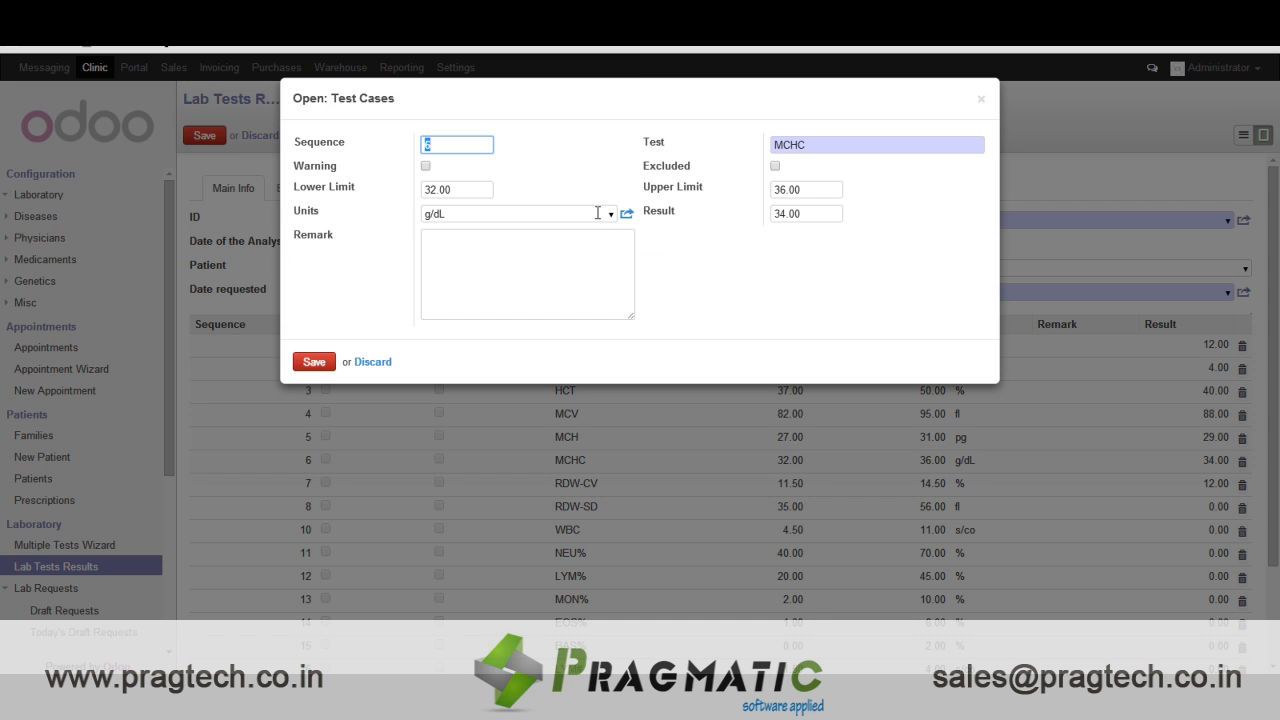
{"action": "left_click", "coordinate": [806, 212]}
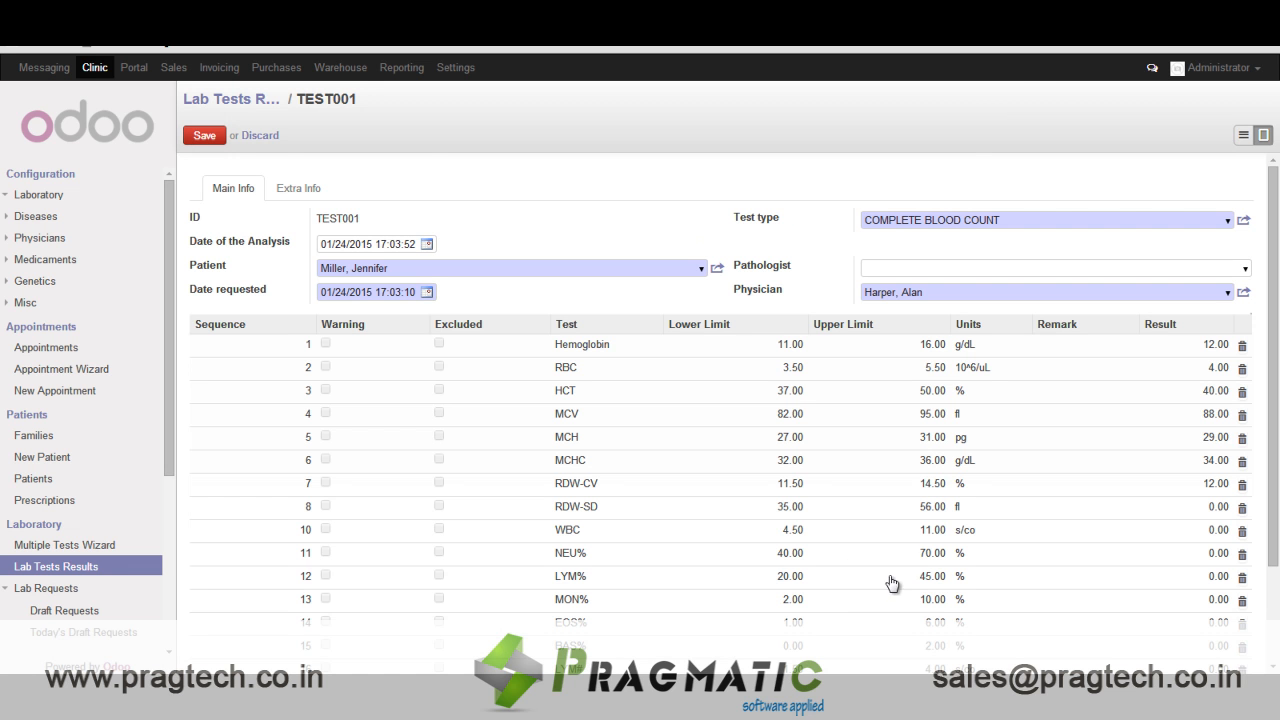
Change the BAS% result value to 1
{"action": "scroll", "scroll_direction": "down", "scroll_amount": 3}
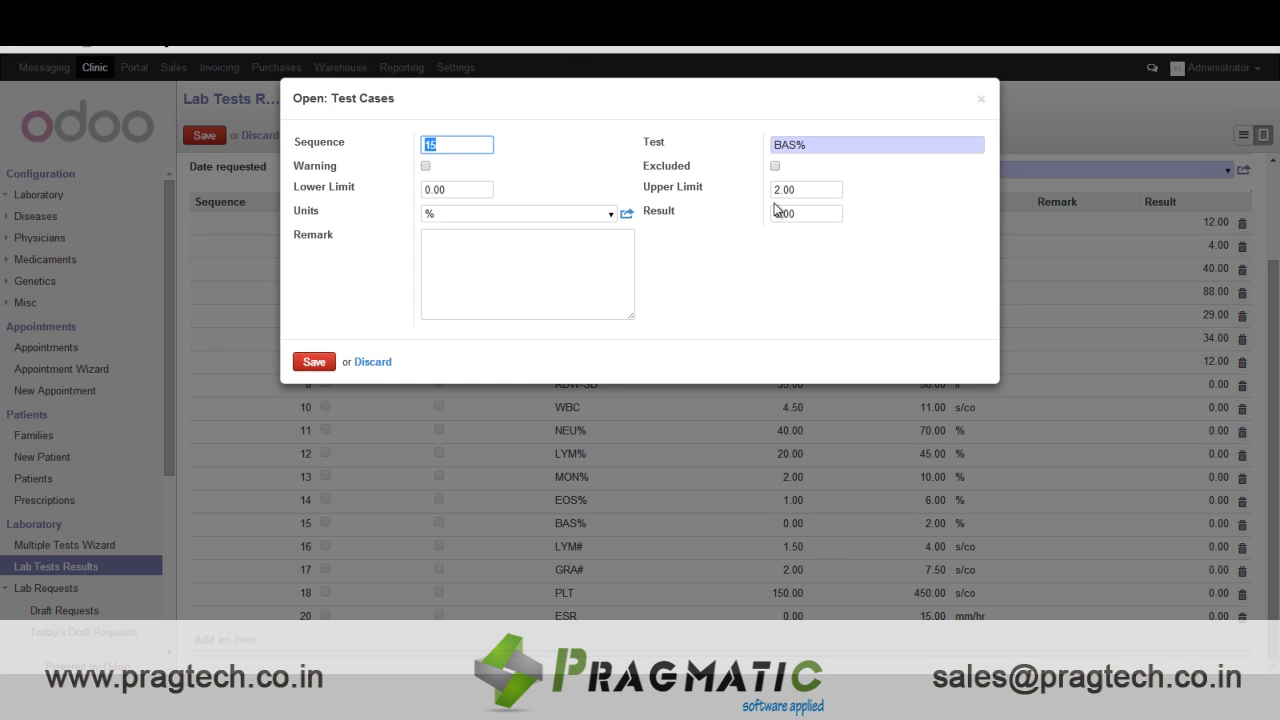
{"action": "left_click", "coordinate": [804, 212]}
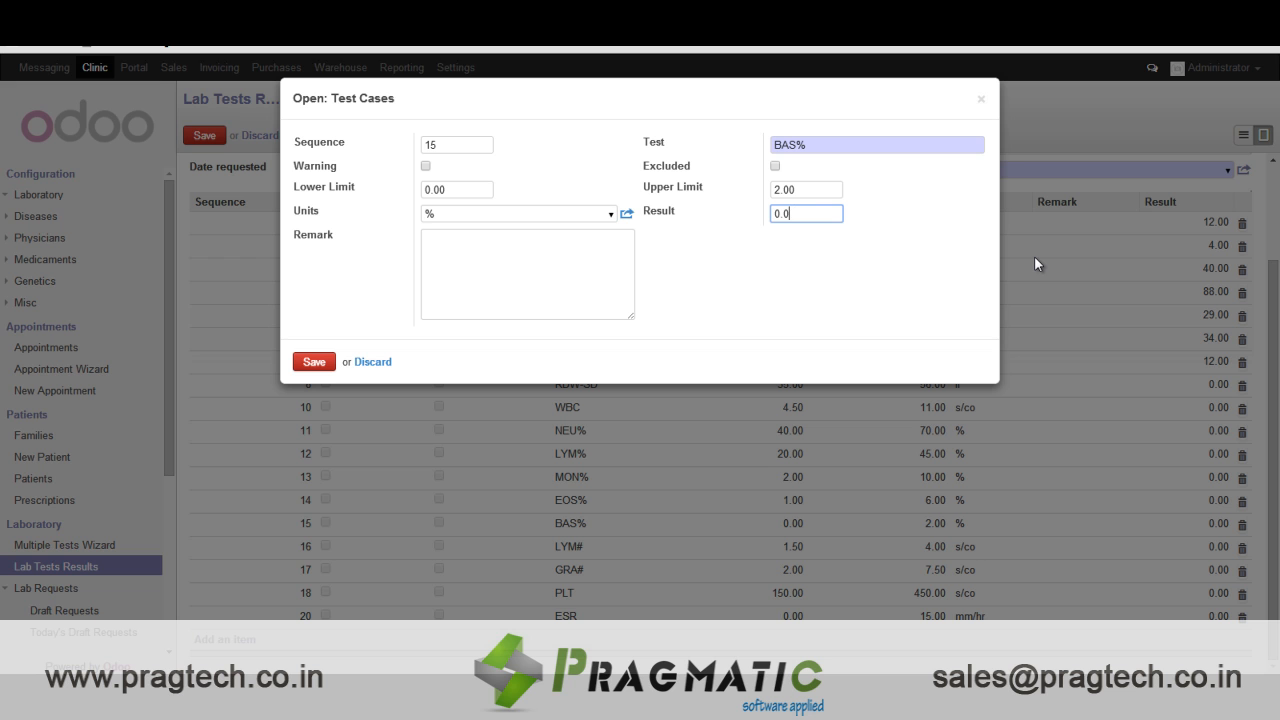
{"action": "type", "text": "1"}
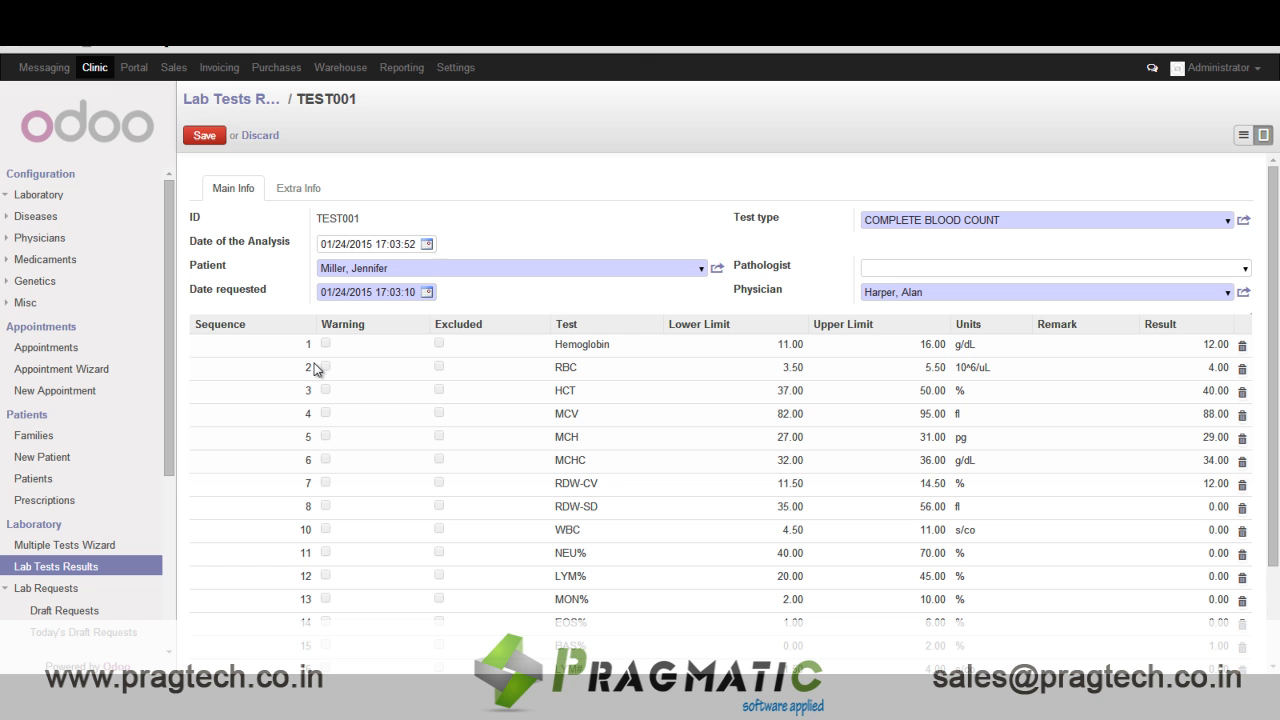
Save the TEST001 blood count results and print its Lab Report
{"action": "left_click", "coordinate": [204, 136]}
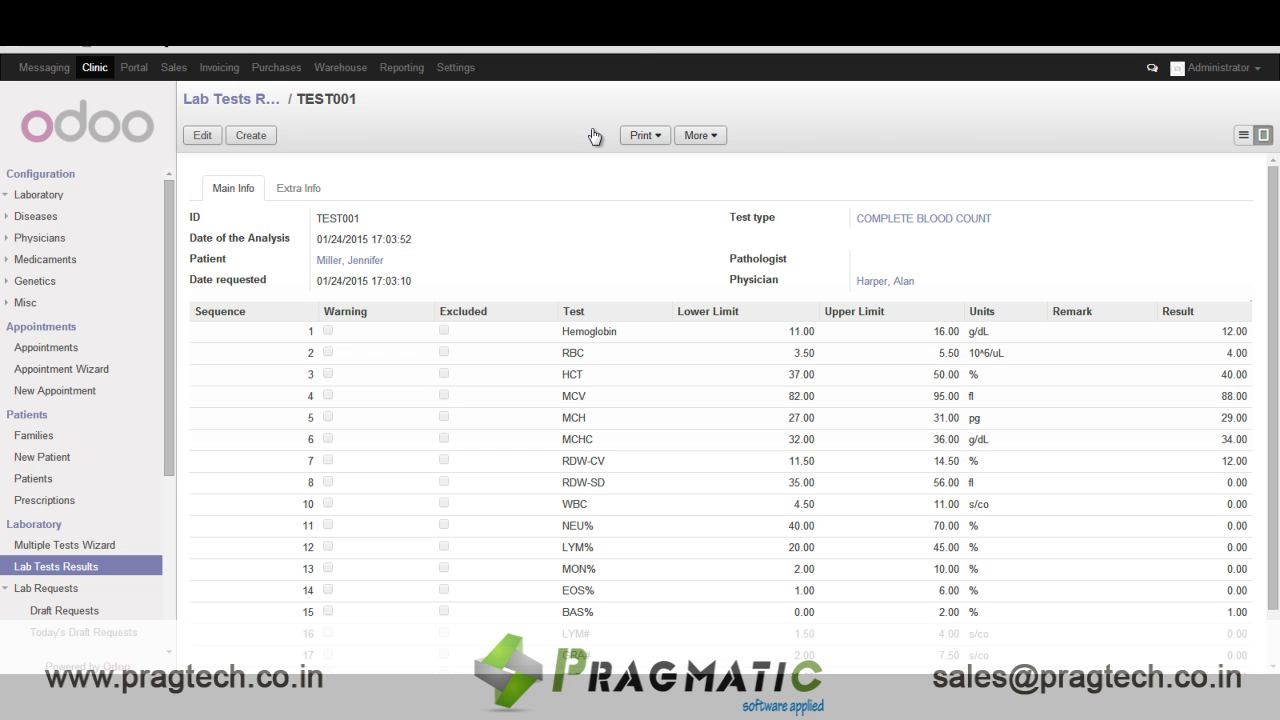
{"action": "left_click", "coordinate": [644, 136]}
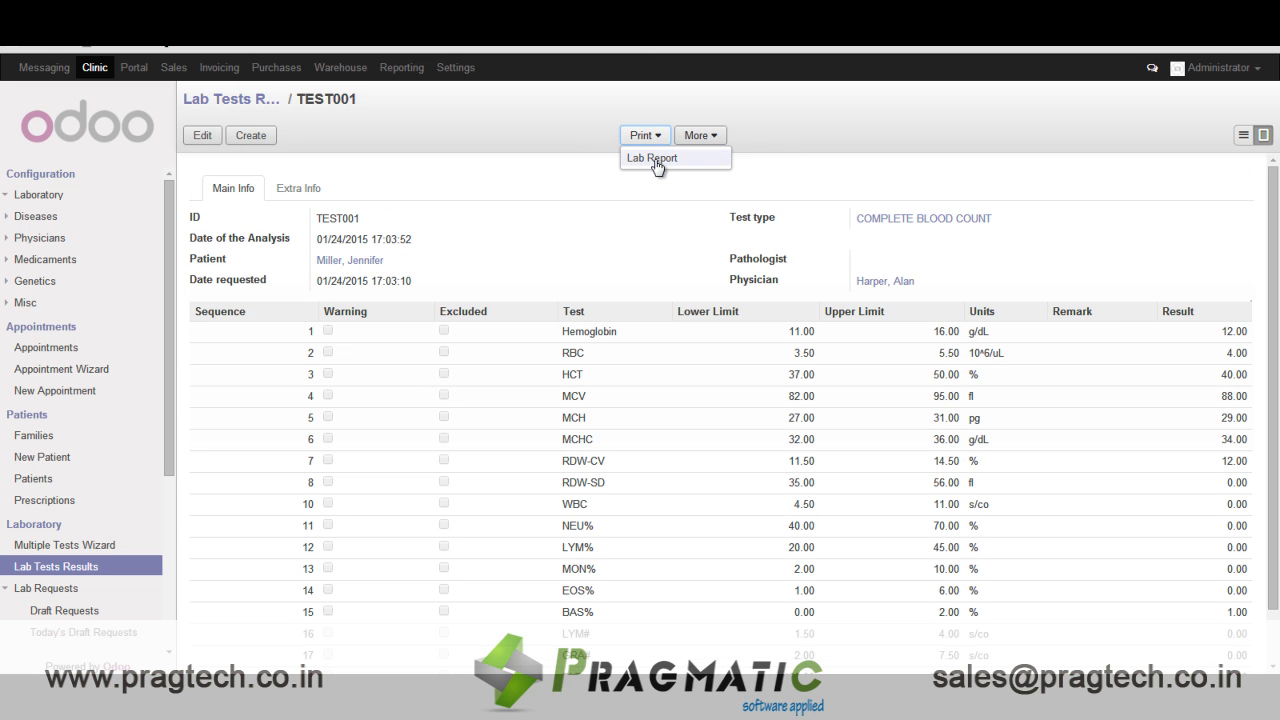
{"action": "left_click", "coordinate": [652, 156]}
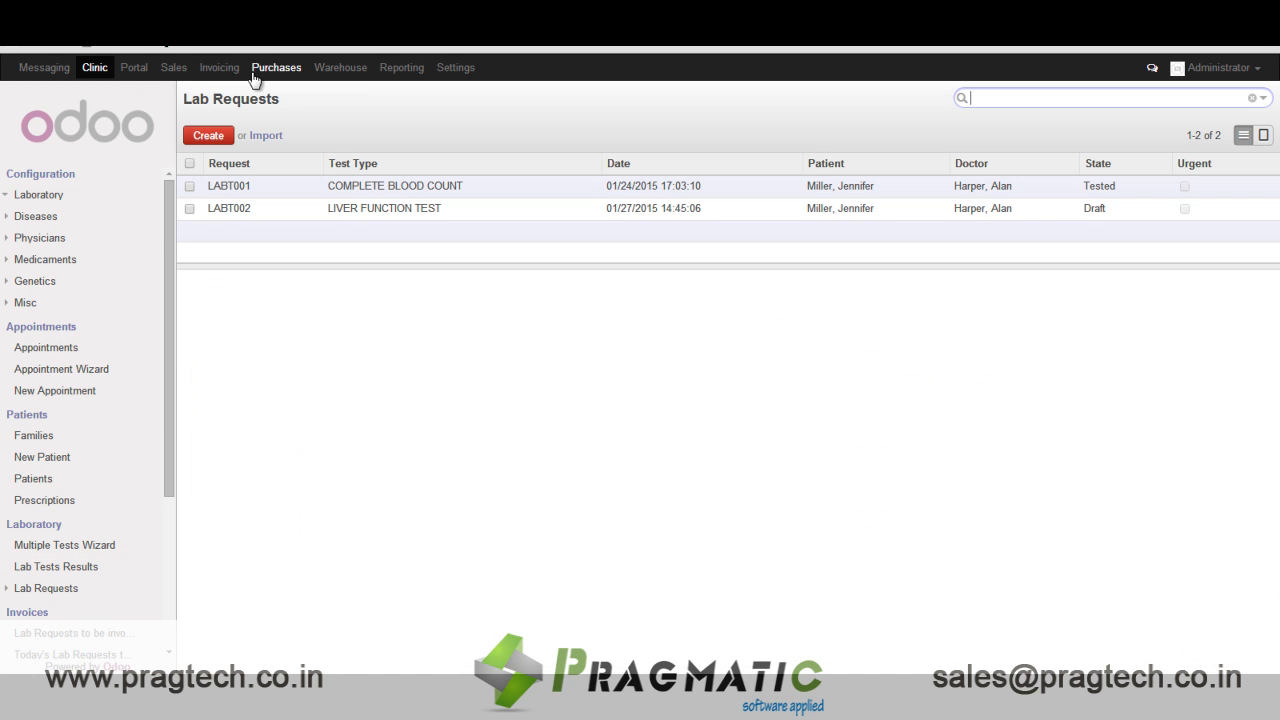
Show the Families list with the Miller Family and reveal the sidebar's Invoices section
{"action": "left_click", "coordinate": [32, 436]}
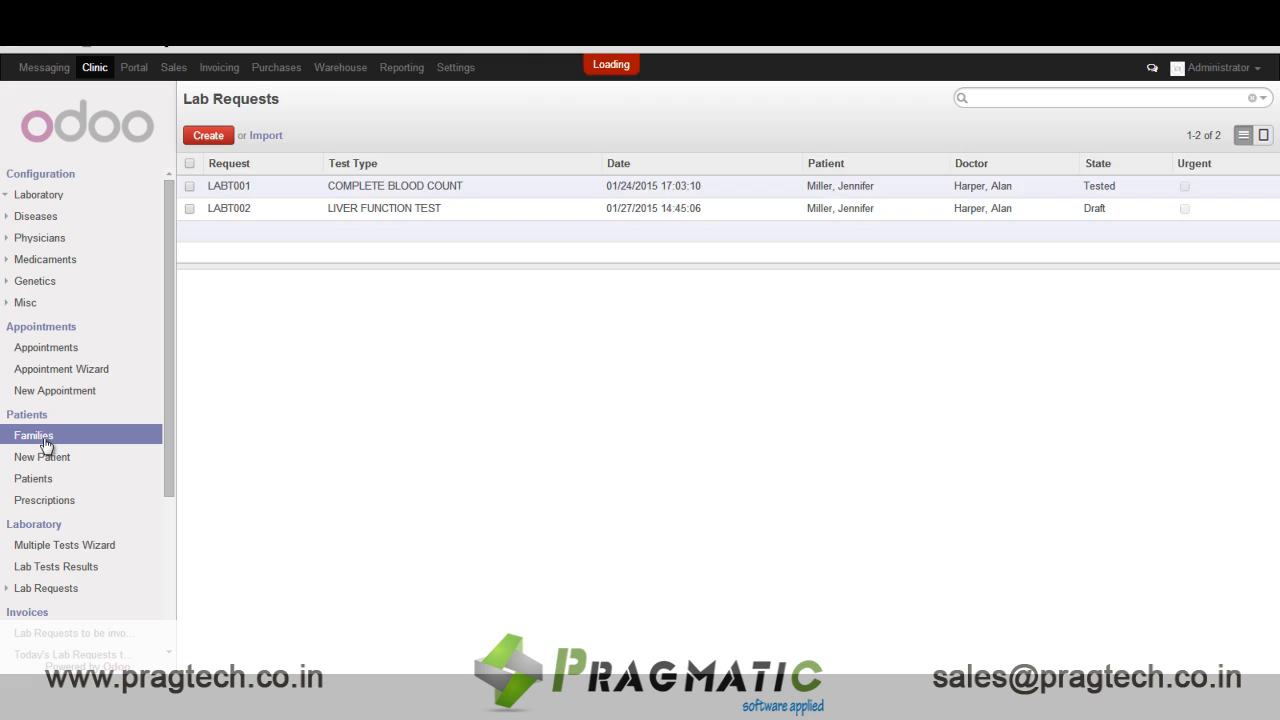
{"action": "left_click", "coordinate": [32, 434]}
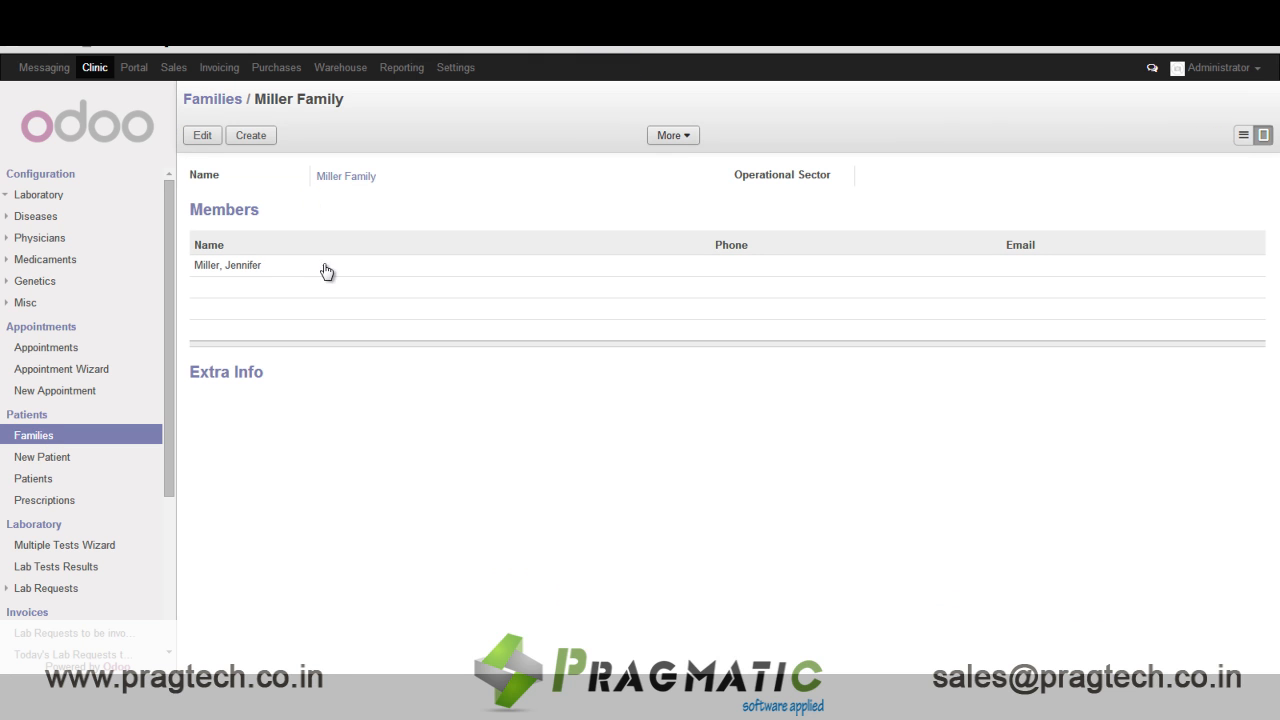
{"action": "mouse_move", "coordinate": [240, 324]}
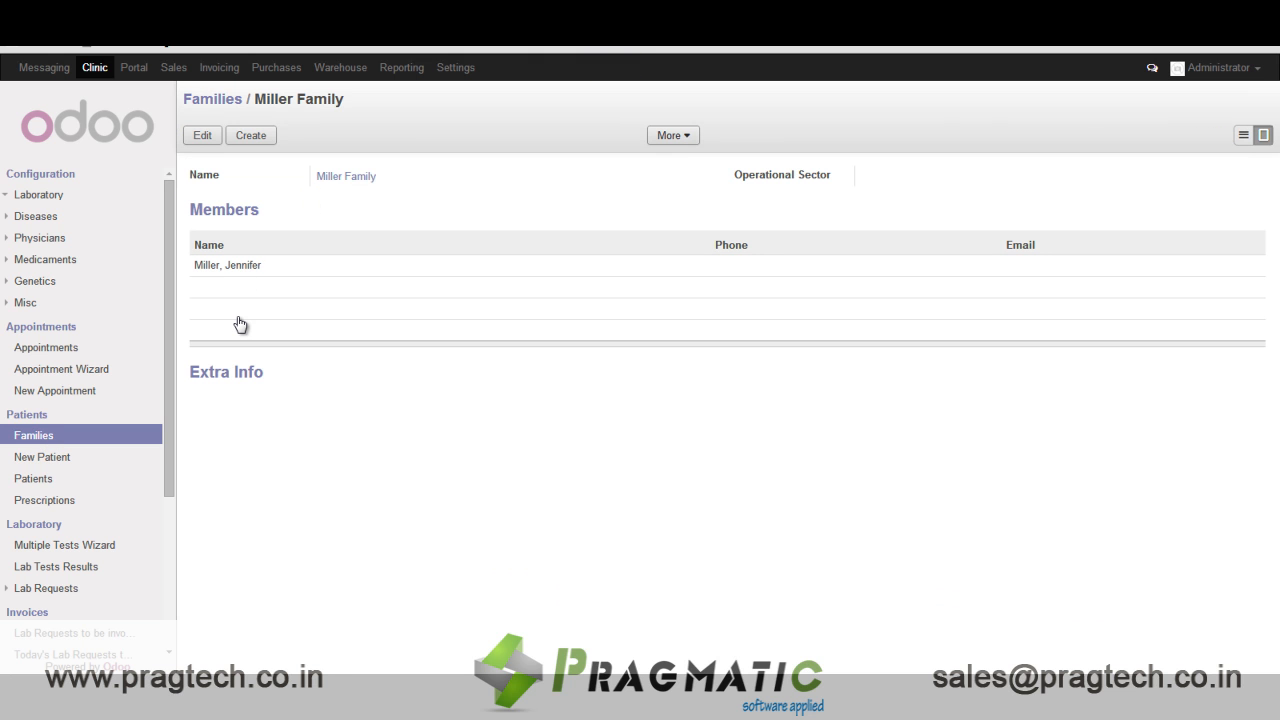
{"action": "mouse_move", "coordinate": [220, 312]}
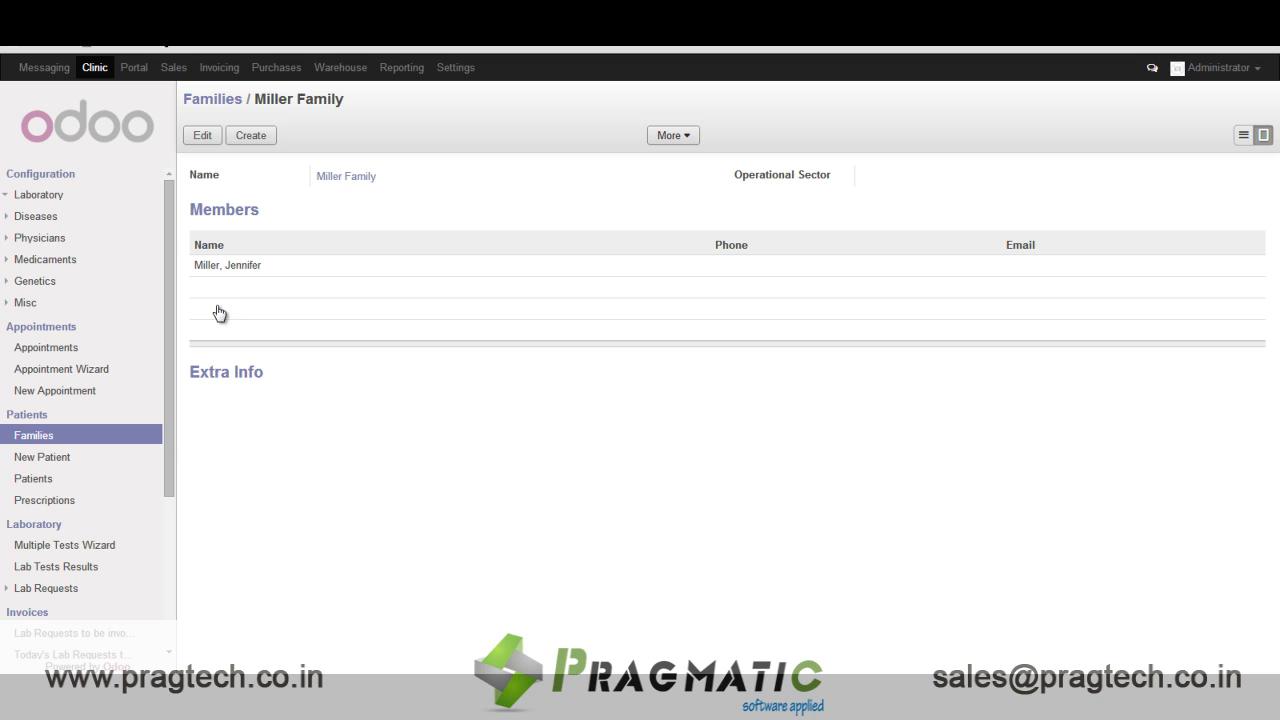
{"action": "left_click", "coordinate": [32, 436]}
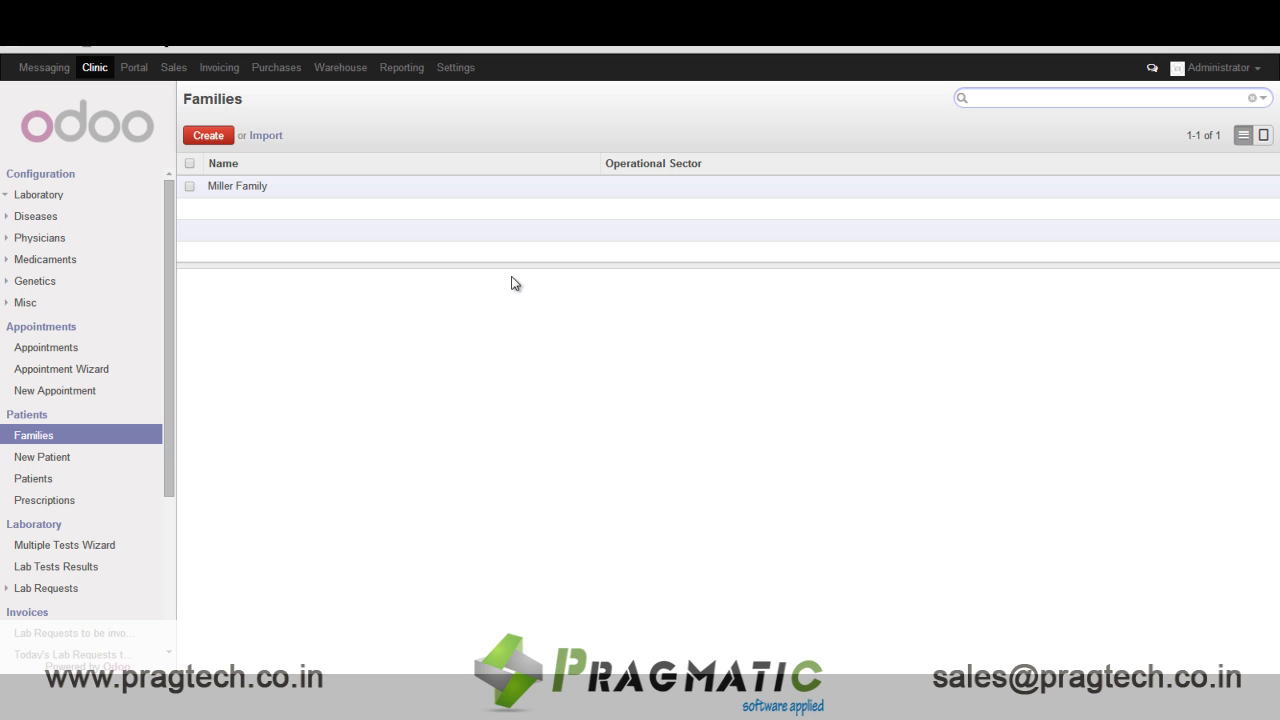
{"action": "mouse_move", "coordinate": [138, 436]}
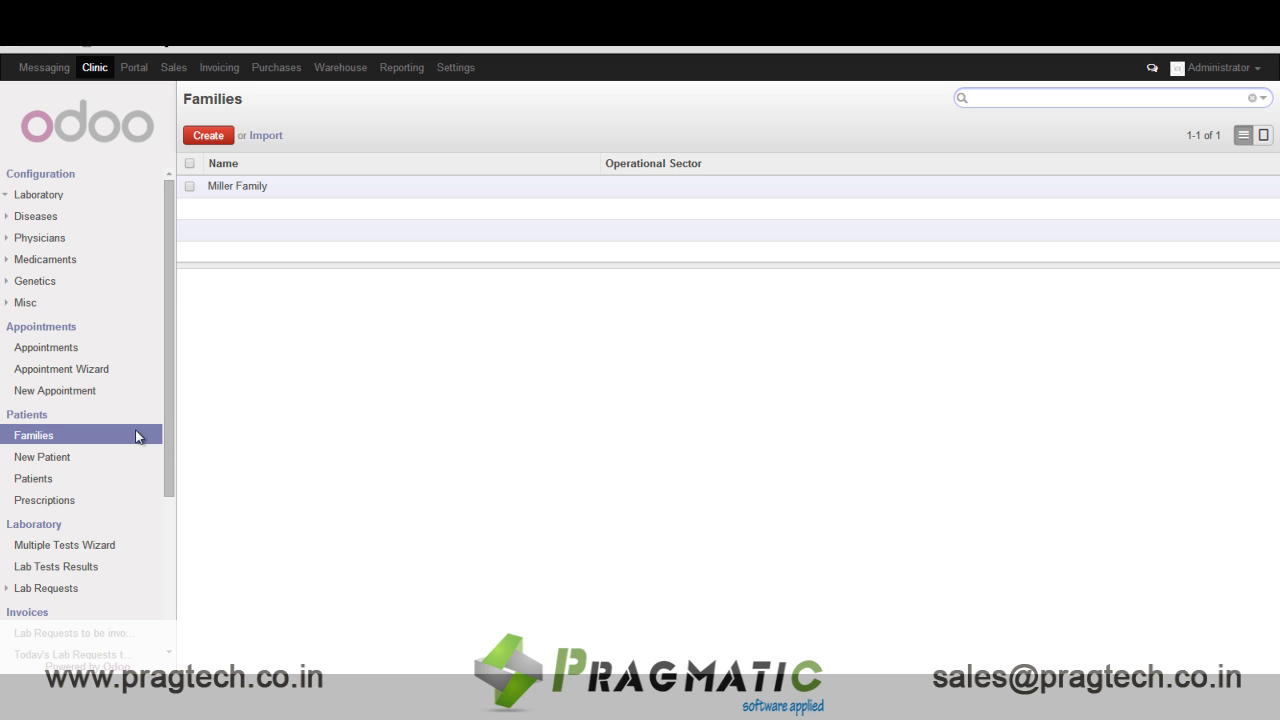
{"action": "scroll", "scroll_direction": "down", "scroll_amount": 3}
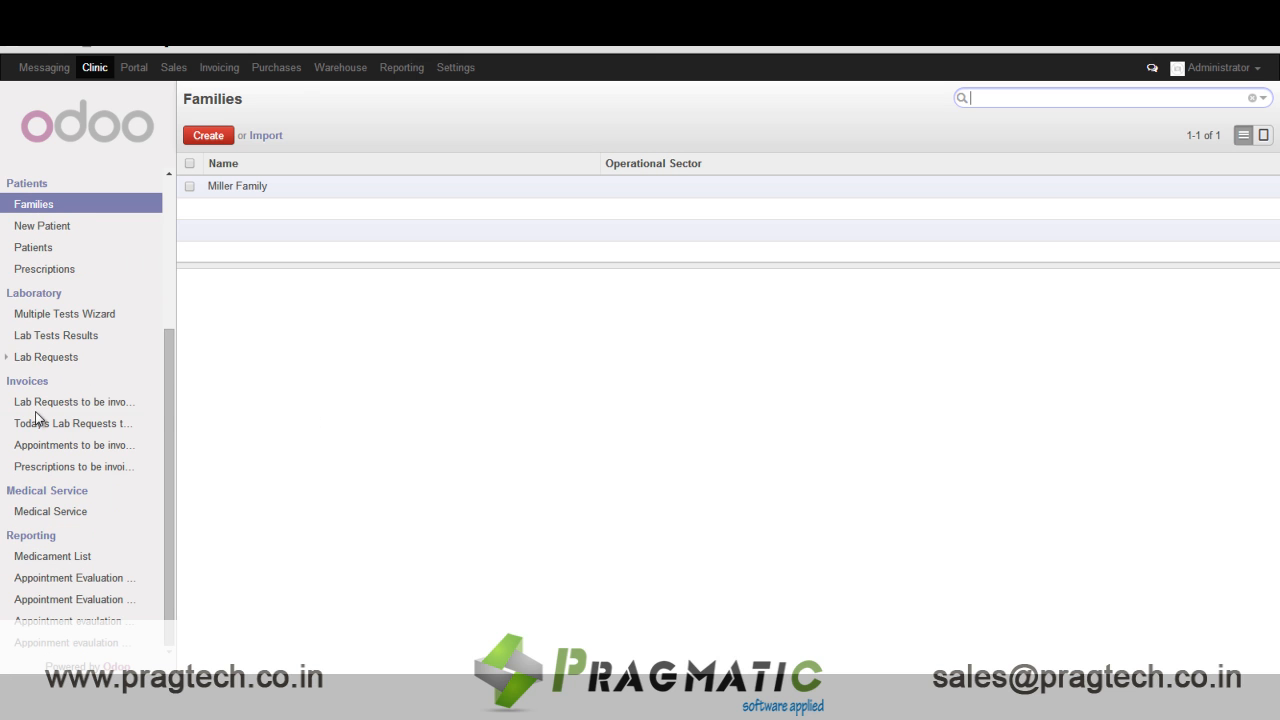
Review the lab requests, appointments and prescriptions waiting to be invoiced
{"action": "left_click", "coordinate": [72, 400]}
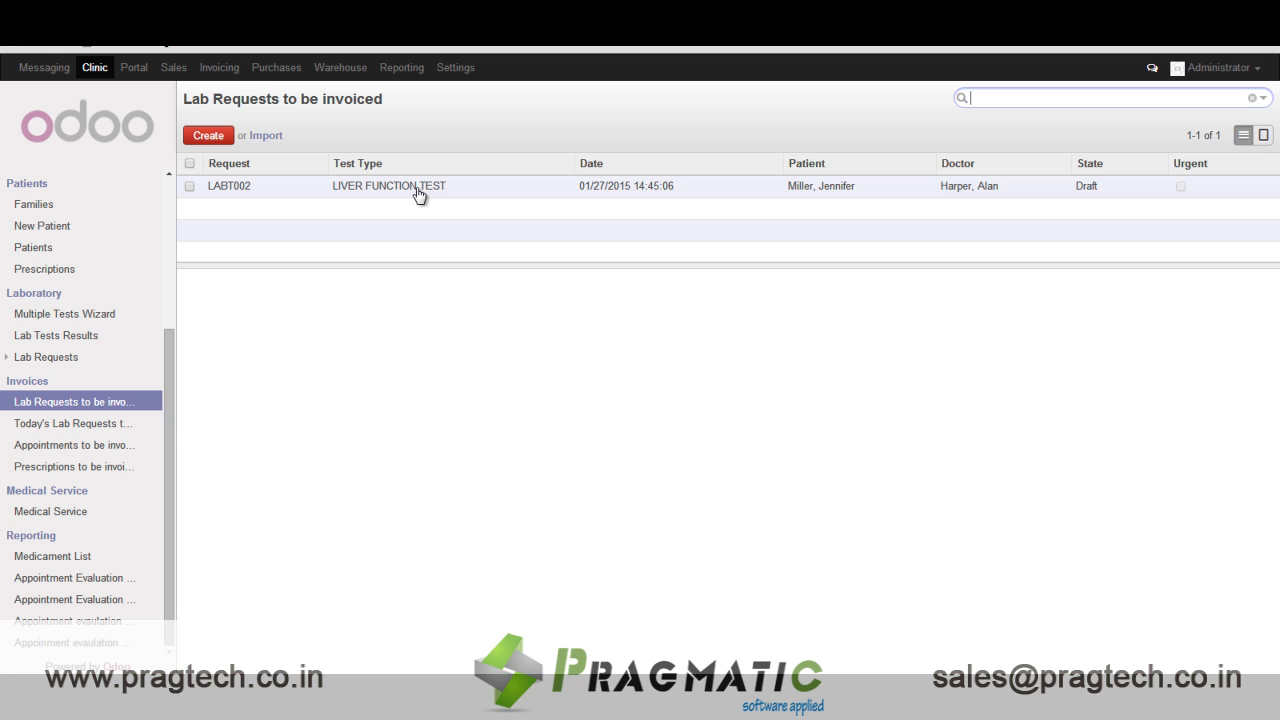
{"action": "left_click", "coordinate": [74, 444]}
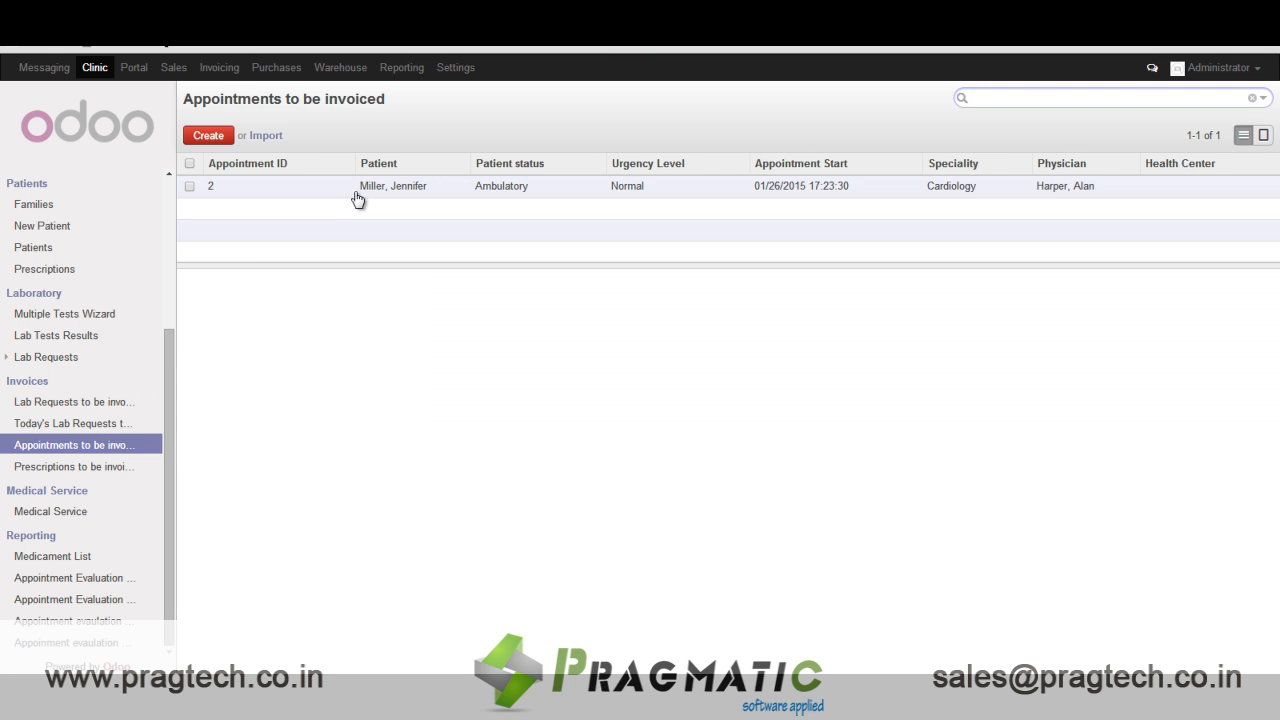
{"action": "left_click", "coordinate": [72, 466]}
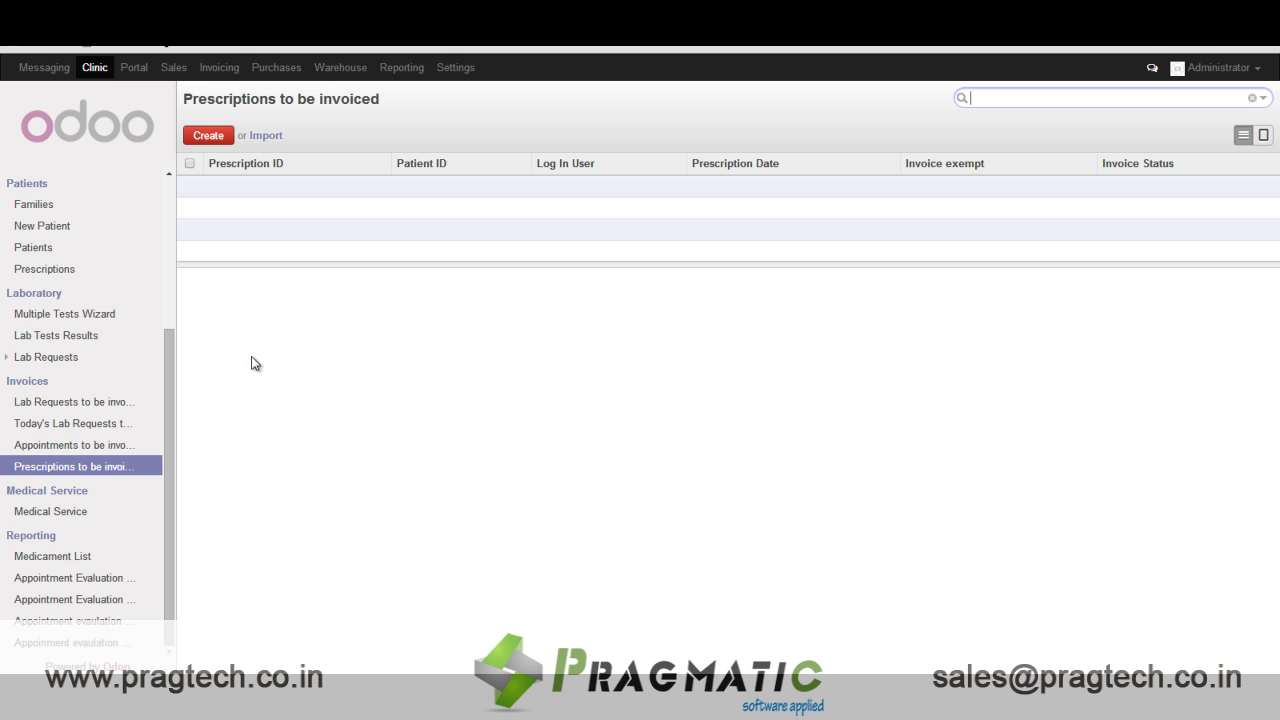
{"action": "left_click", "coordinate": [72, 444]}
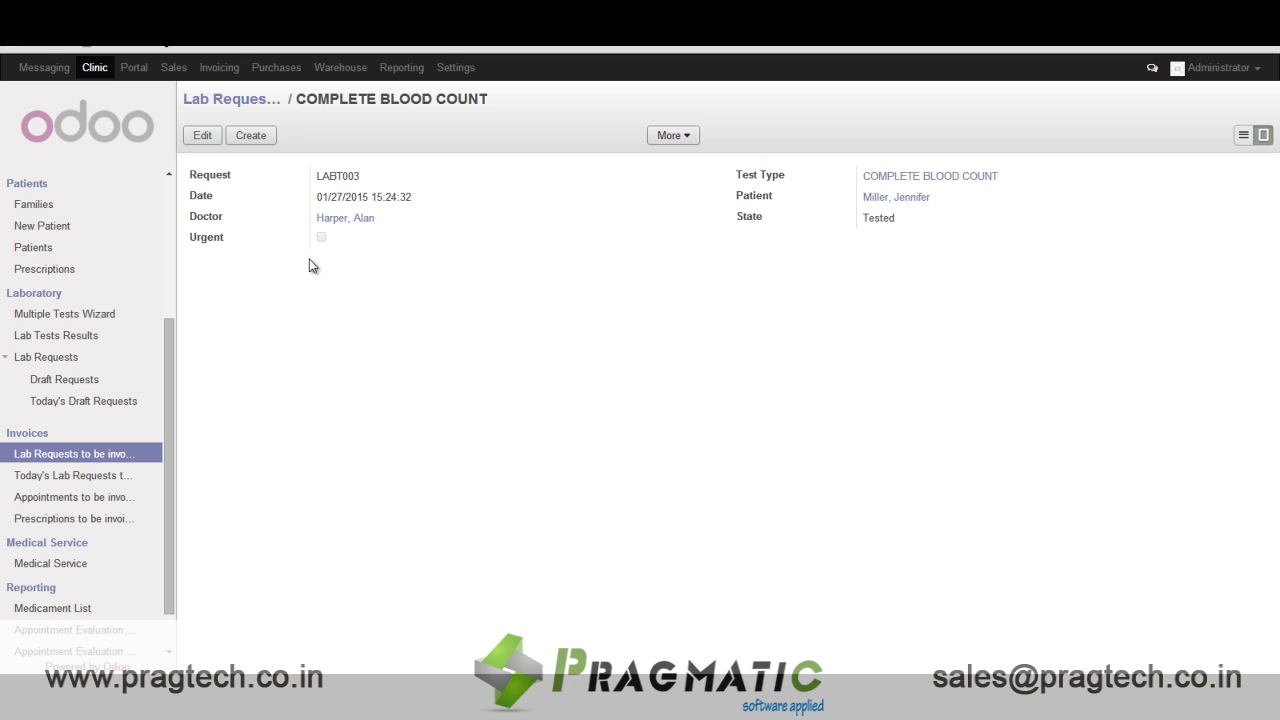
Create a lab invoice for the Complete Blood Count request and open the draft
{"action": "left_click", "coordinate": [672, 136]}
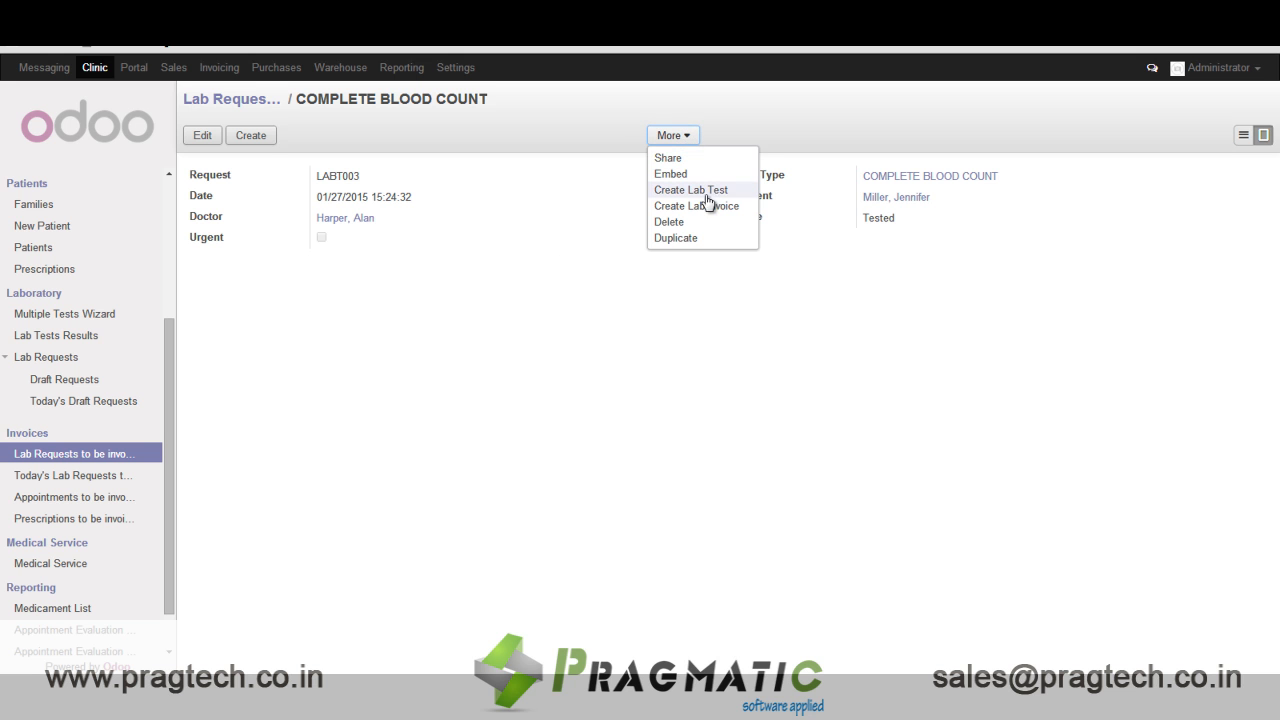
{"action": "left_click", "coordinate": [696, 204]}
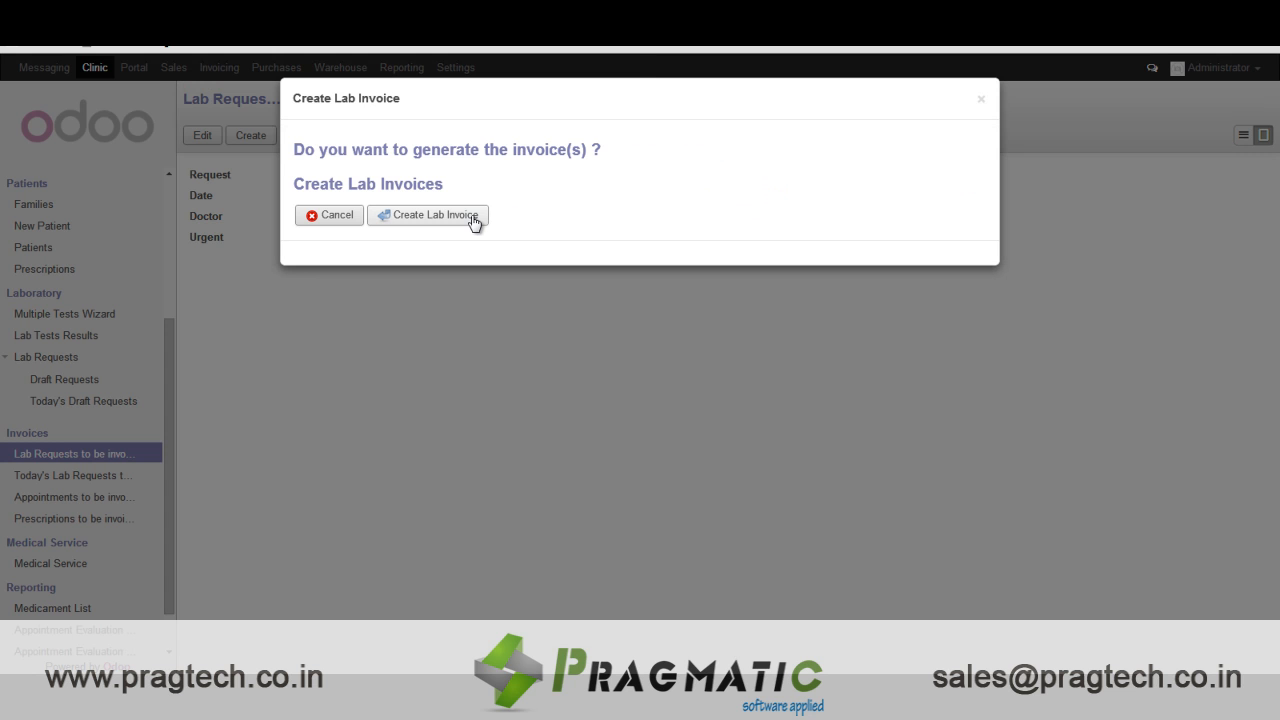
{"action": "left_click", "coordinate": [428, 216]}
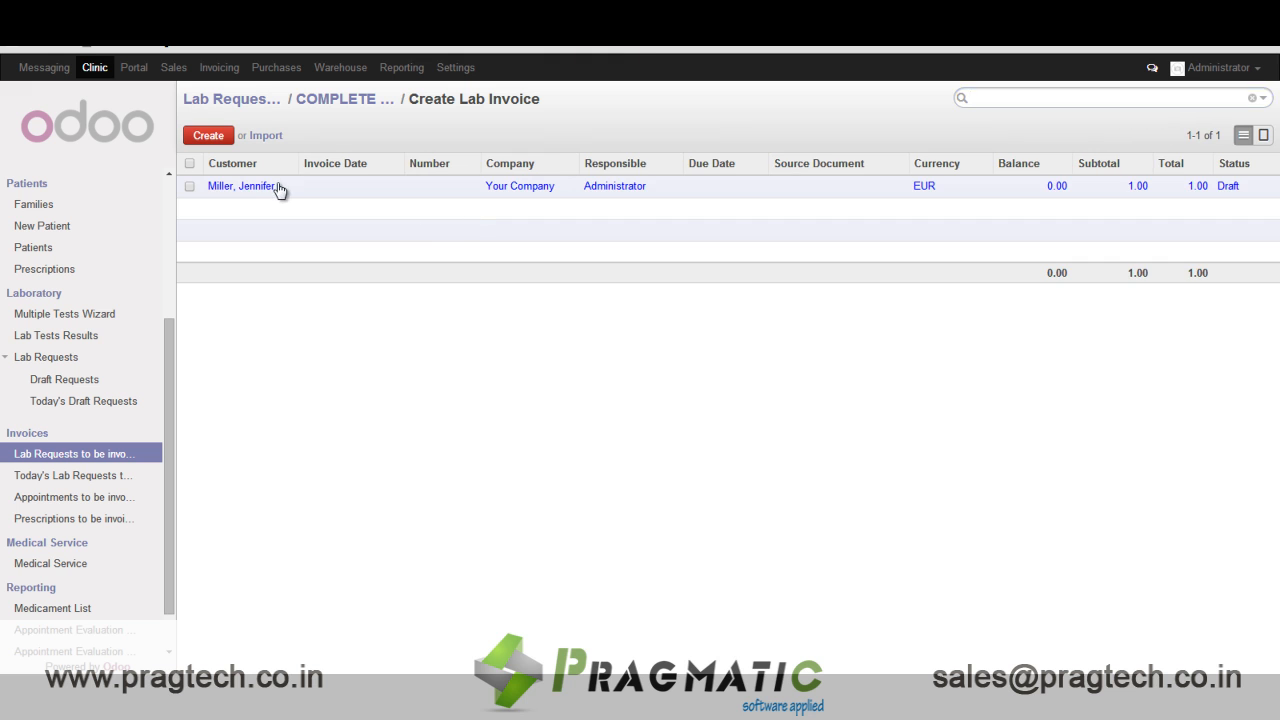
{"action": "left_click", "coordinate": [256, 186]}
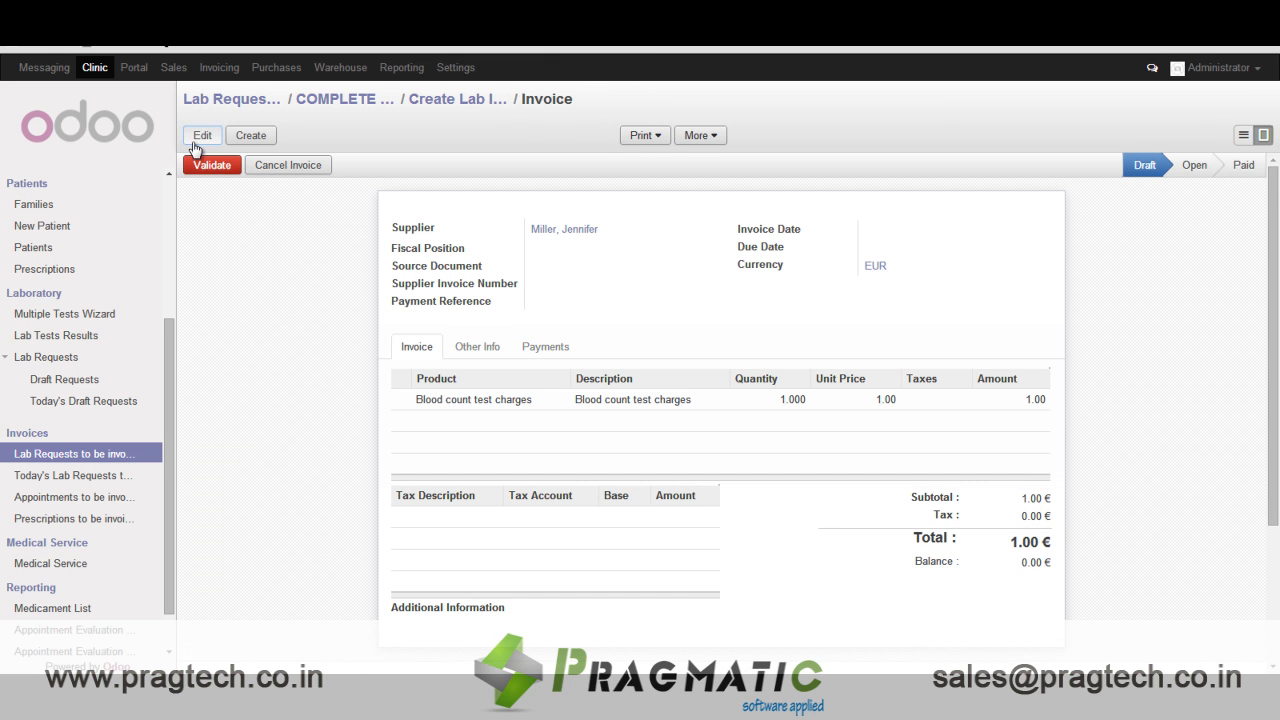
Set the invoice unit price to 500.00, save it and validate the invoice
{"action": "left_click", "coordinate": [202, 136]}
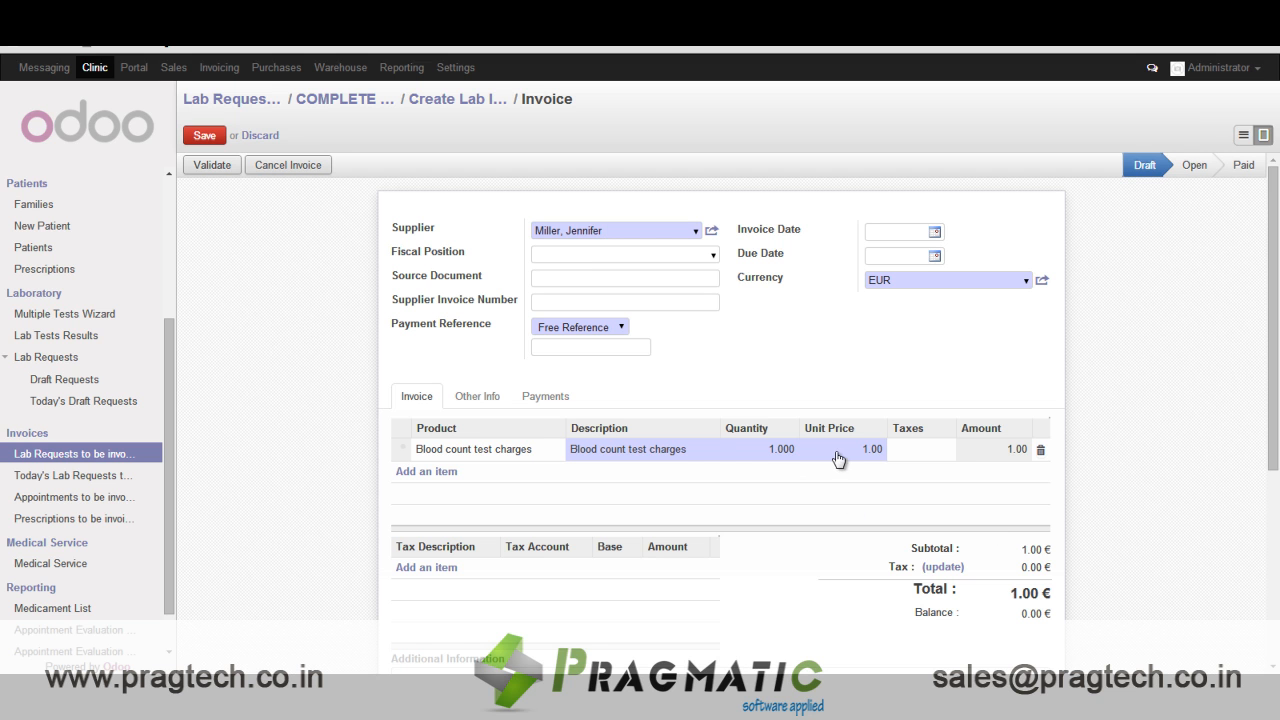
{"action": "type", "text": "500"}
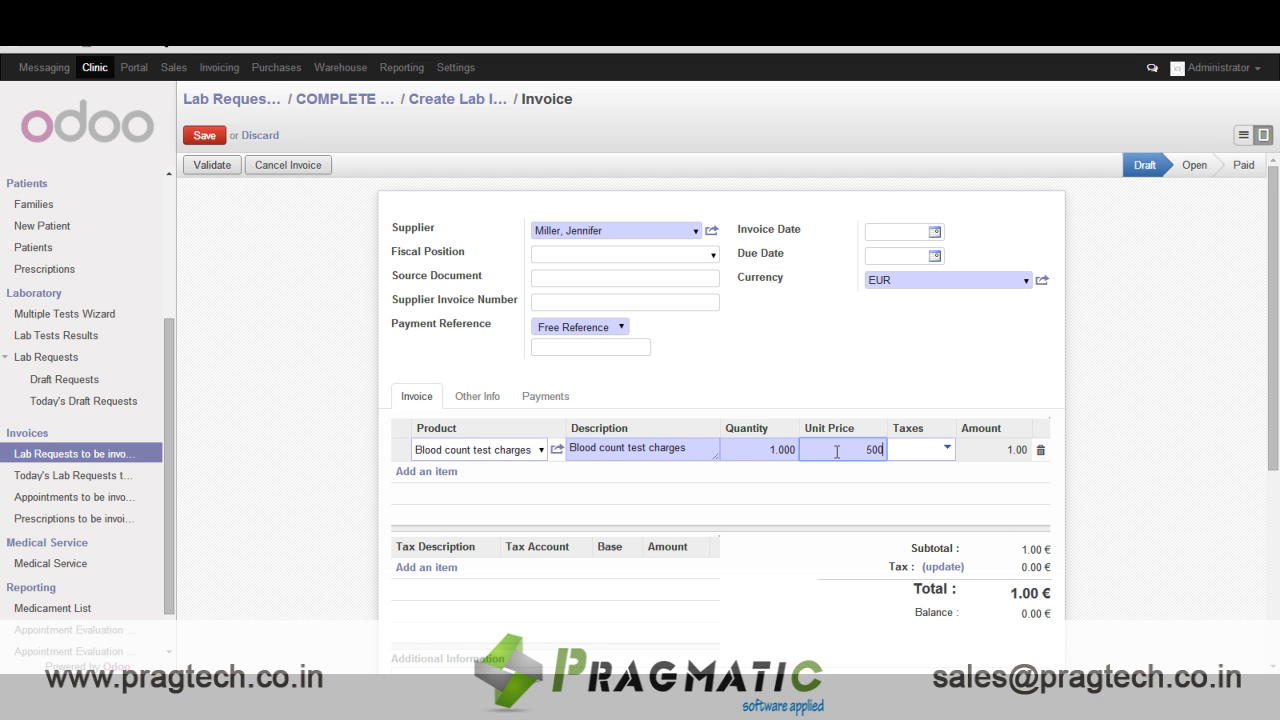
{"action": "left_click", "coordinate": [204, 136]}
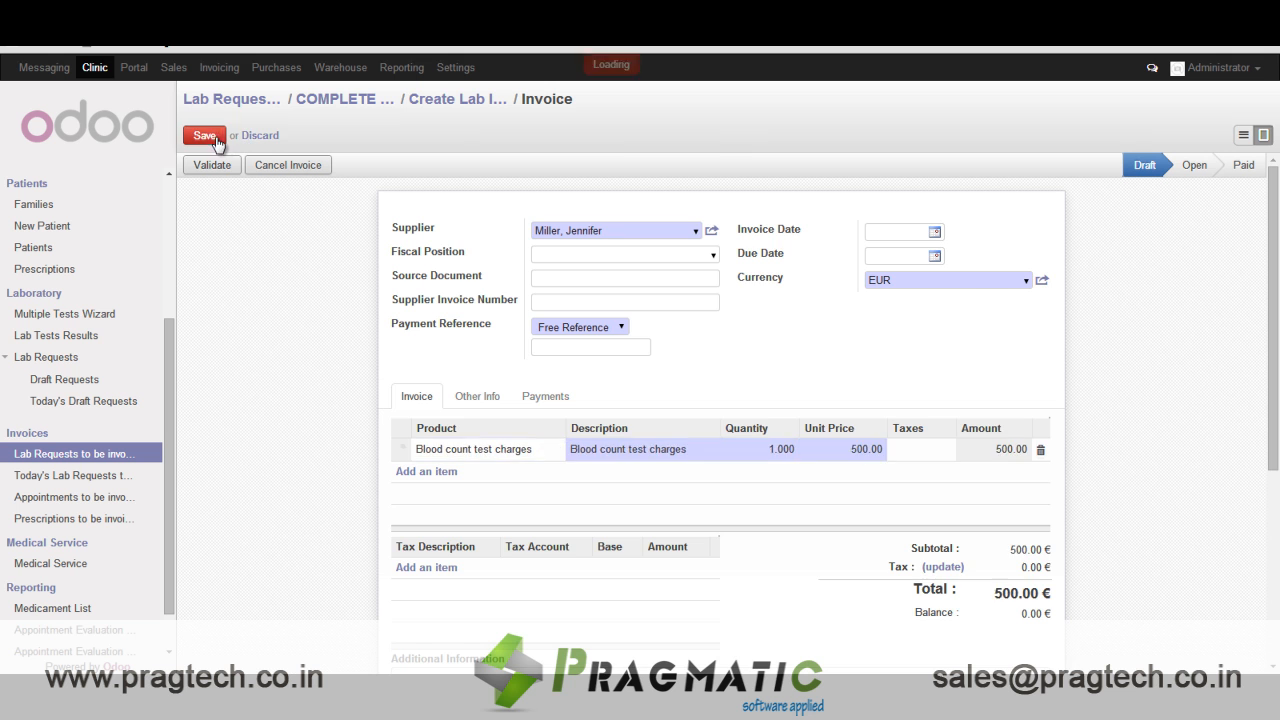
{"action": "left_click", "coordinate": [204, 136]}
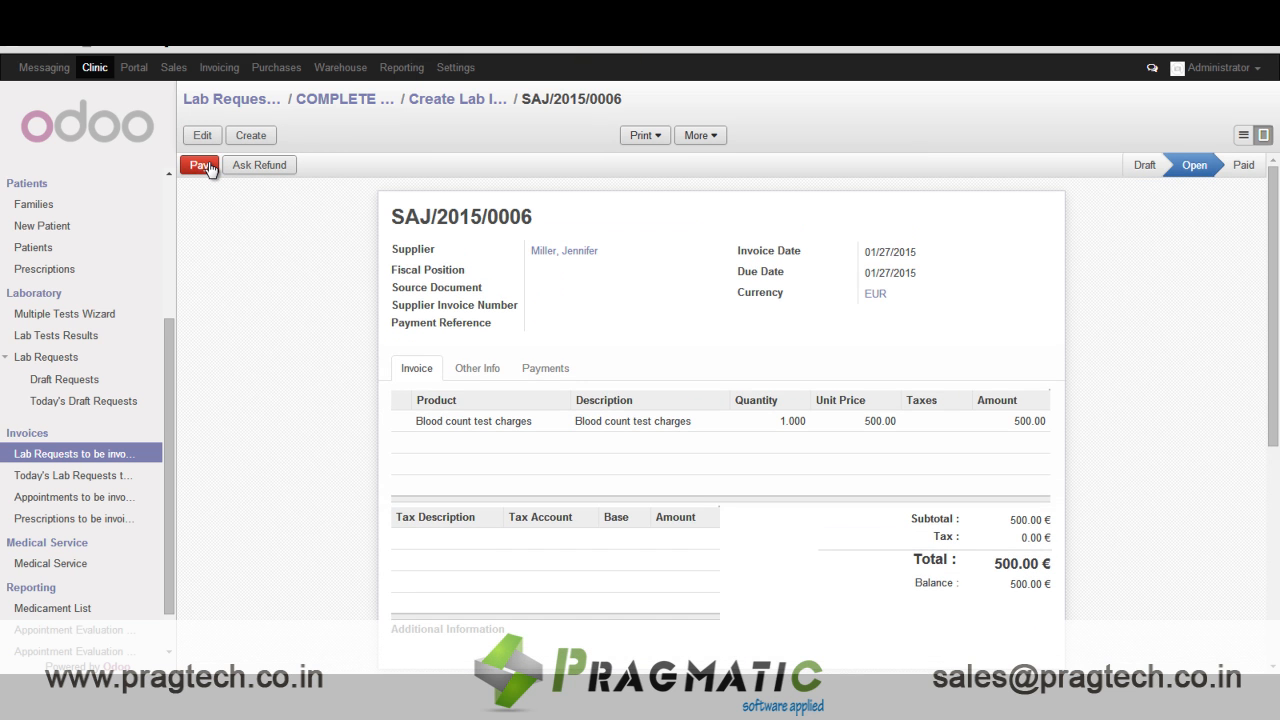
Pay invoice SAJ/2015/0006 with 500.00 in Cash (EUR) so it is marked Paid
{"action": "left_click", "coordinate": [200, 164]}
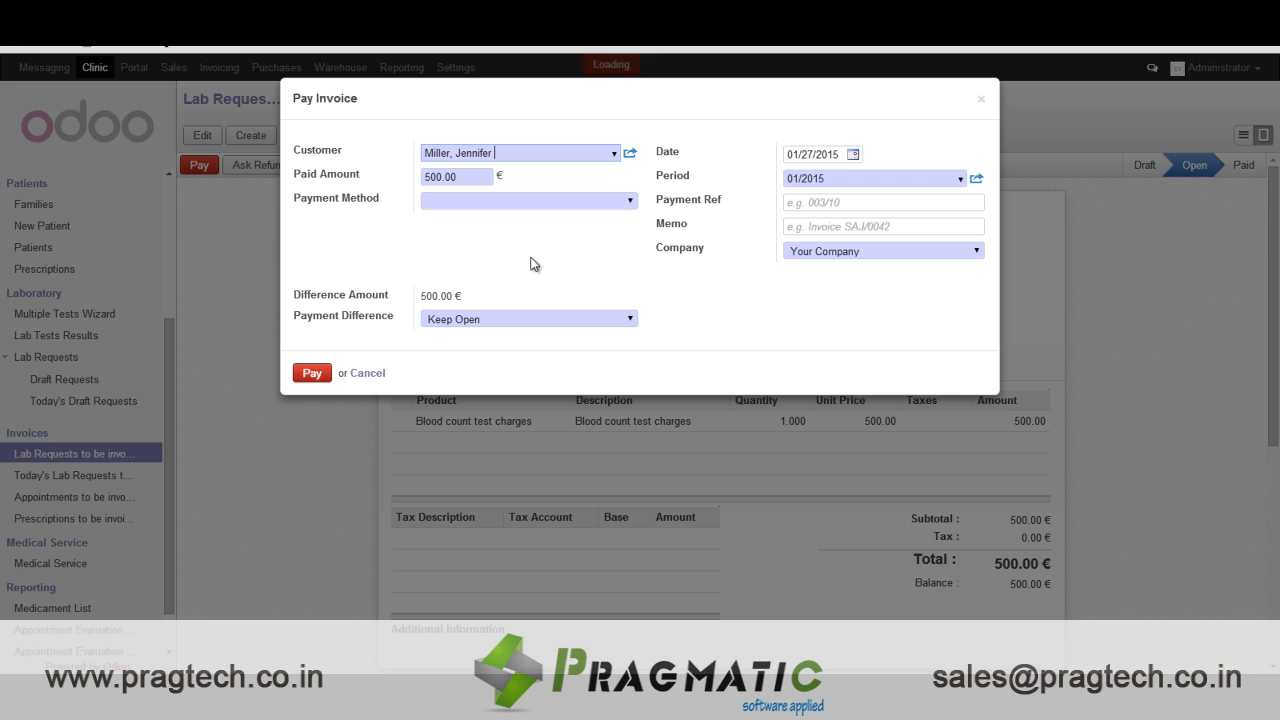
{"action": "left_click", "coordinate": [528, 200]}
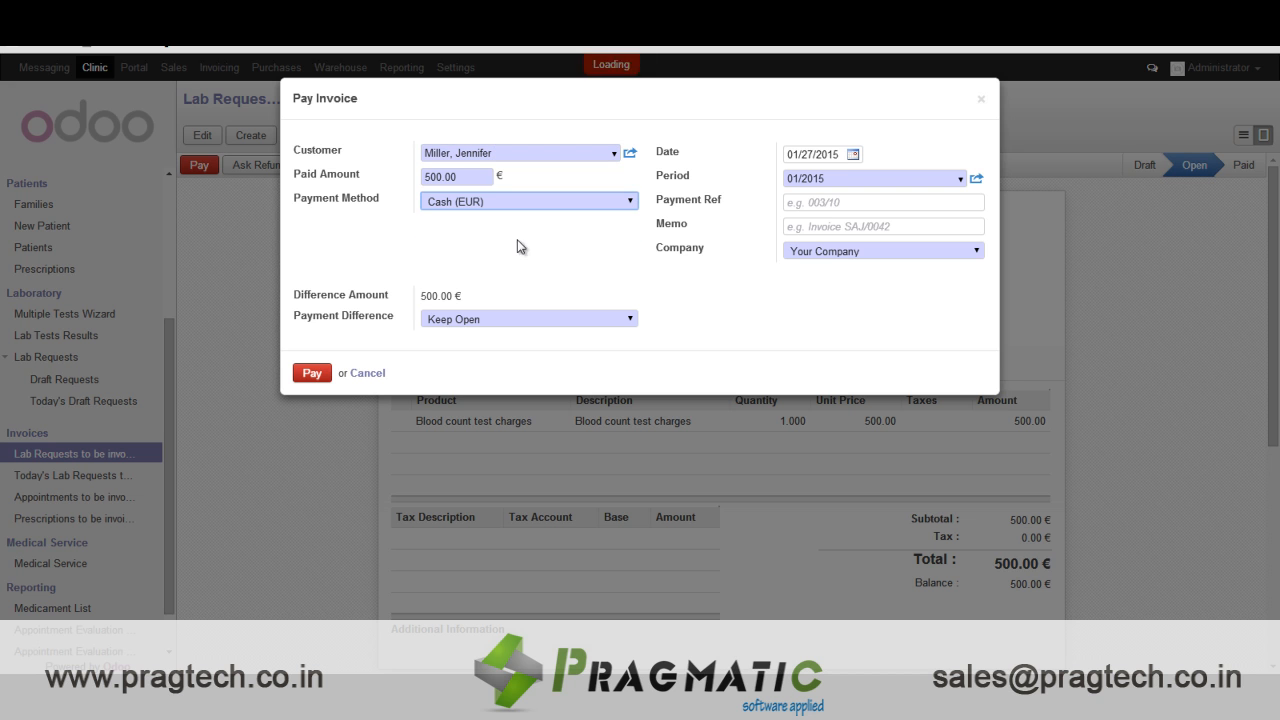
{"action": "left_click", "coordinate": [312, 372]}
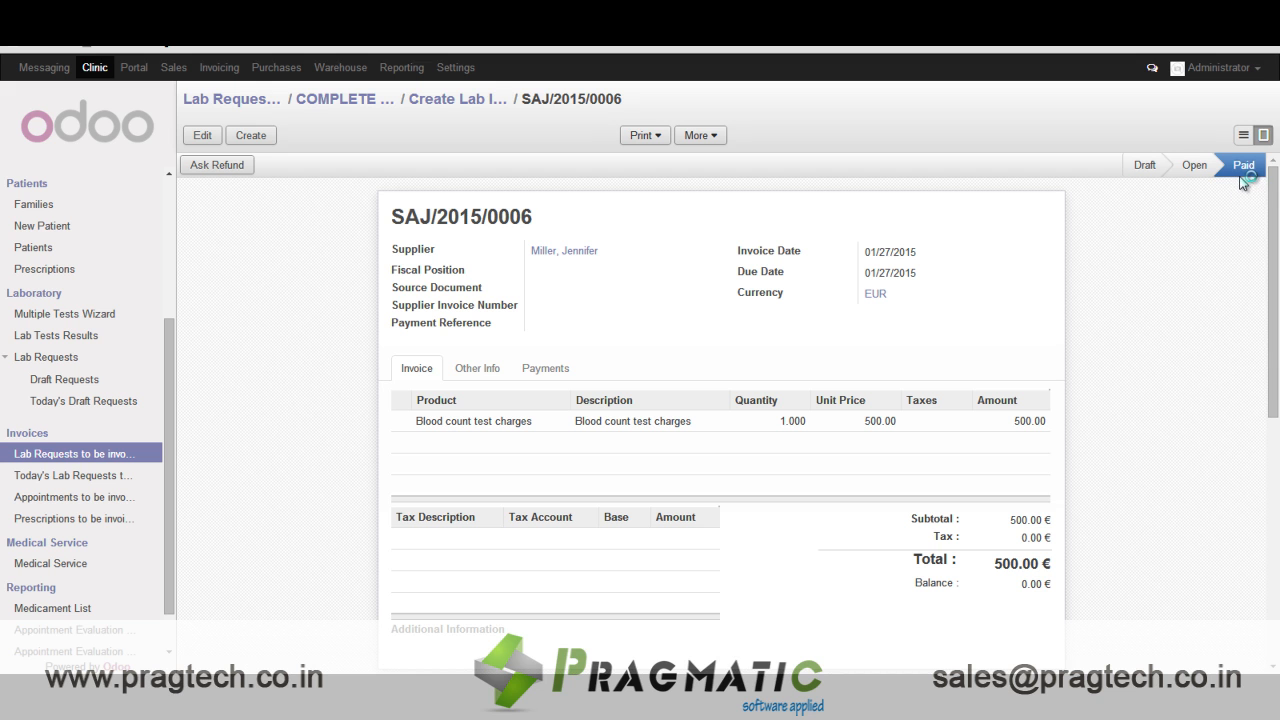
{"action": "mouse_move", "coordinate": [1216, 442]}
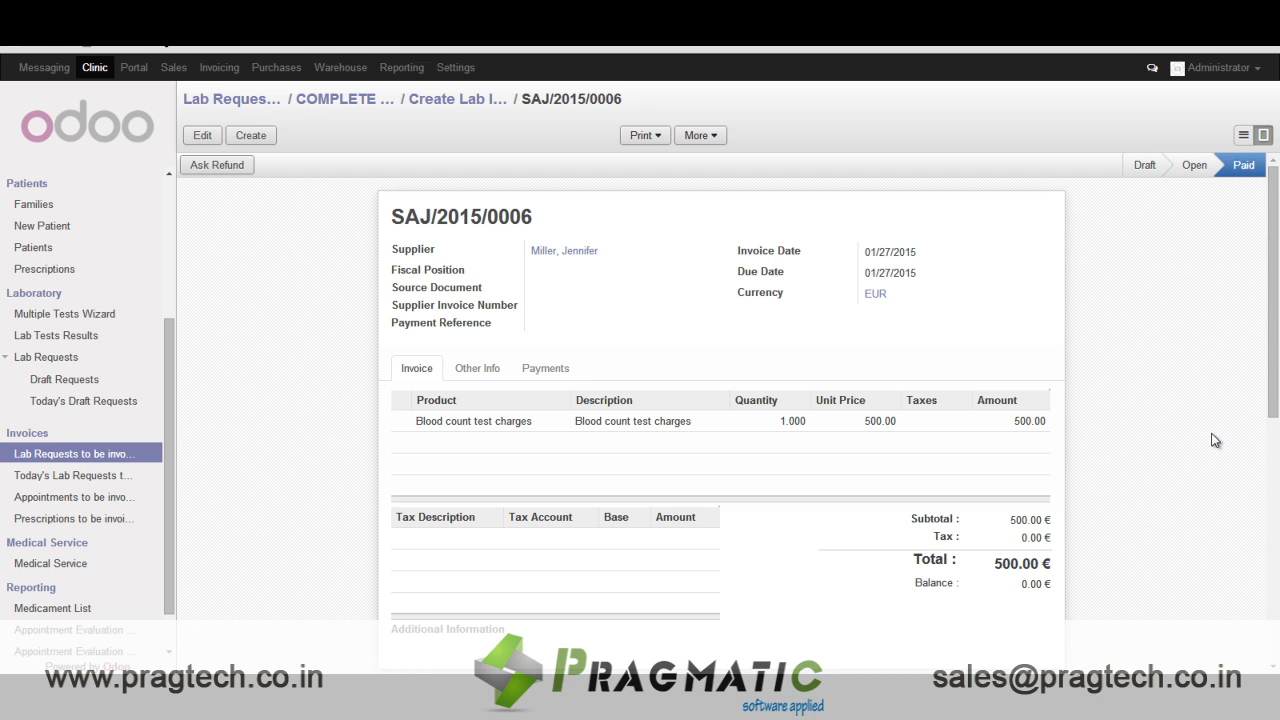
{"action": "mouse_move", "coordinate": [1244, 200]}
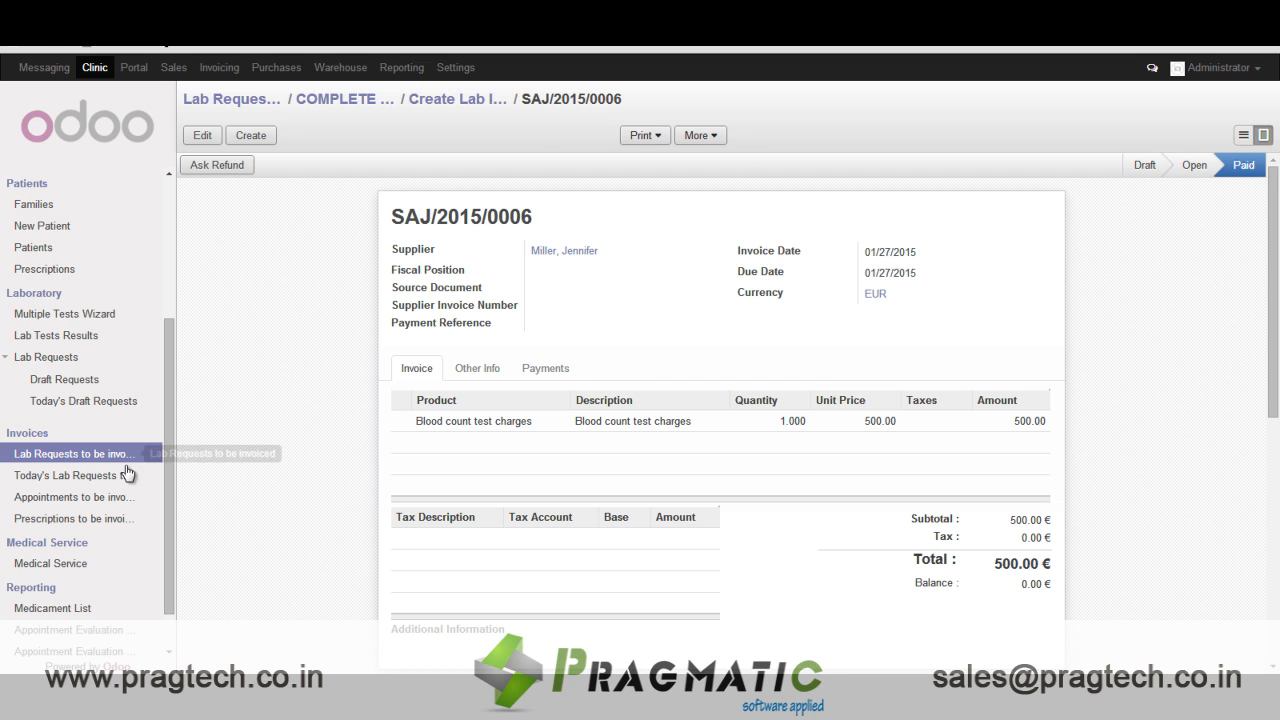
{"action": "mouse_move", "coordinate": [70, 476]}
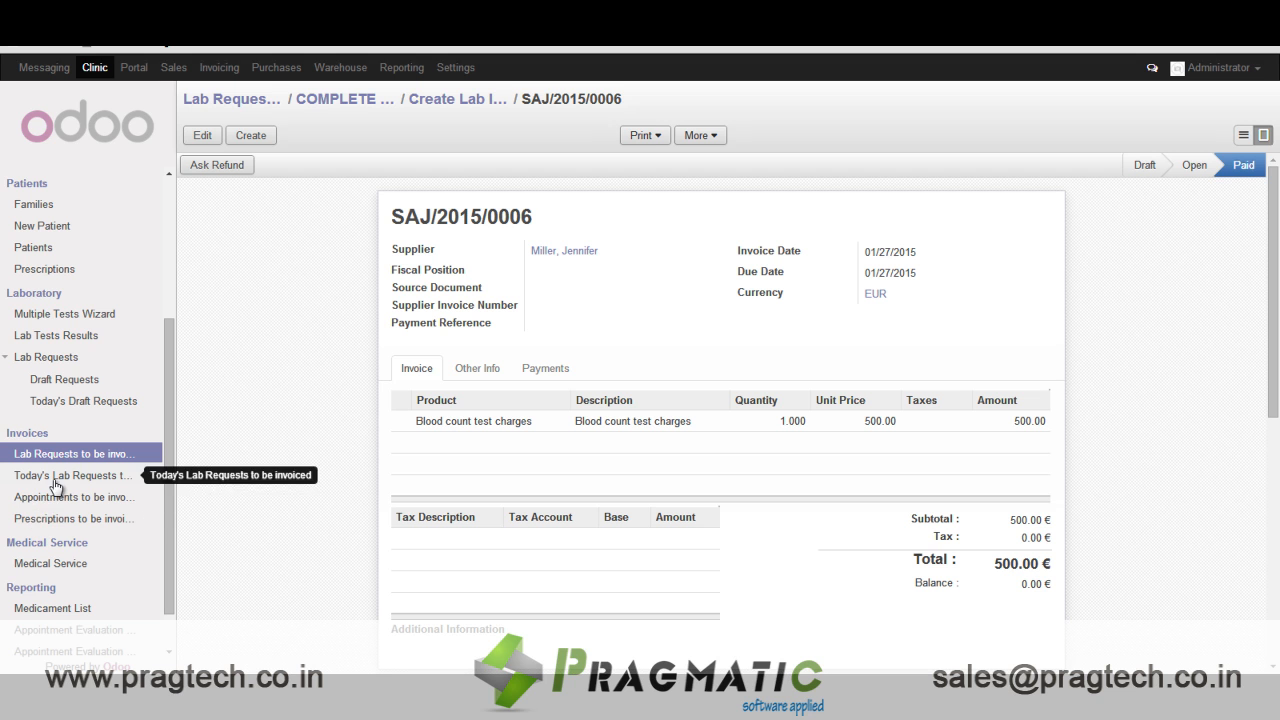
{"action": "mouse_move", "coordinate": [52, 522]}
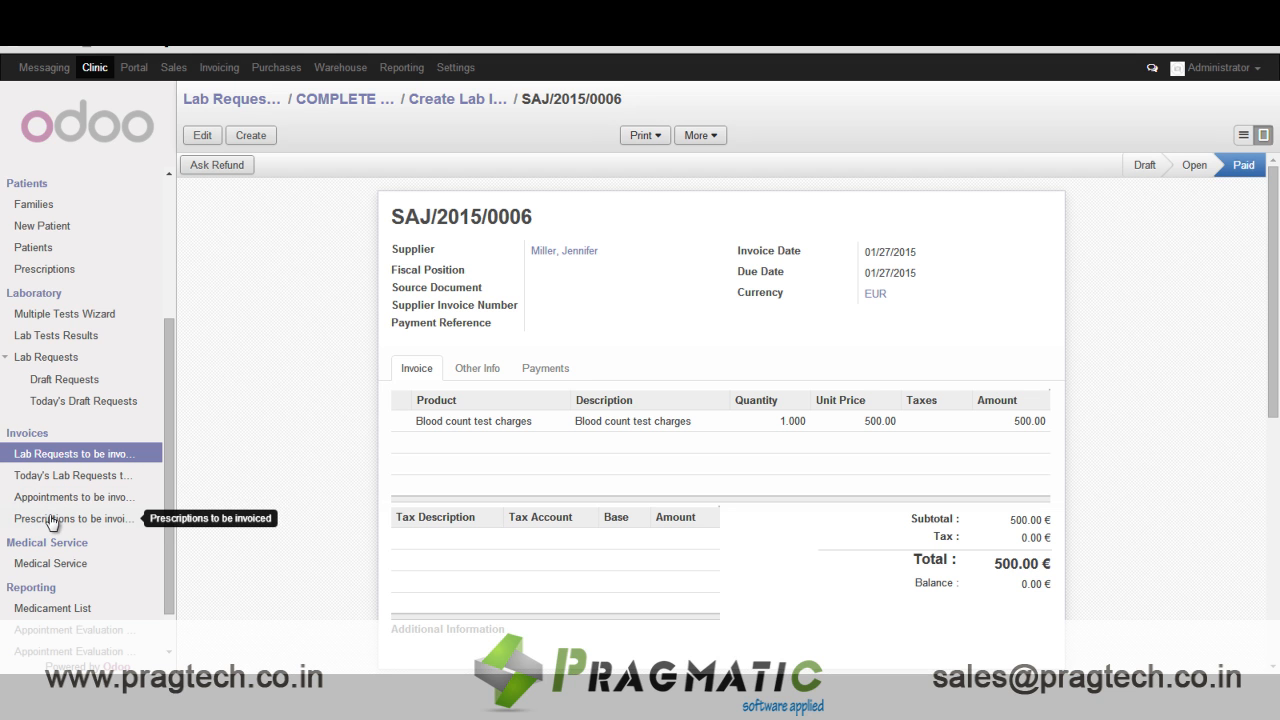
View service SERV 2015/001, then start a new medical service with one blank service line
{"action": "left_click", "coordinate": [50, 564]}
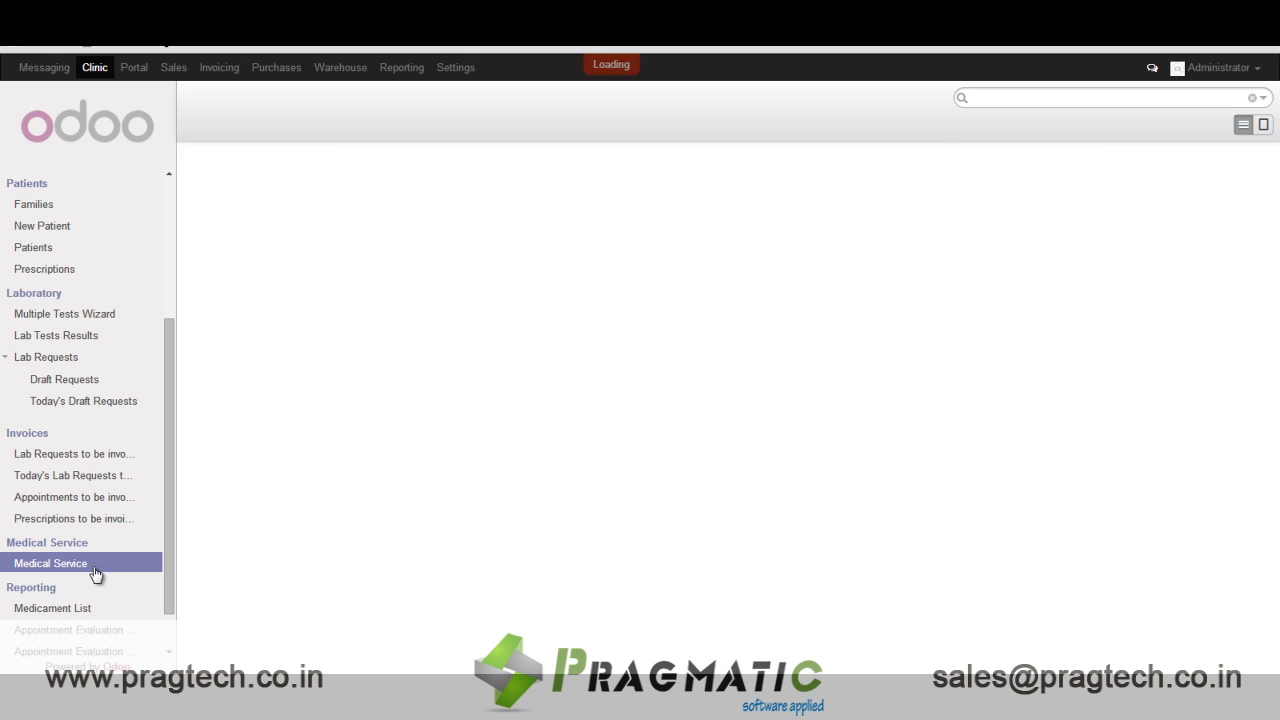
{"action": "left_click", "coordinate": [50, 564]}
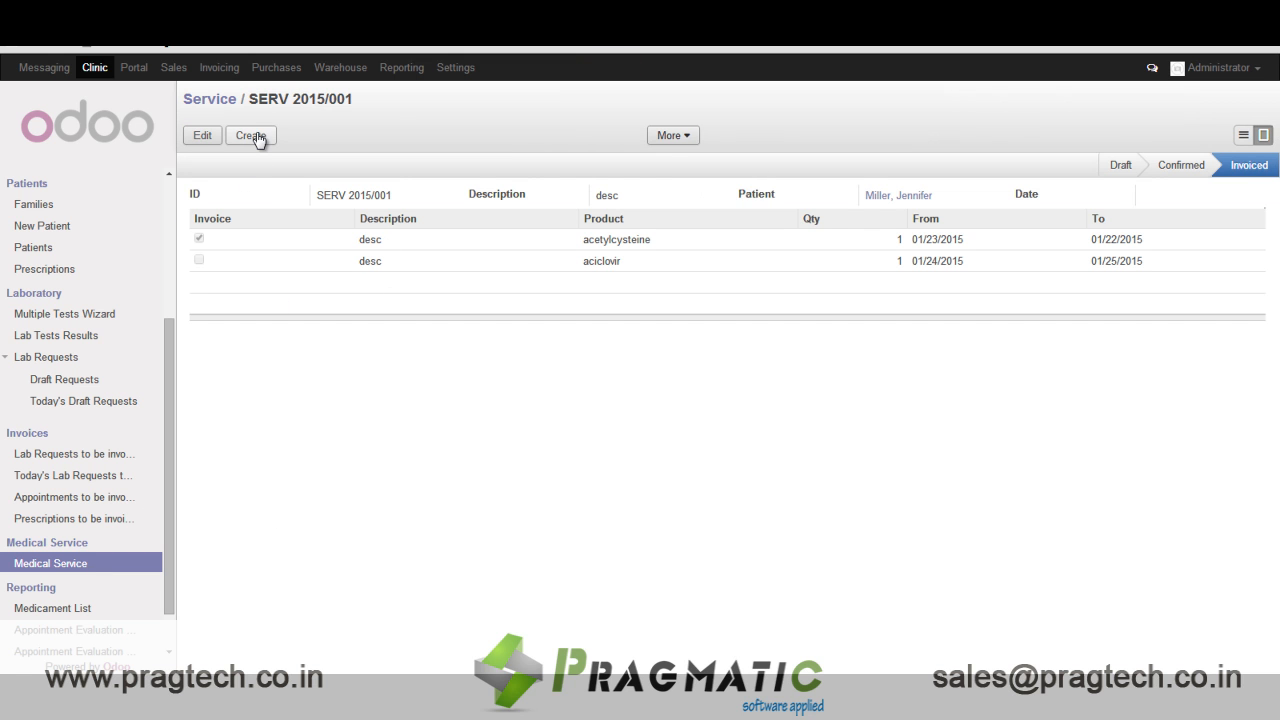
{"action": "left_click", "coordinate": [250, 136]}
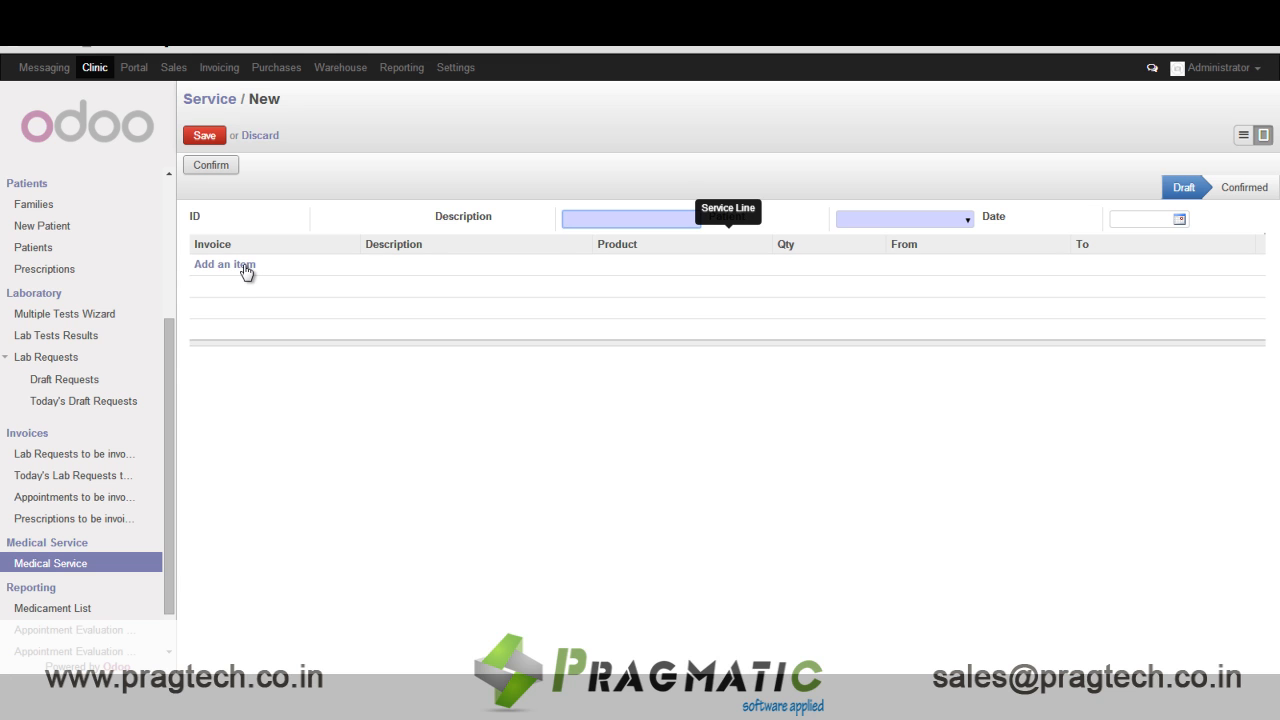
{"action": "left_click", "coordinate": [224, 264]}
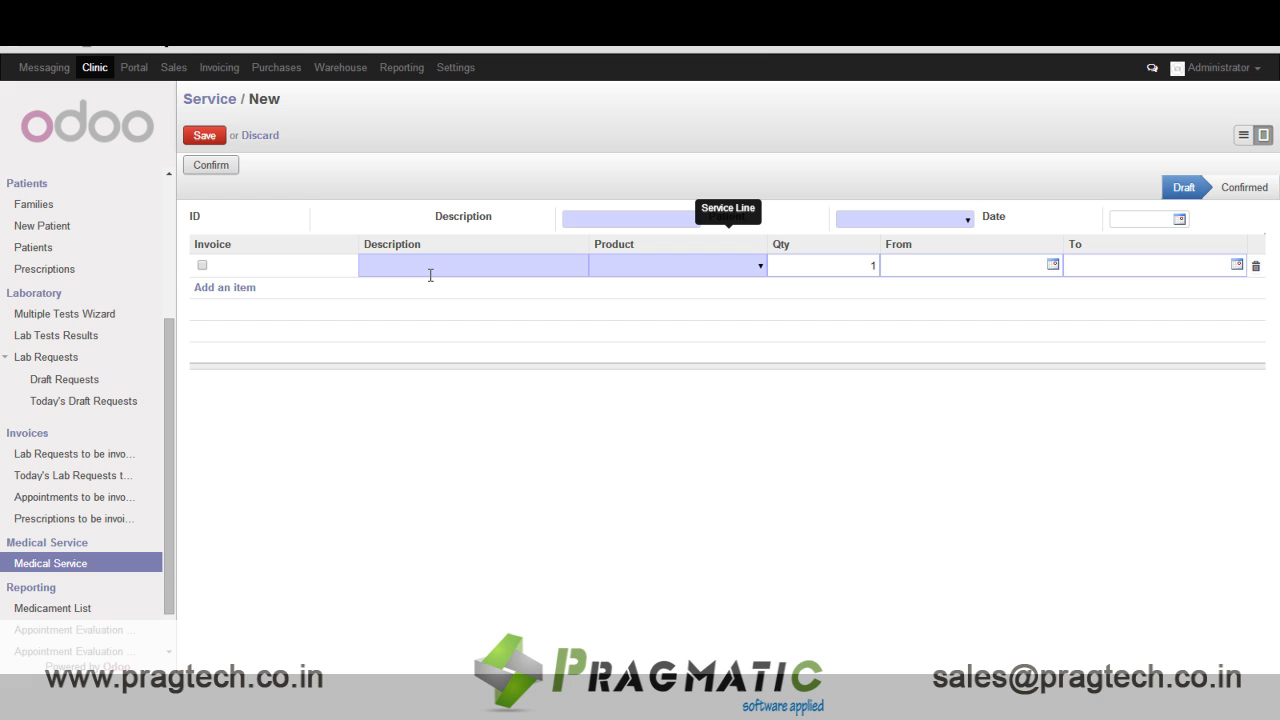
{"action": "mouse_move", "coordinate": [258, 410]}
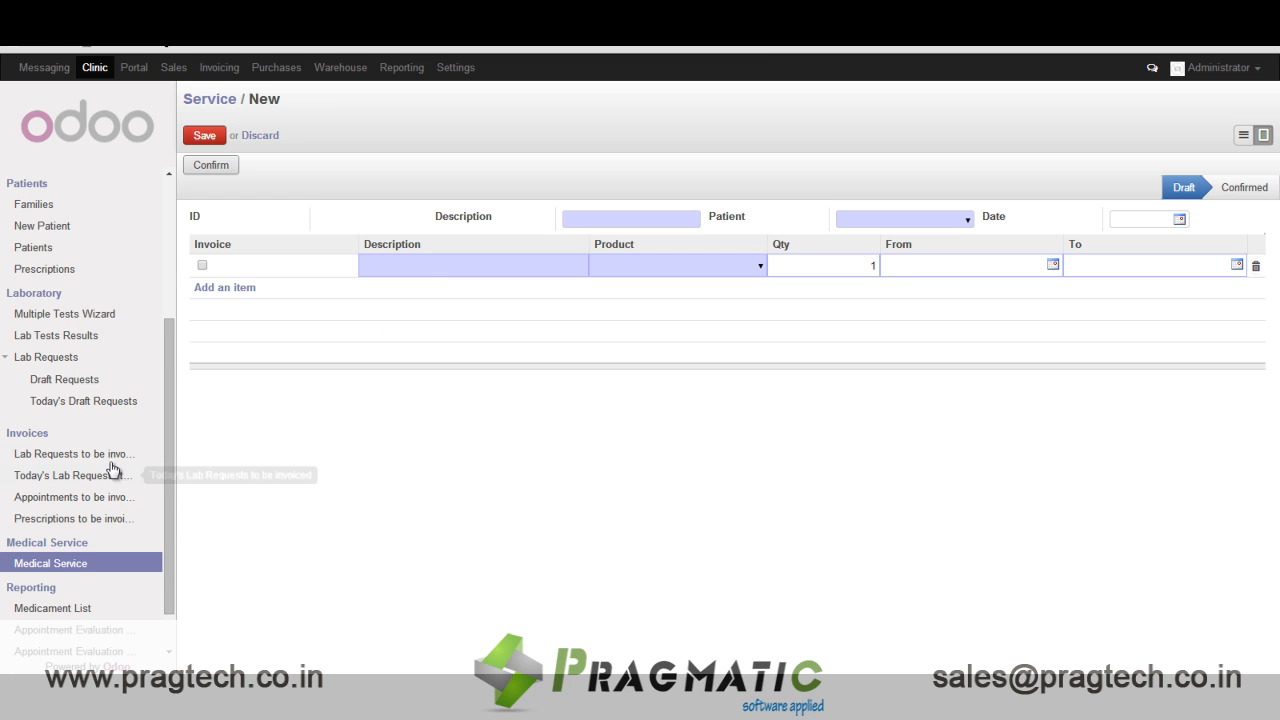
{"action": "mouse_move", "coordinate": [1262, 120]}
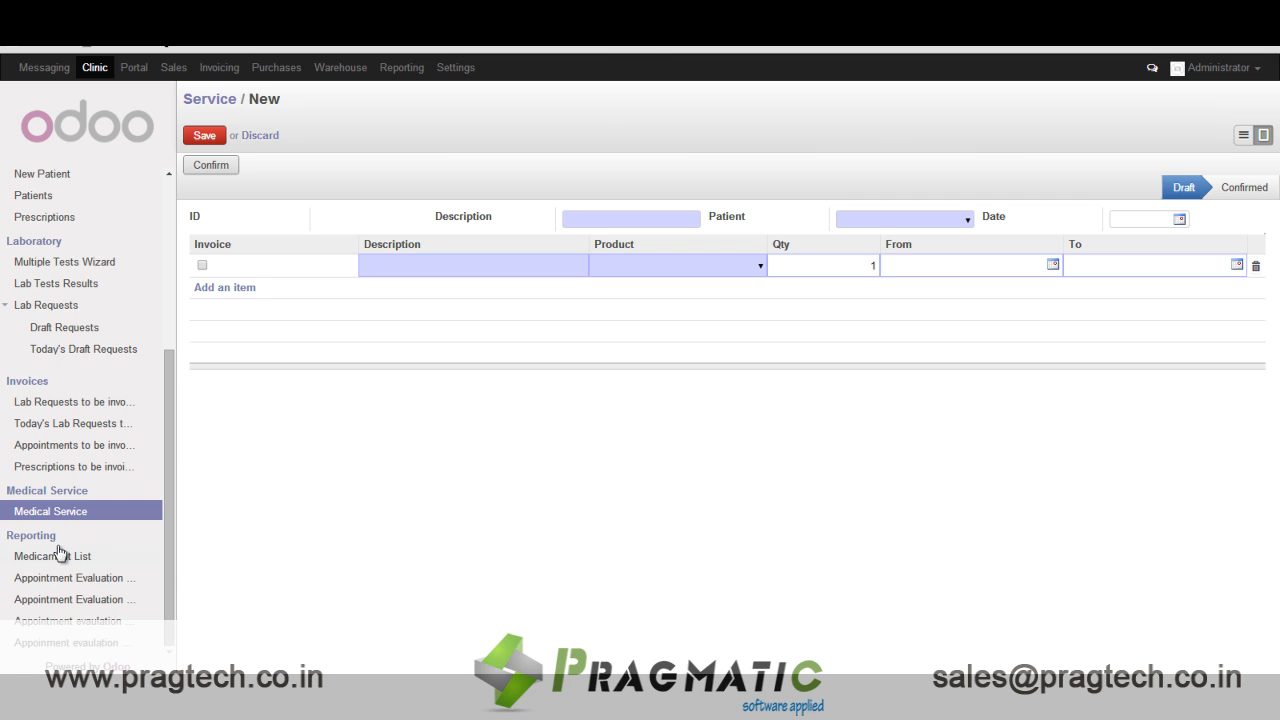
Show the Medicament List and start the per-doctor appointment evaluation for Alan Harper
{"action": "left_click", "coordinate": [52, 556]}
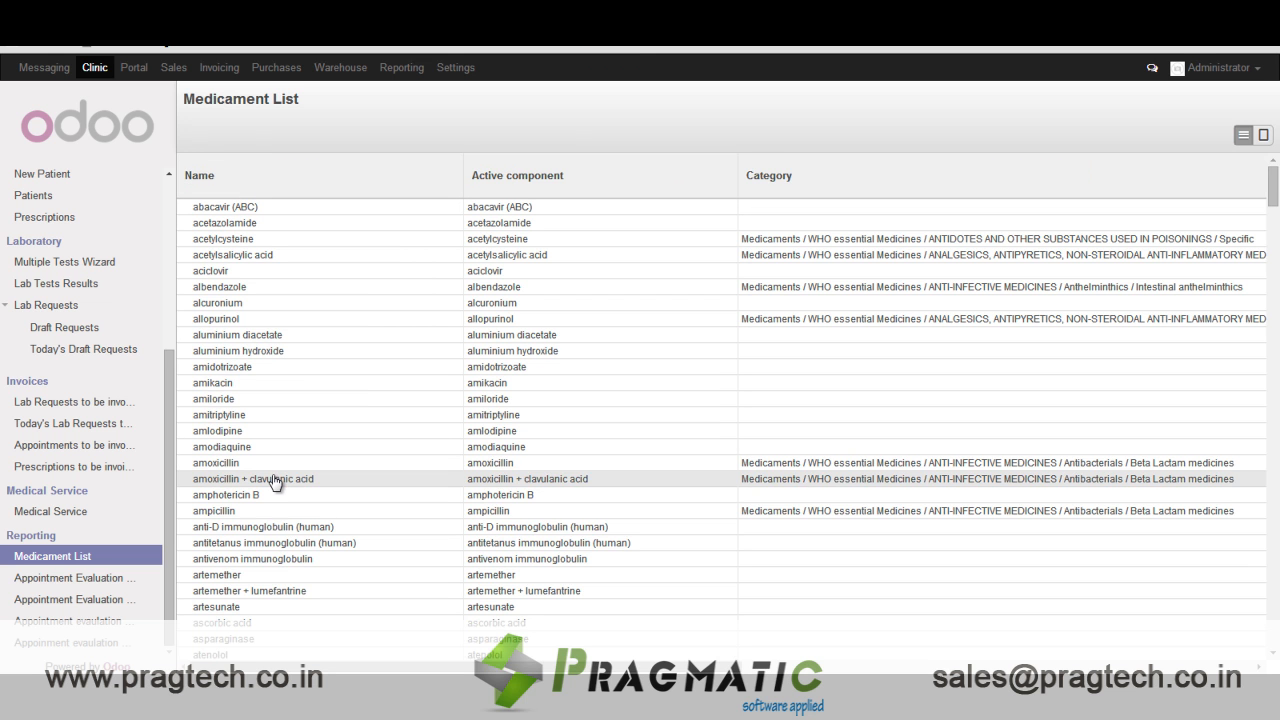
{"action": "mouse_move", "coordinate": [68, 584]}
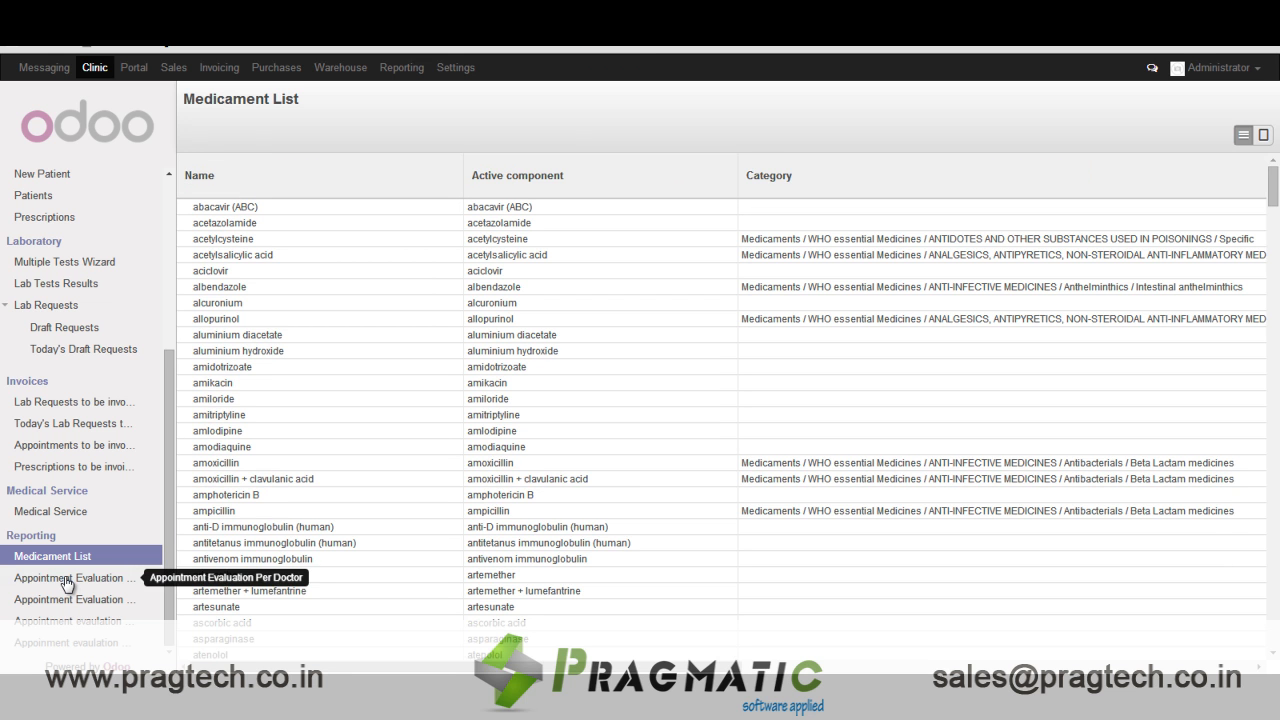
{"action": "left_click", "coordinate": [74, 578]}
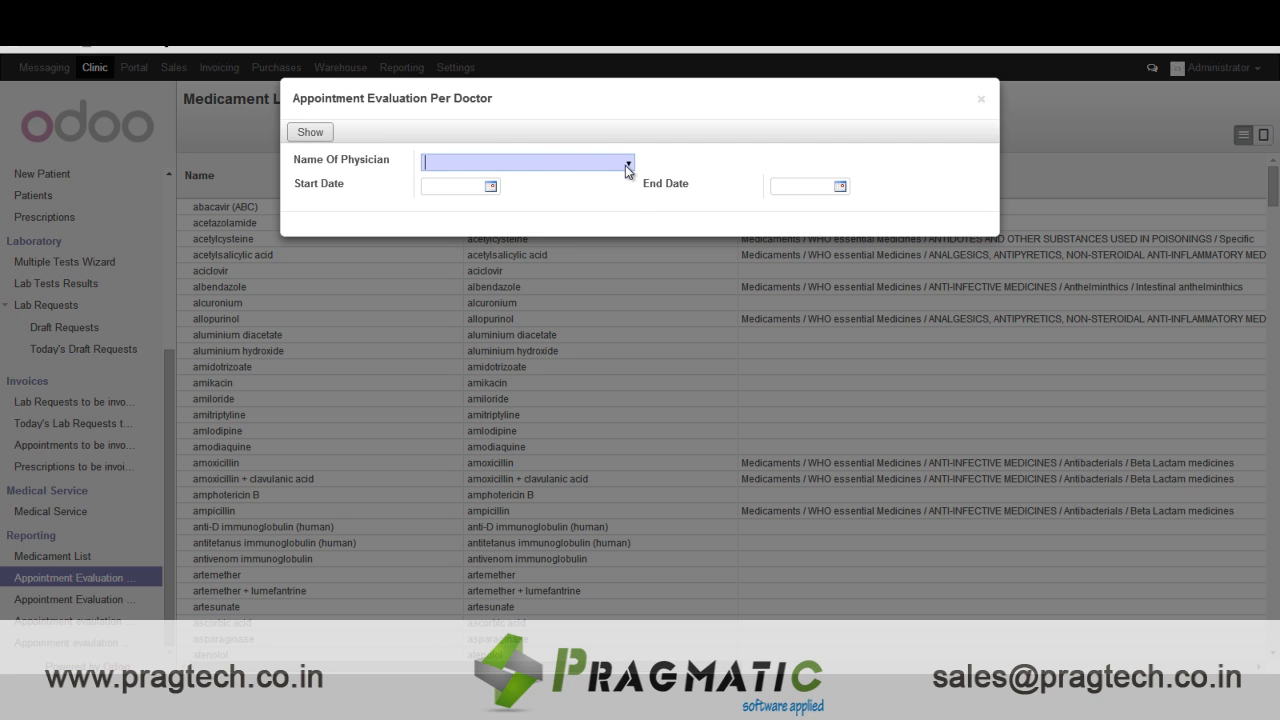
{"action": "left_click", "coordinate": [524, 162]}
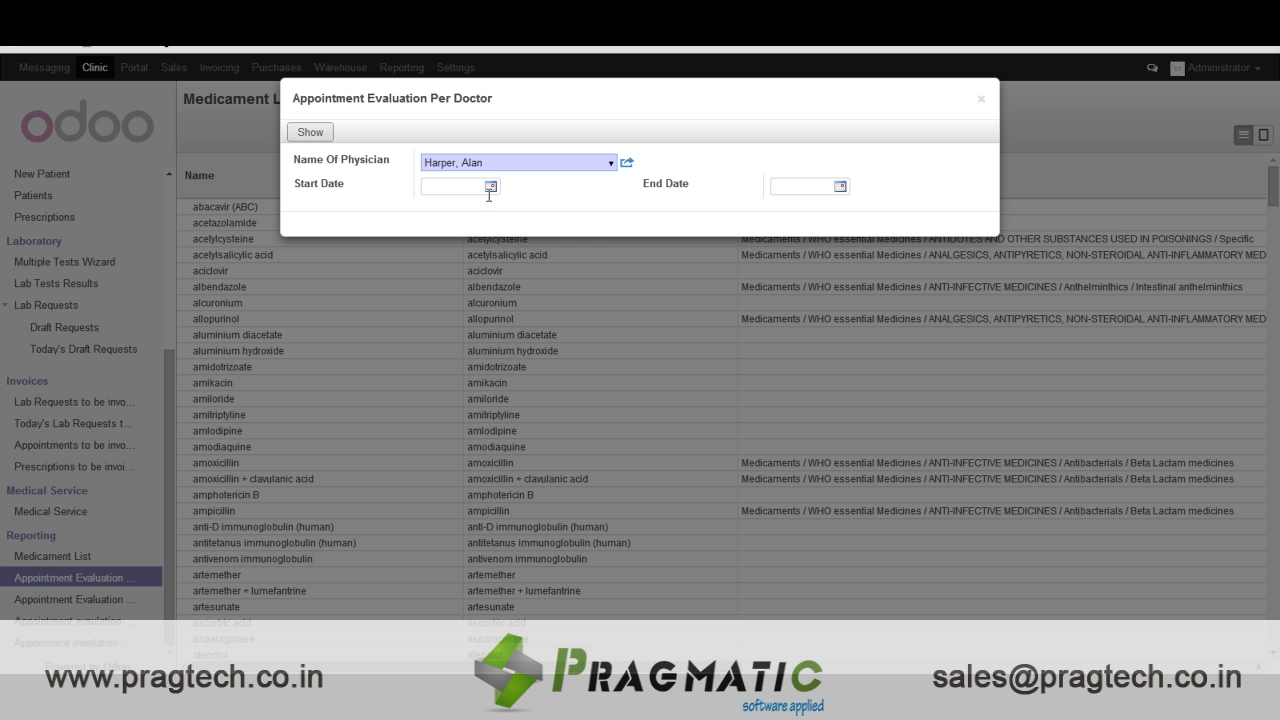
Evaluate 01/01/2015–01/31/2015, view the one paid 200.00 invoice, and close the list
{"action": "type", "text": "01/01/2015"}
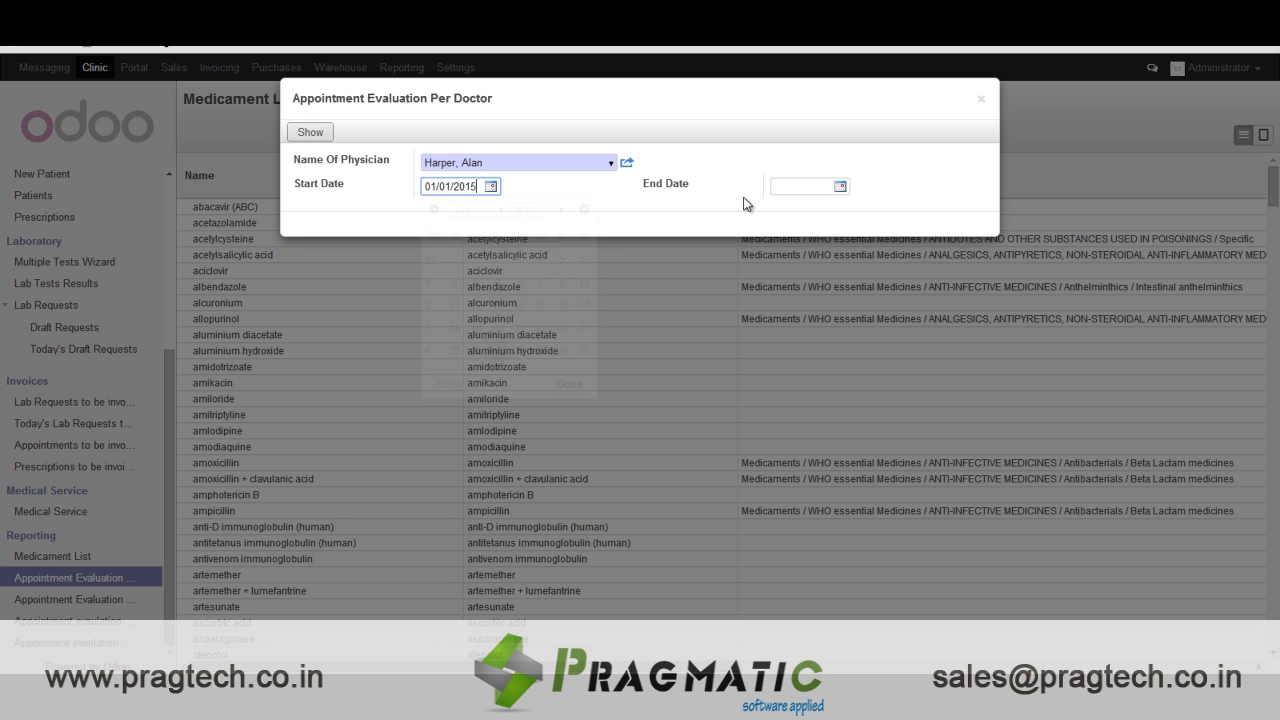
{"action": "left_click", "coordinate": [838, 184]}
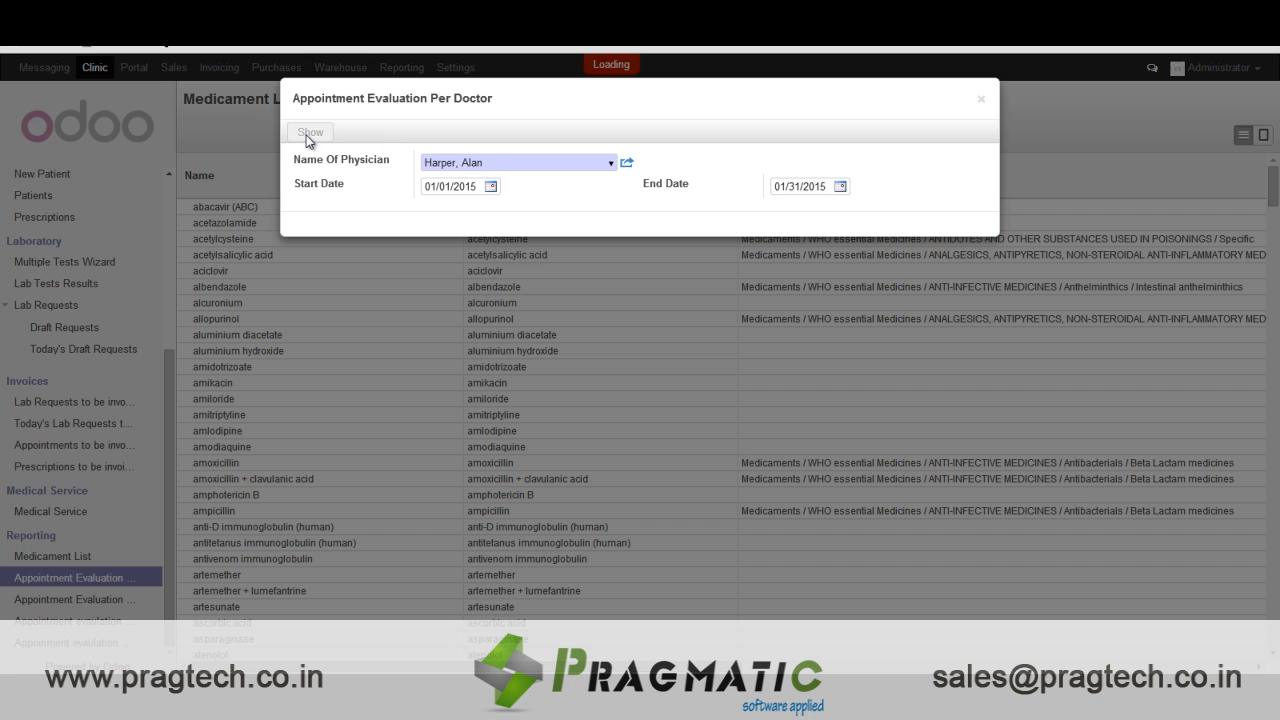
{"action": "left_click", "coordinate": [310, 132]}
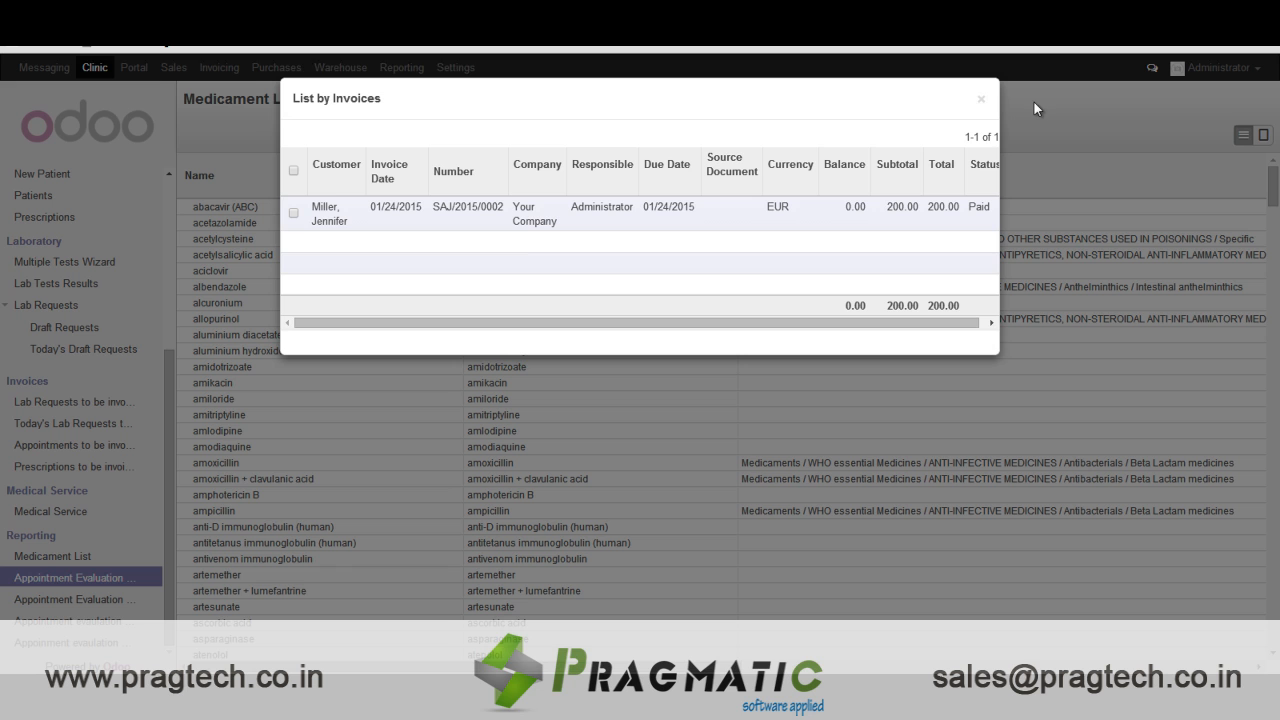
{"action": "left_click", "coordinate": [980, 100]}
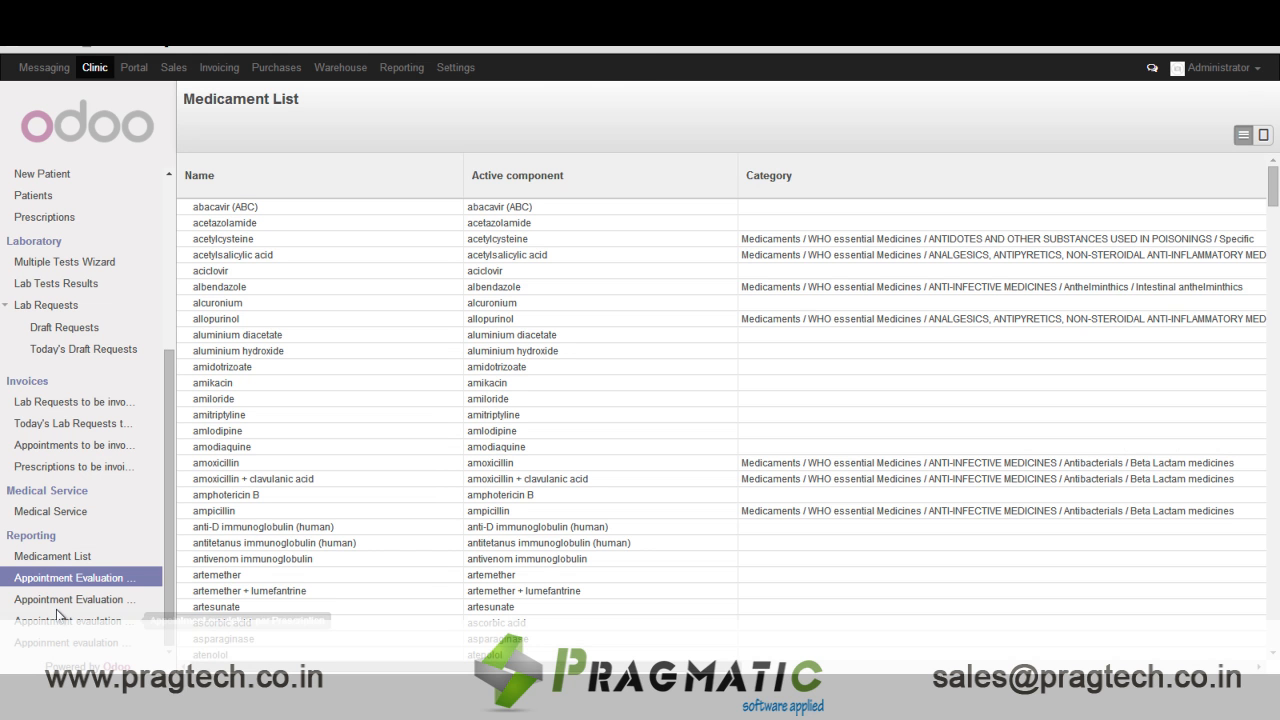
Dismiss the health services evaluation and start the per-prescription evaluation
{"action": "left_click", "coordinate": [74, 600]}
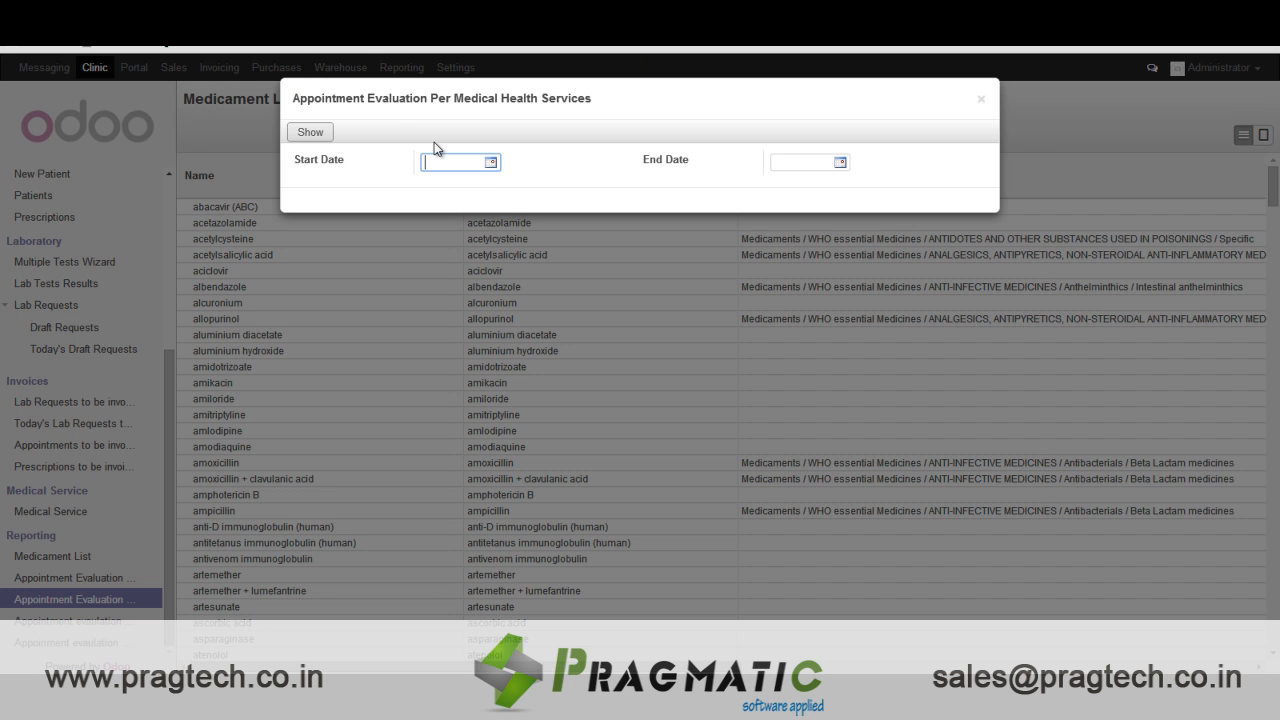
{"action": "left_click", "coordinate": [456, 160]}
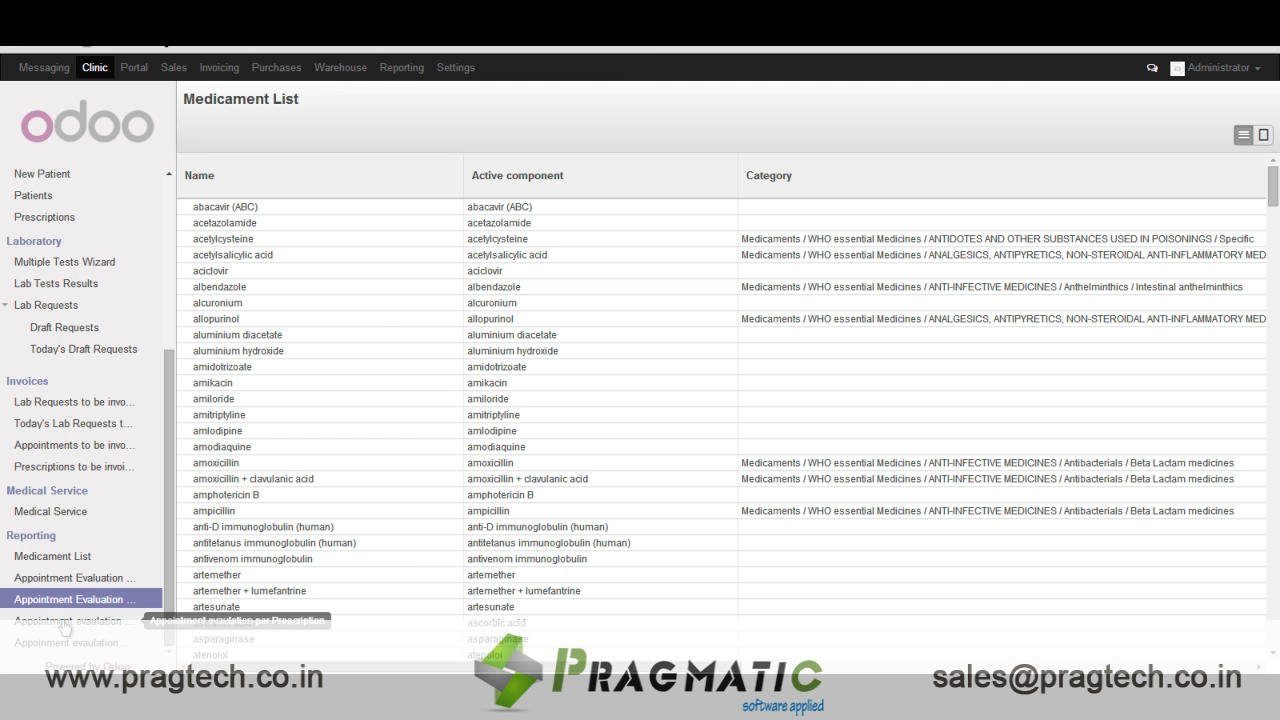
{"action": "left_click", "coordinate": [68, 620]}
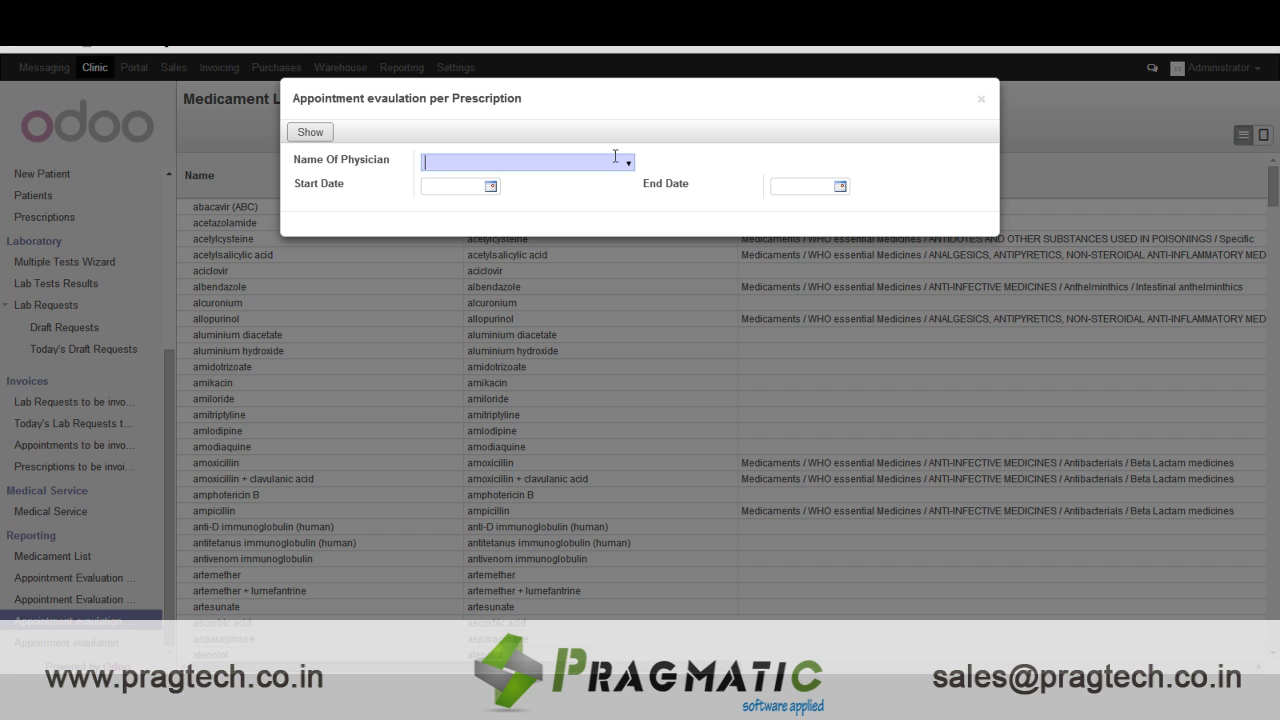
Run the prescription evaluation for the physician through 01/31/2015, returning two invoices totalling 301.00
{"action": "left_click", "coordinate": [520, 160]}
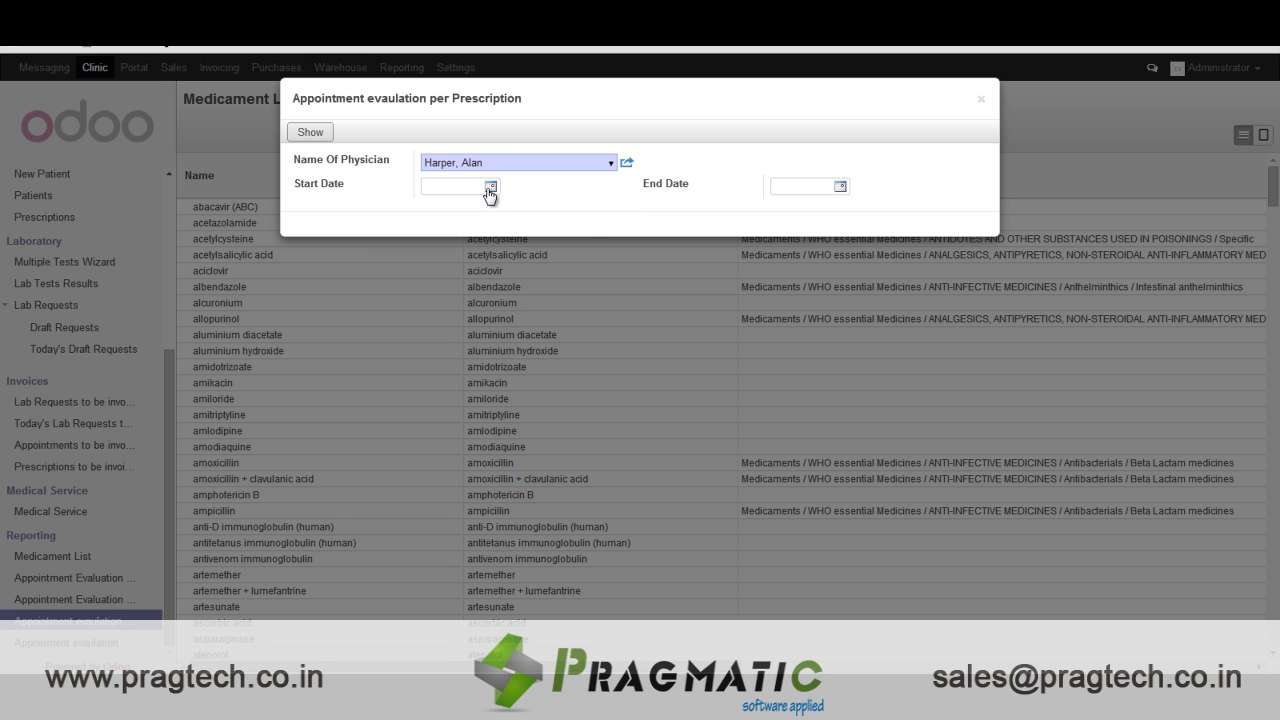
{"action": "left_click", "coordinate": [458, 188]}
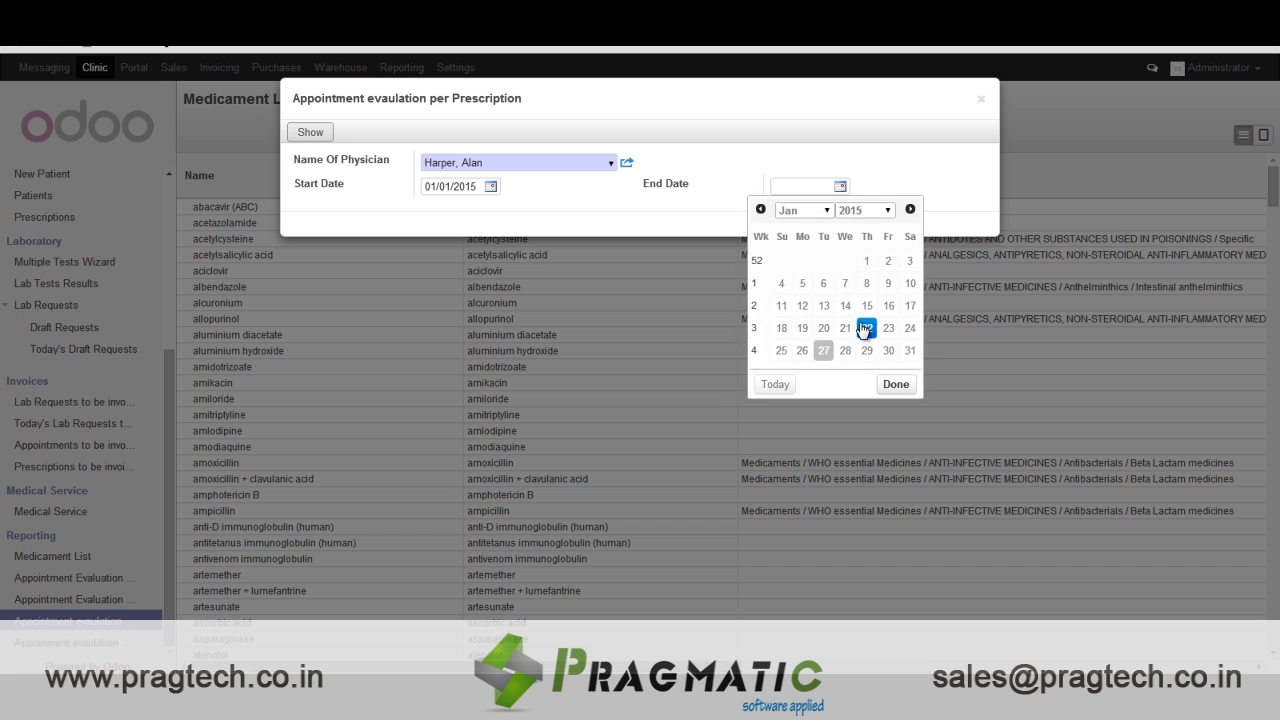
{"action": "left_click", "coordinate": [910, 350]}
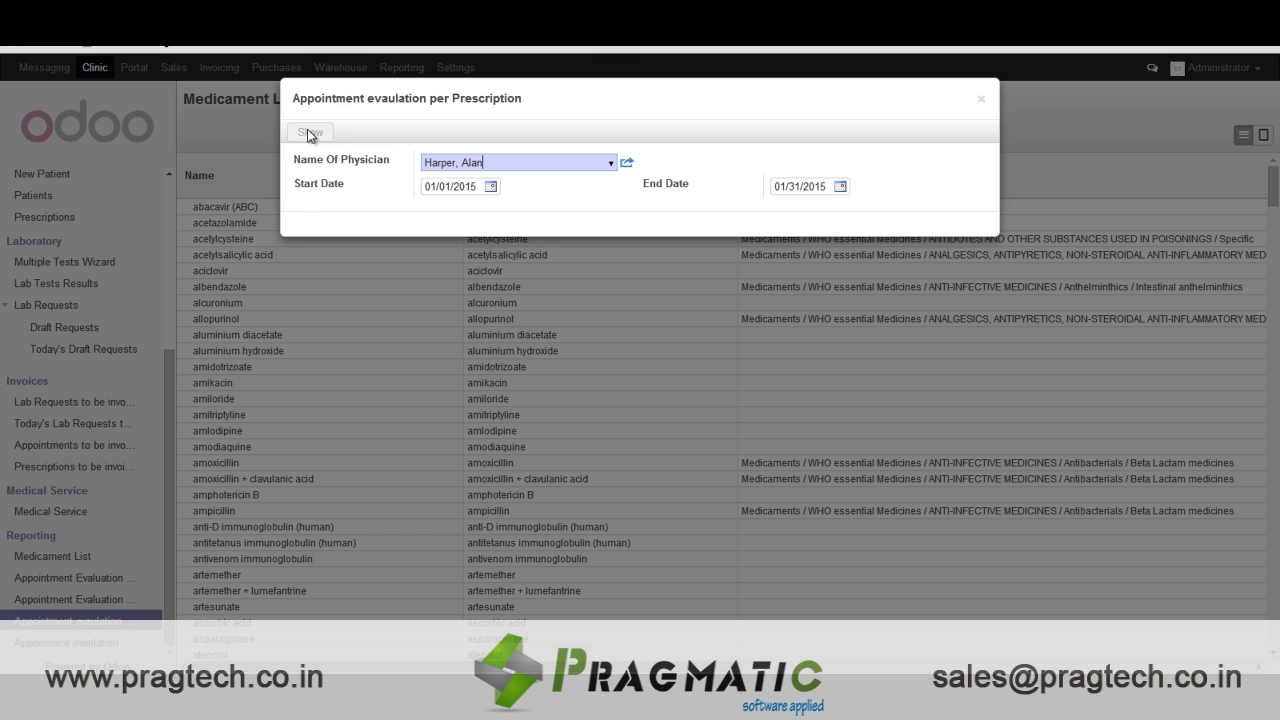
{"action": "left_click", "coordinate": [310, 132]}
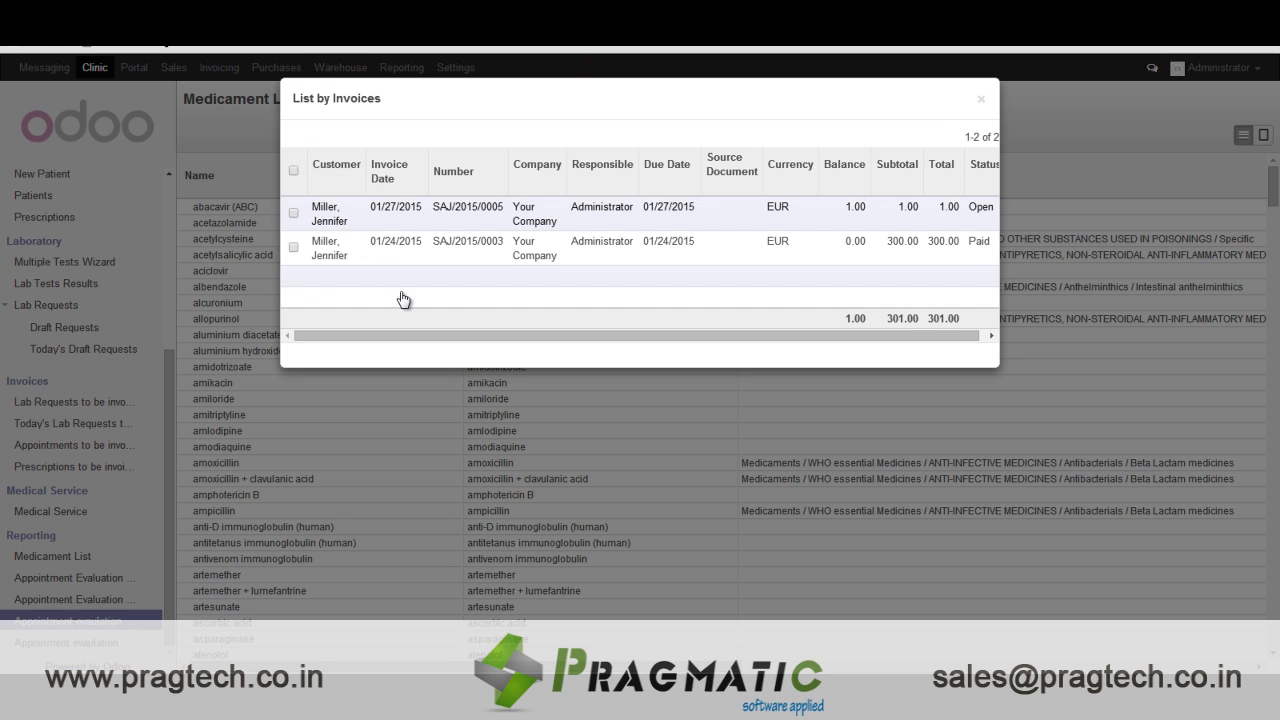
{"action": "mouse_move", "coordinate": [404, 244]}
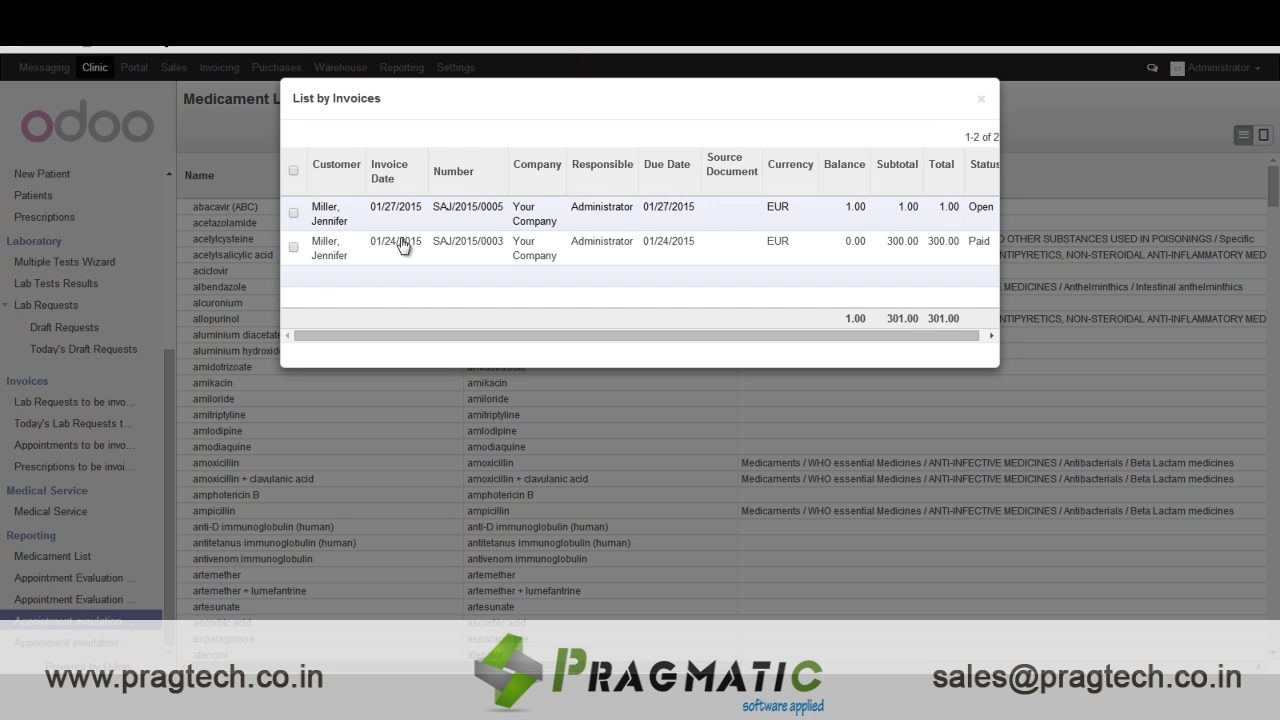
{"action": "mouse_move", "coordinate": [538, 312]}
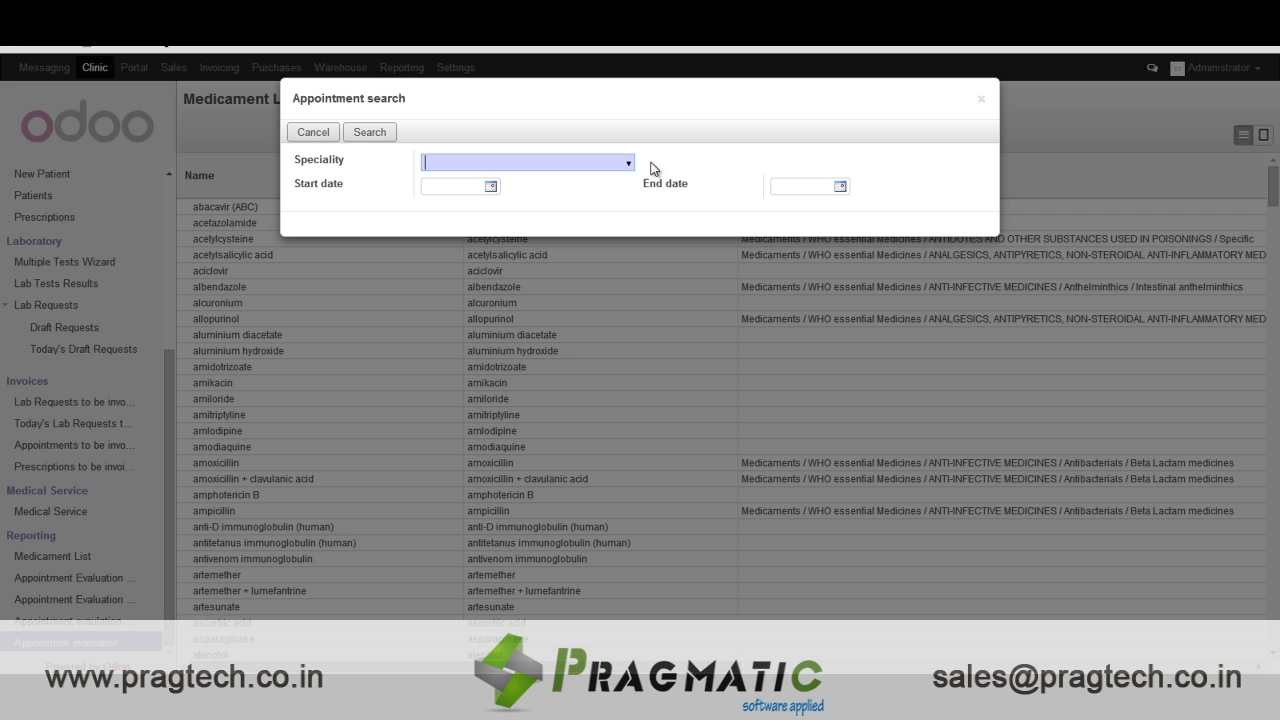
{"action": "mouse_move", "coordinate": [980, 100]}
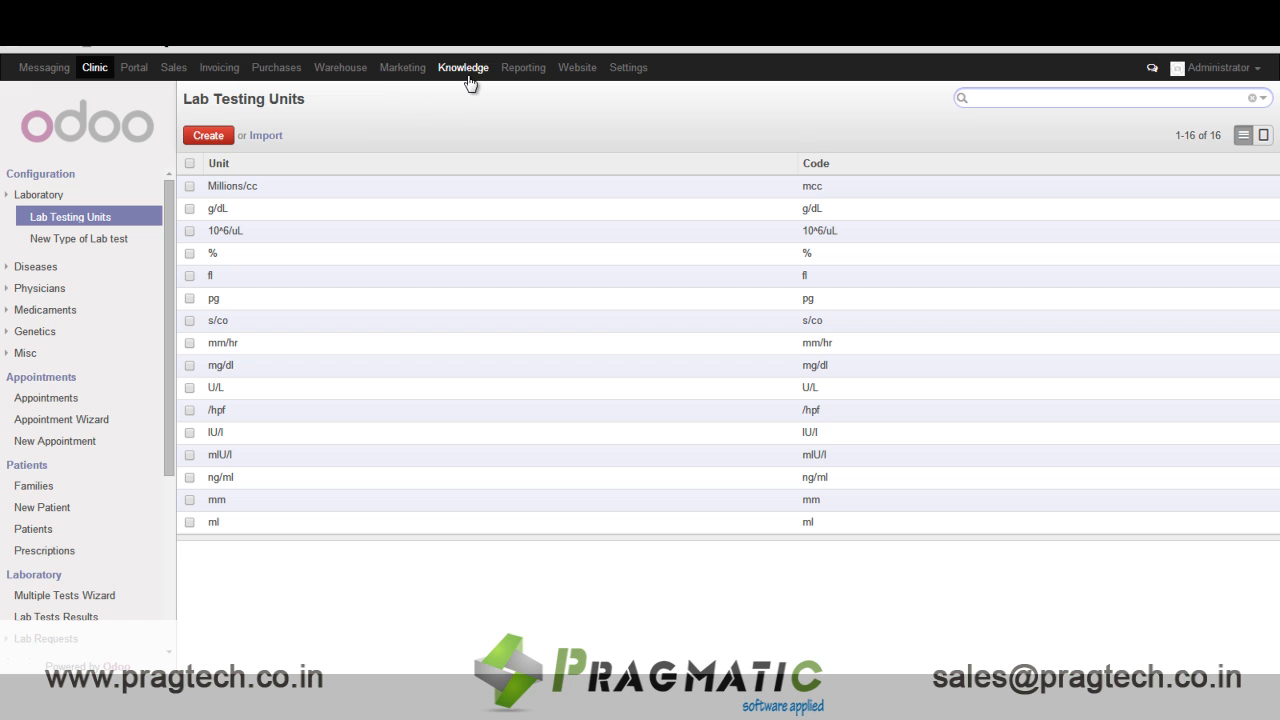
Show the Free Polio Vaccination blog post in the Knowledge app
{"action": "left_click", "coordinate": [464, 68]}
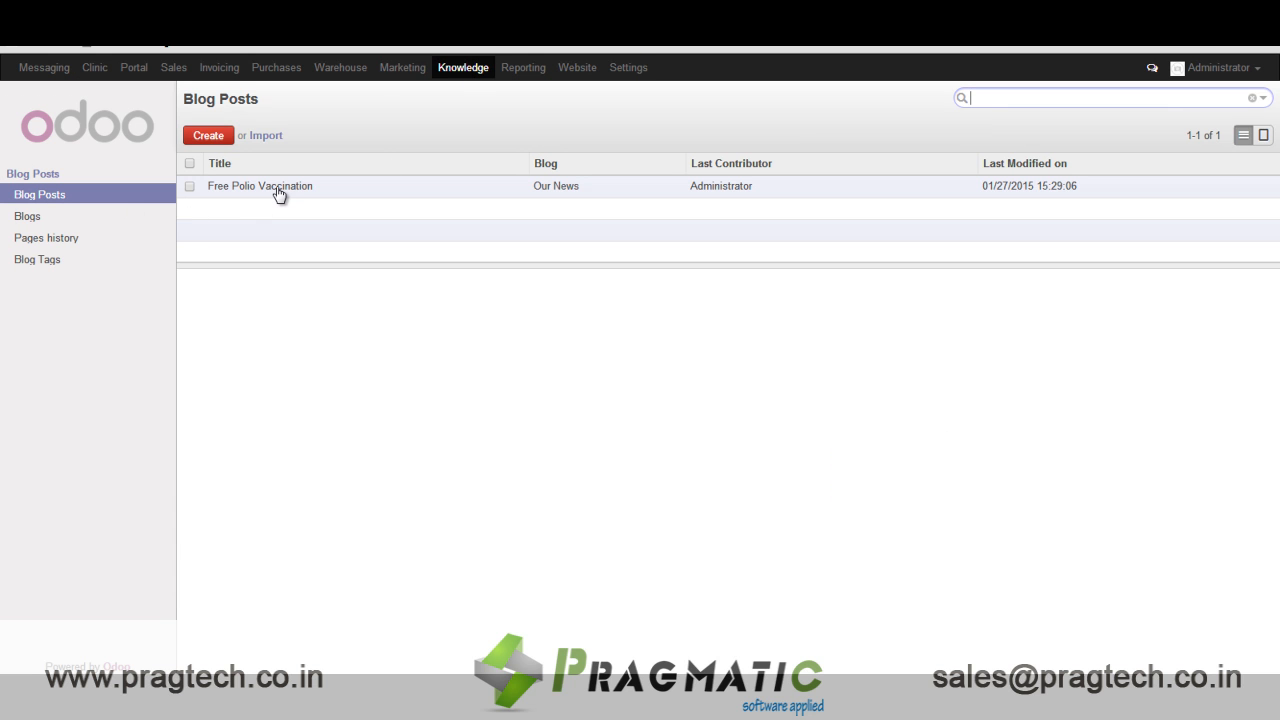
{"action": "left_click", "coordinate": [260, 186]}
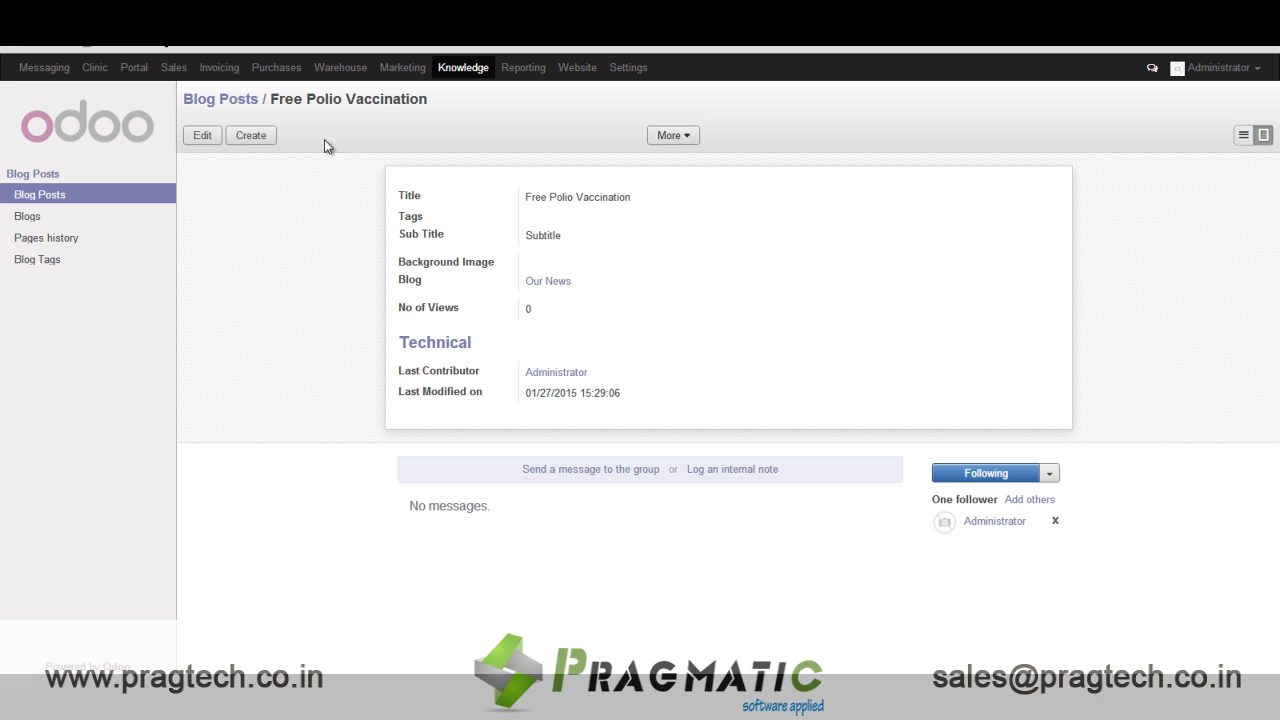
{"action": "mouse_move", "coordinate": [624, 184]}
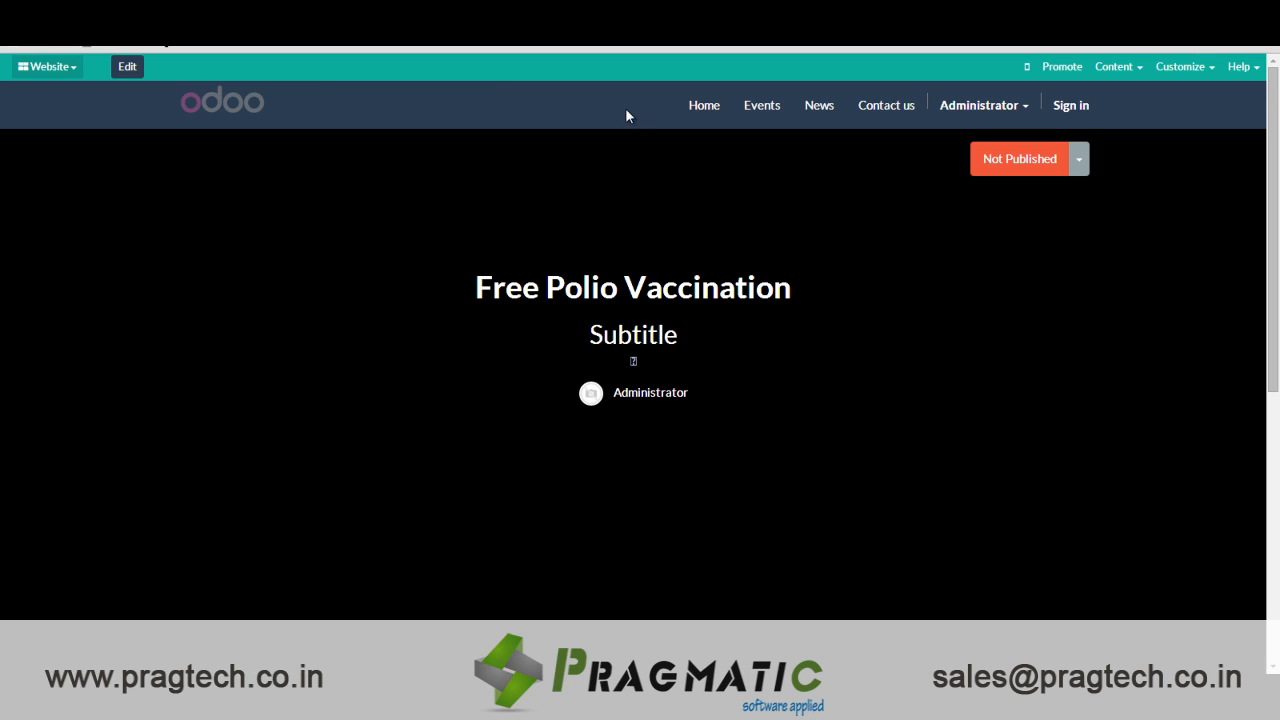
{"action": "mouse_move", "coordinate": [692, 196]}
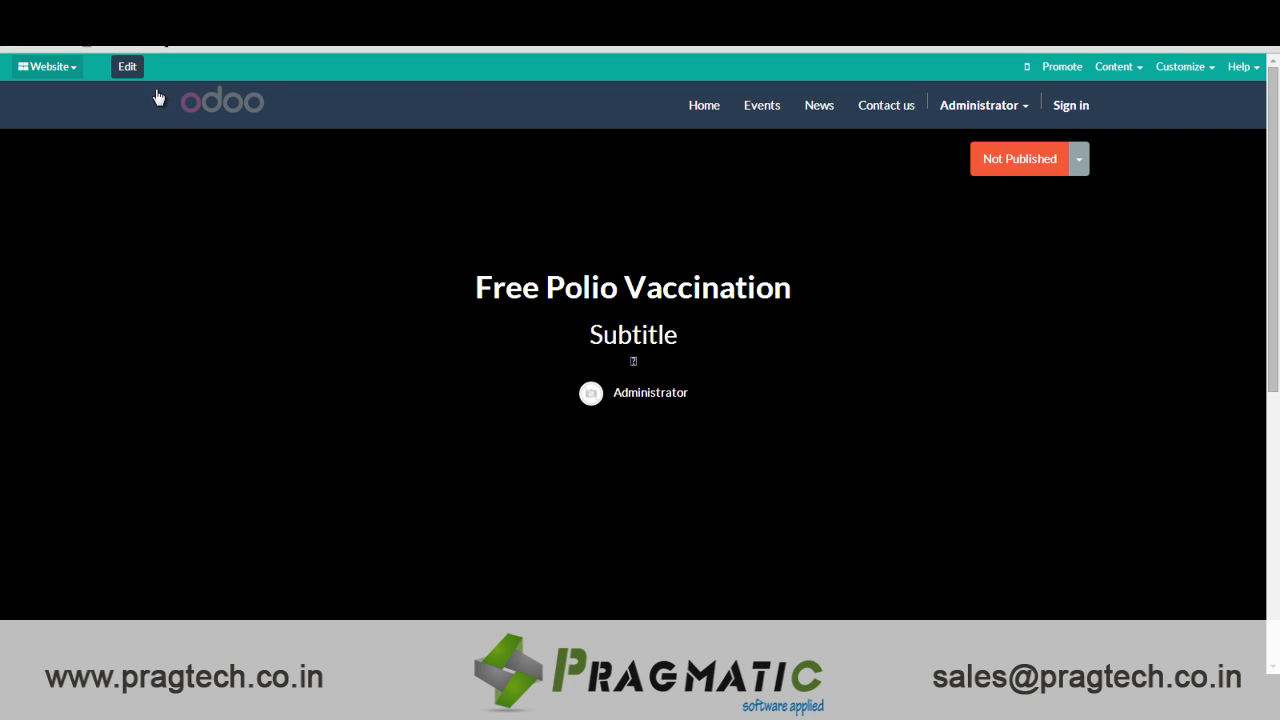
Return from the website to the Clinic module's Lab Testing Units list
{"action": "left_click", "coordinate": [46, 66]}
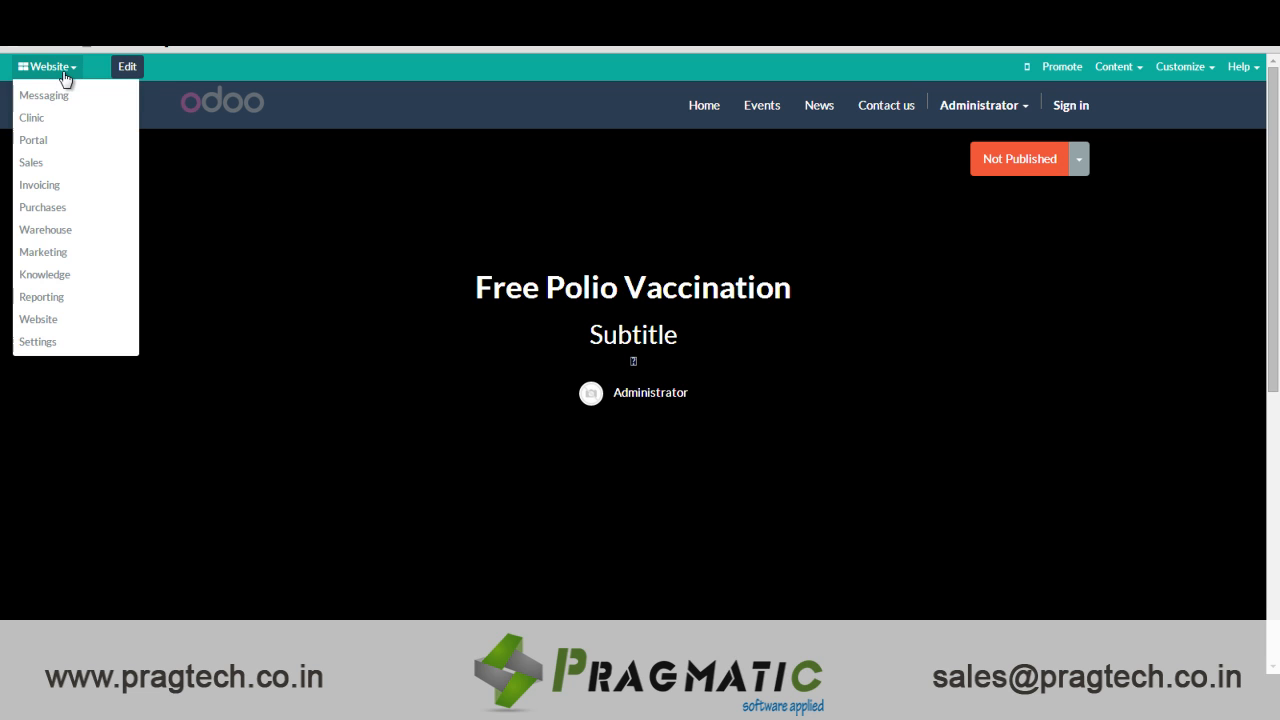
{"action": "left_click", "coordinate": [32, 116]}
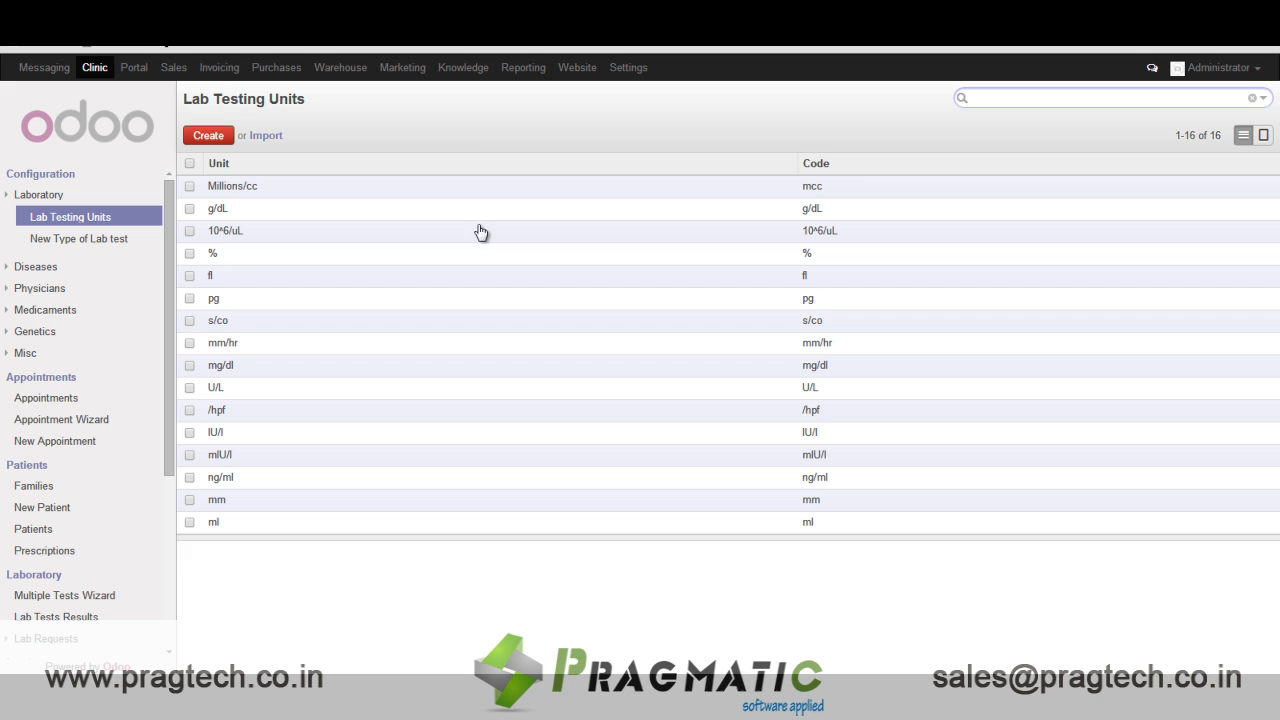
{"action": "mouse_move", "coordinate": [482, 164]}
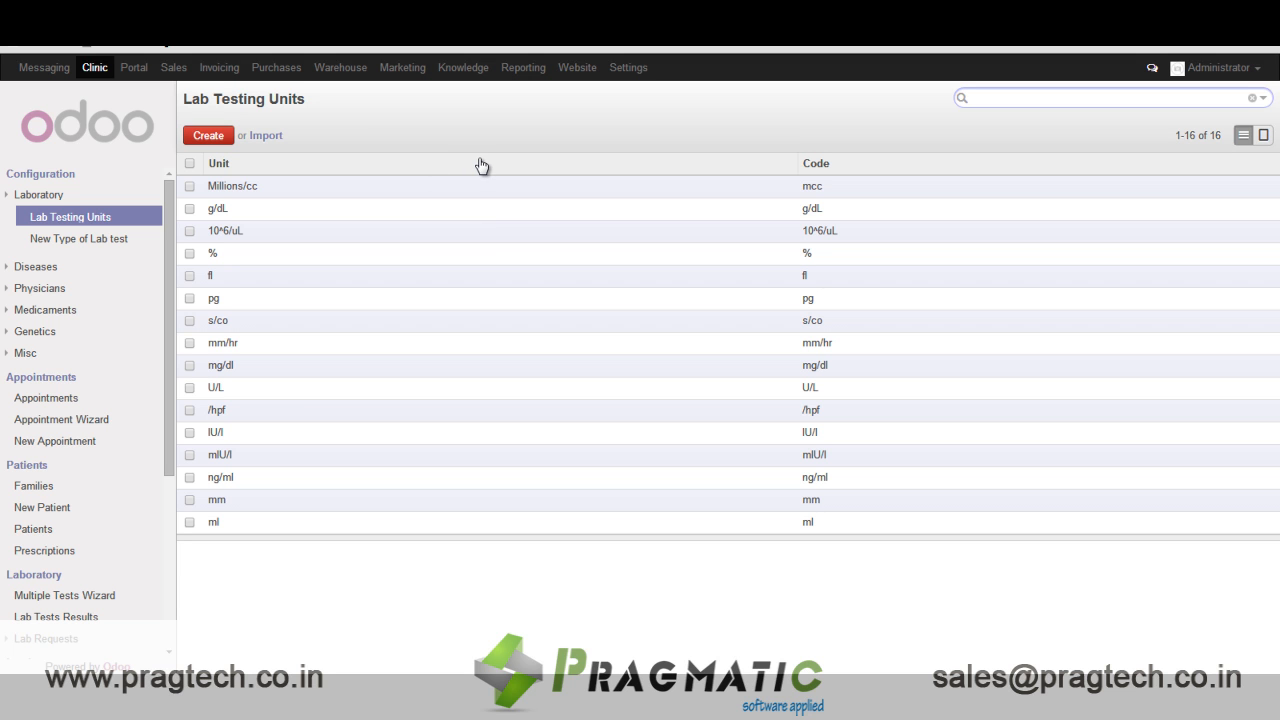